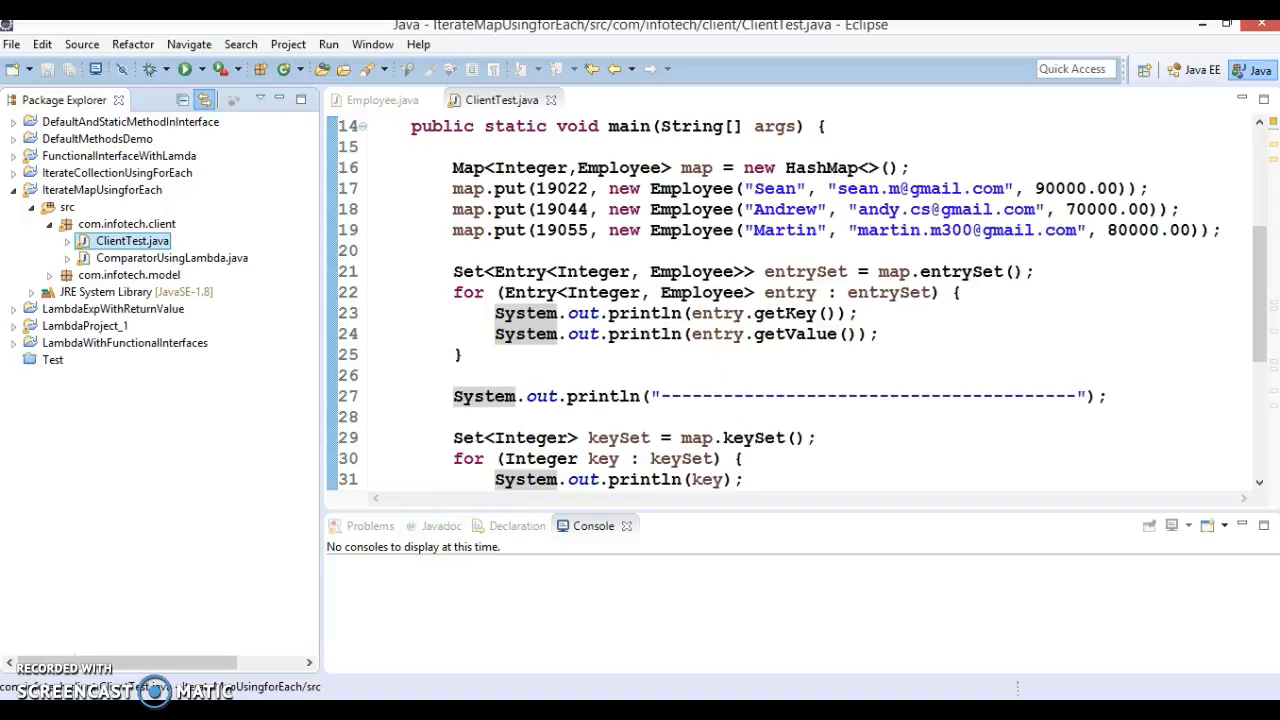
Create a new Java project named ComparatorImplUsingLambda from the Package Explorer
right_click(131, 240)
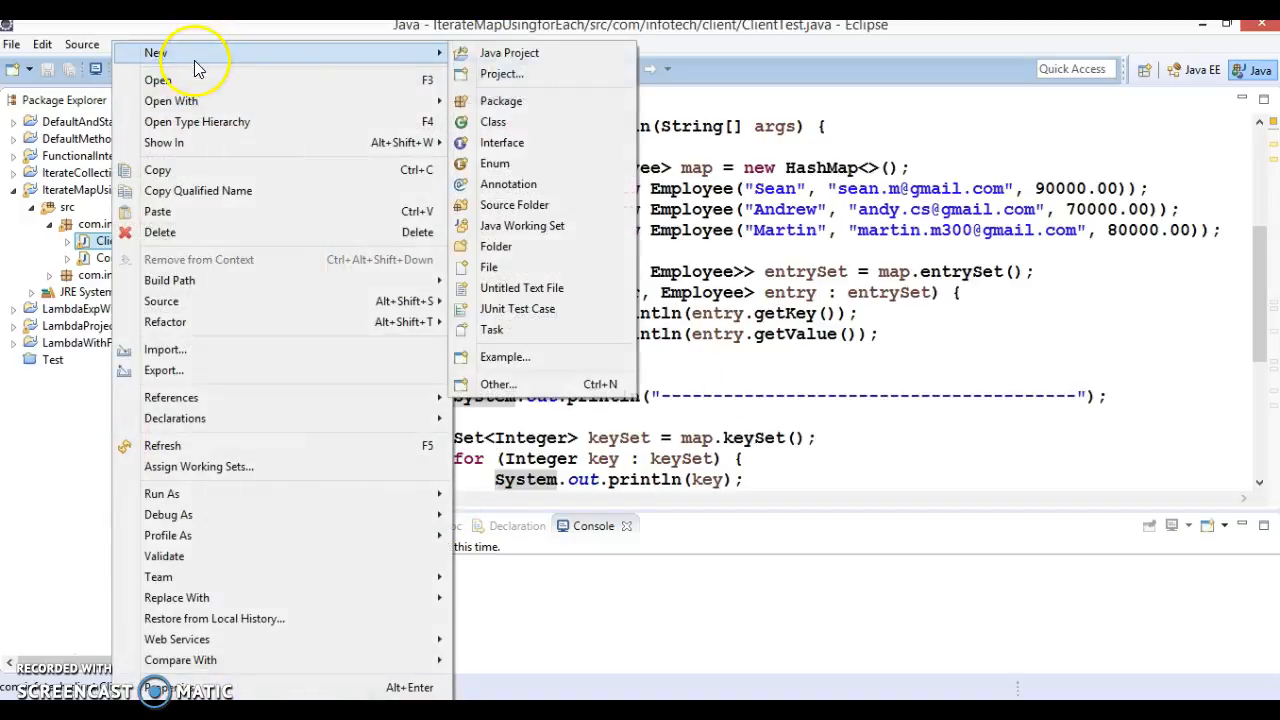
left_click(509, 52)
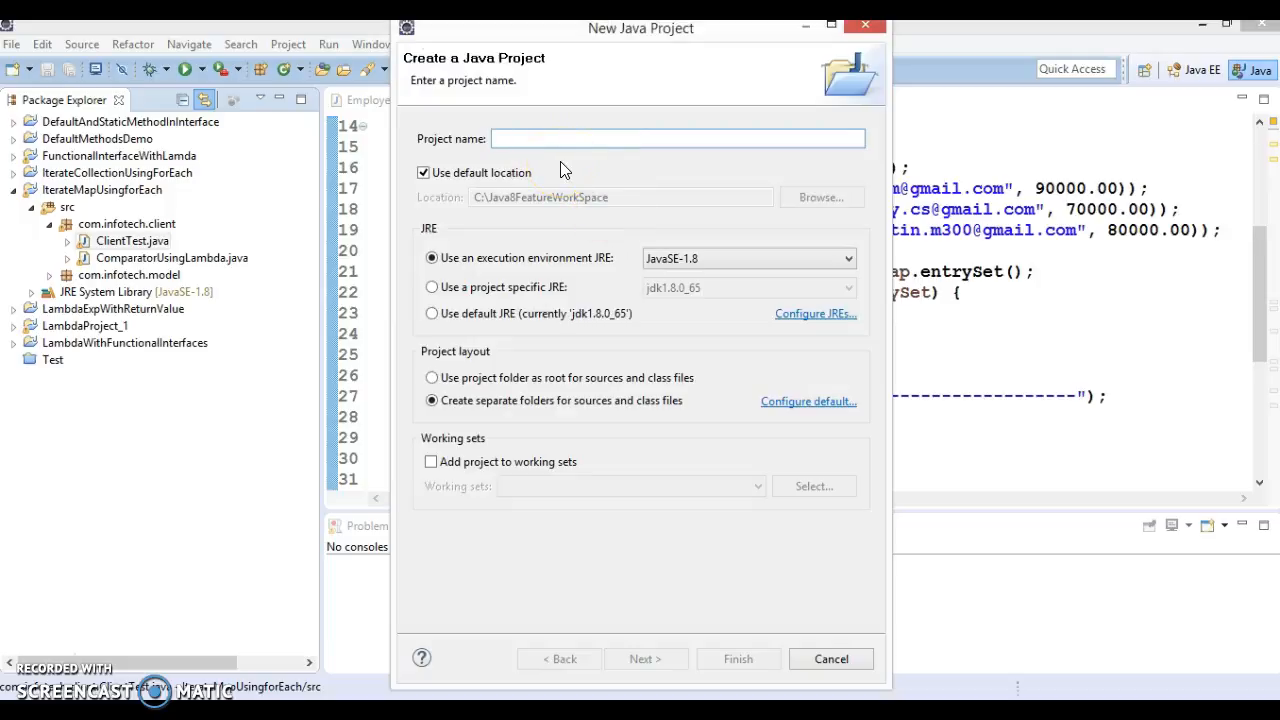
type("Co")
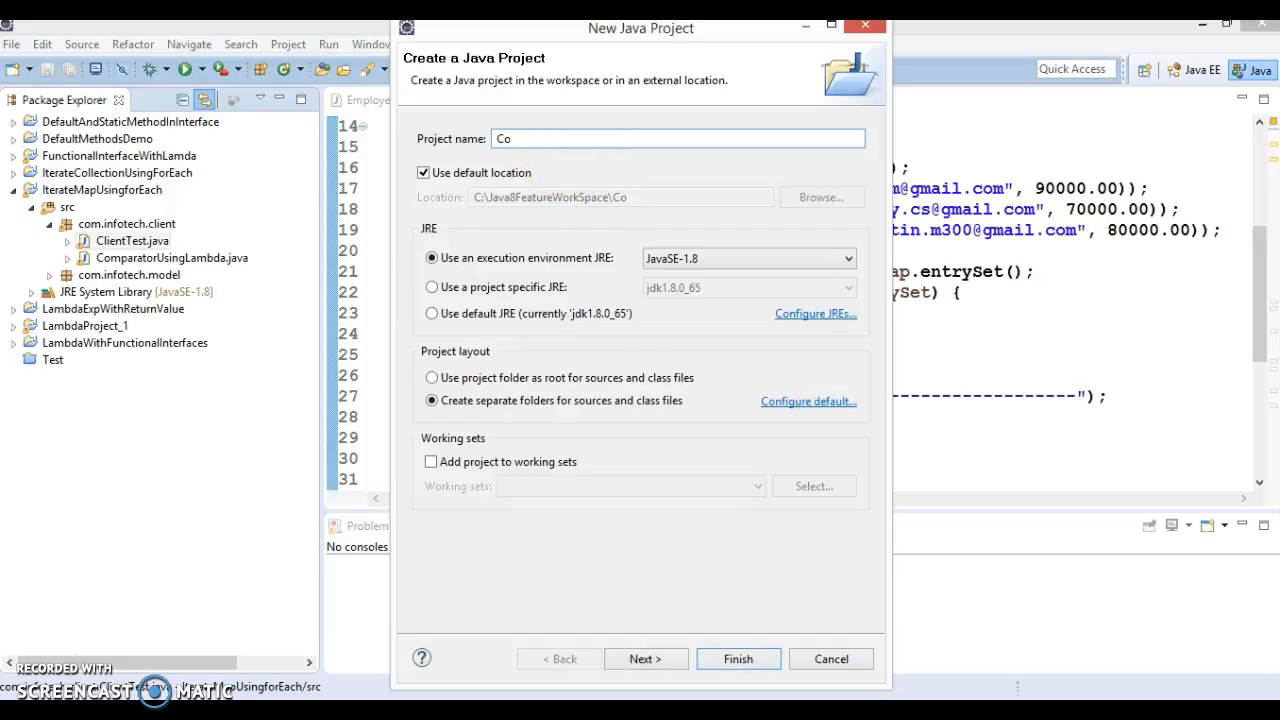
type("mpar")
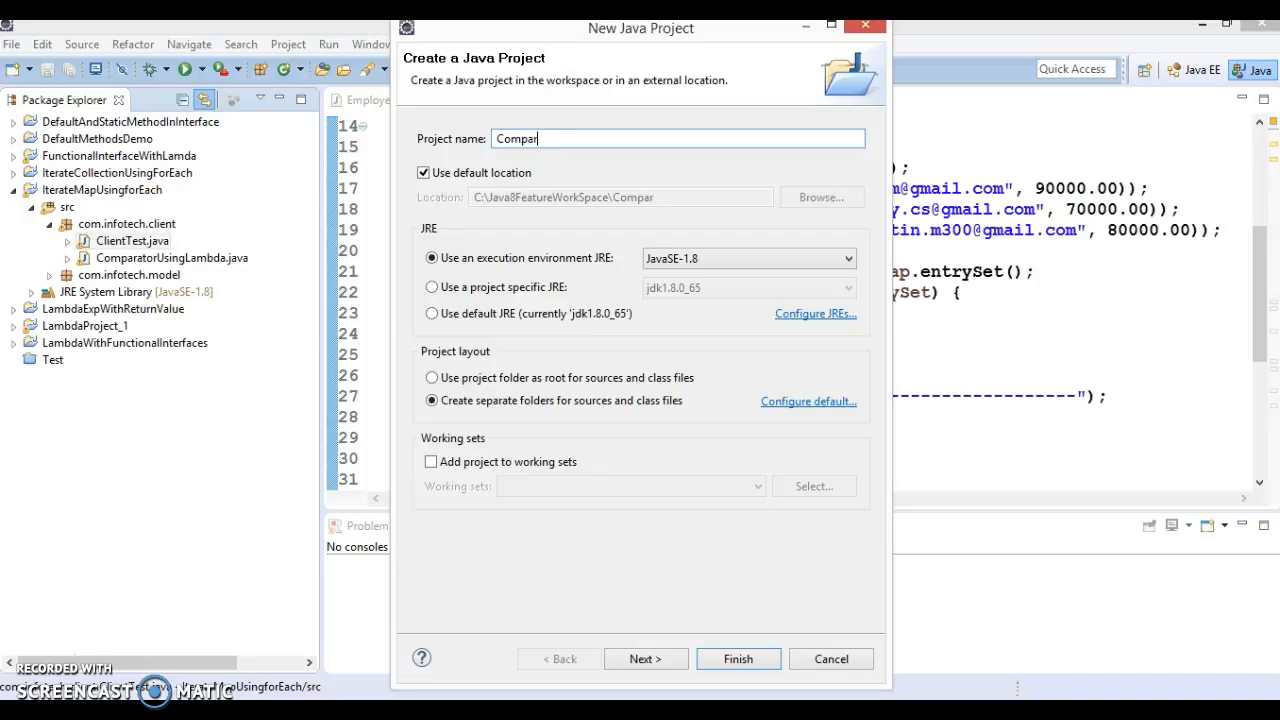
type("ao")
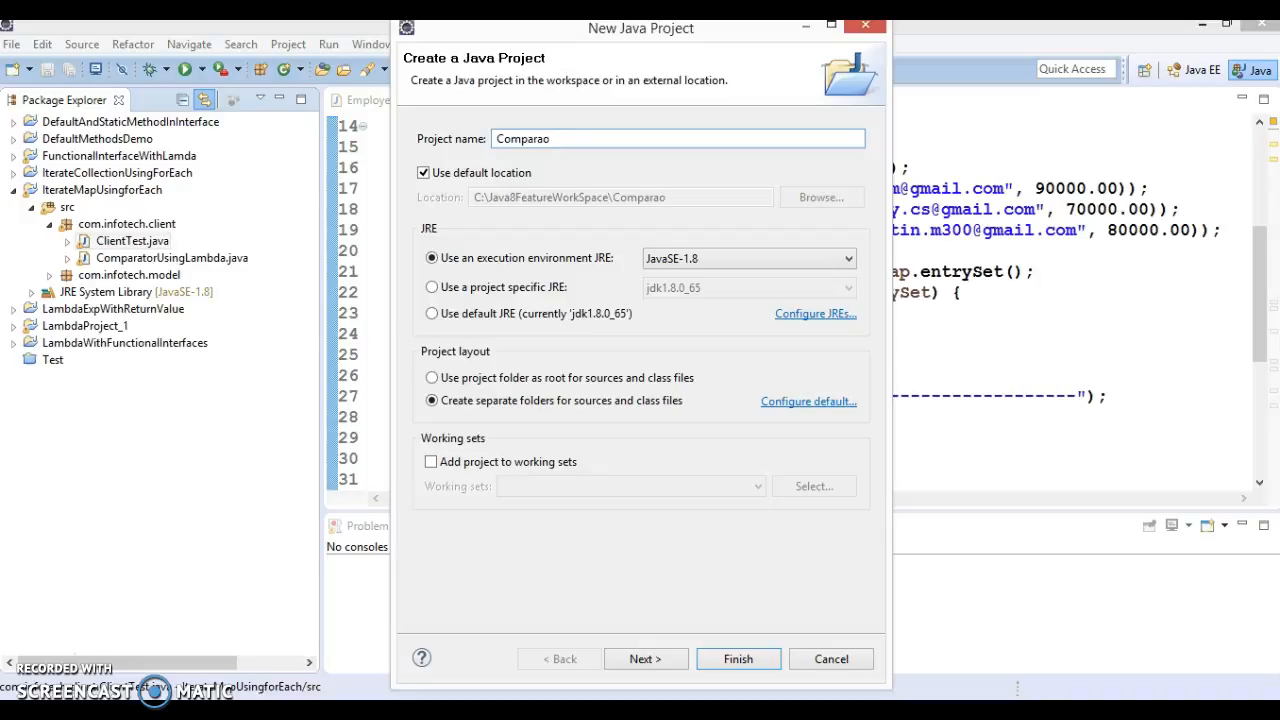
key("BackSpace")
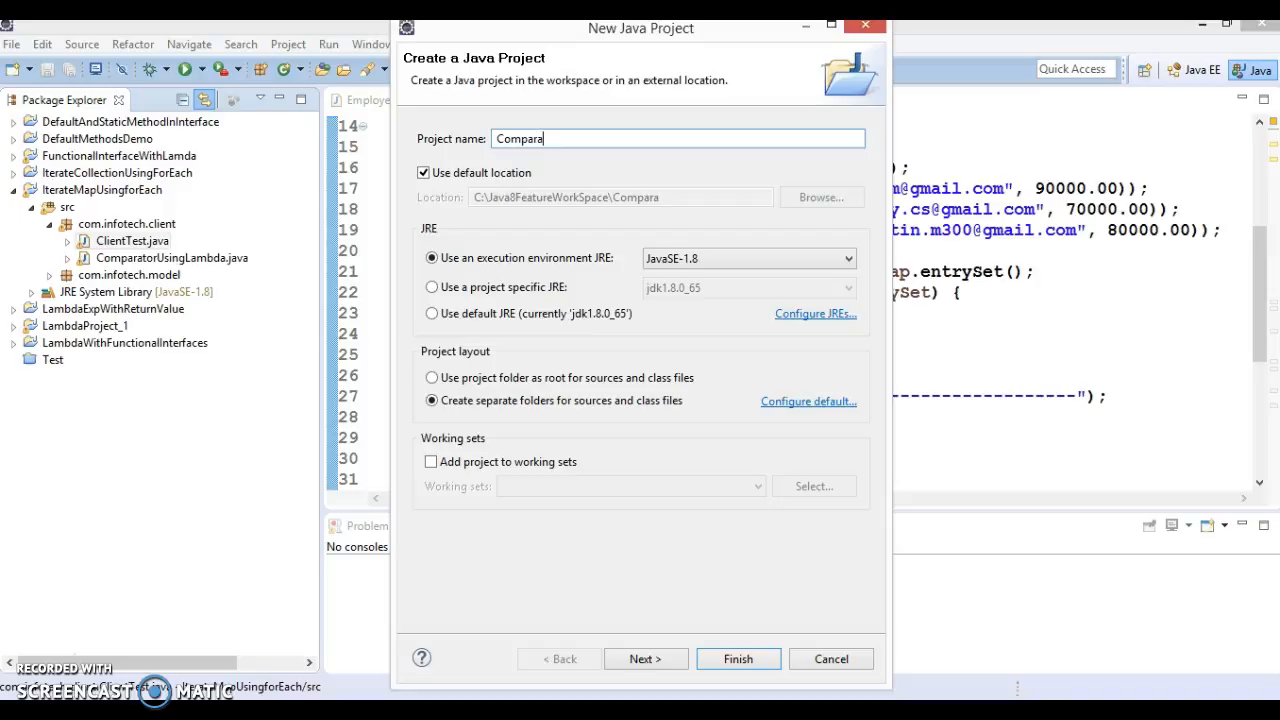
type("tor")
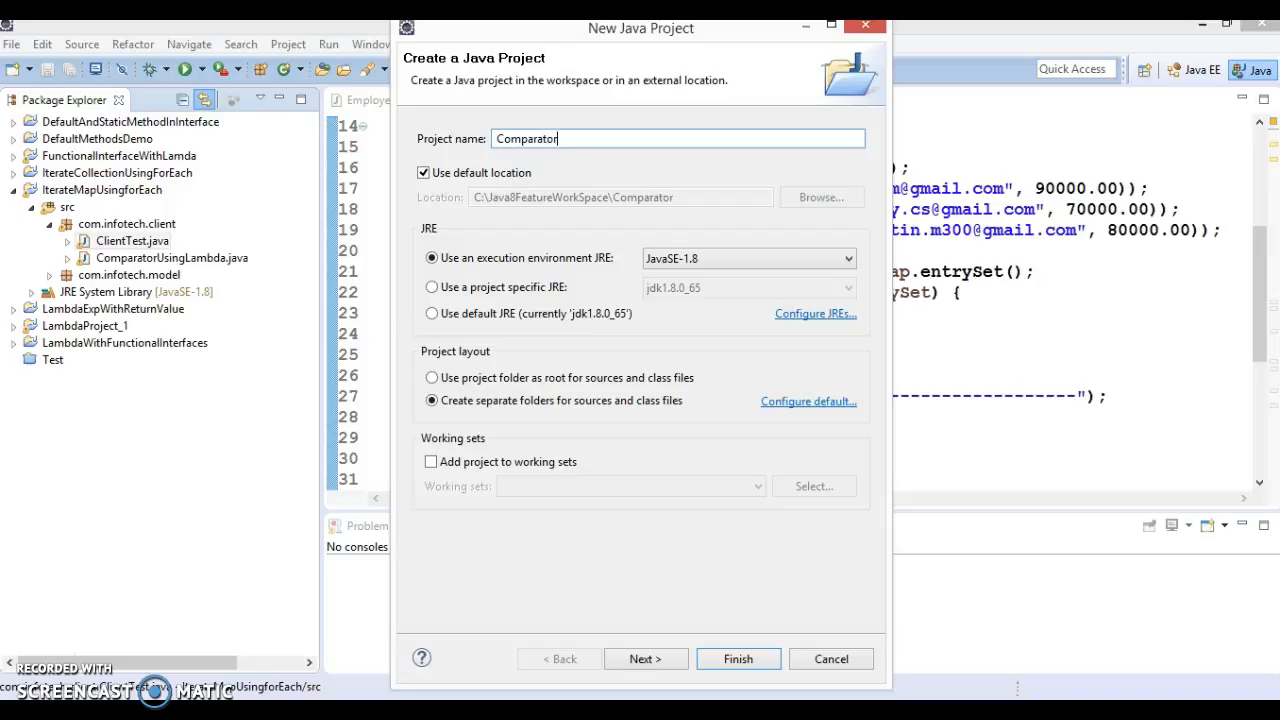
type("Impl")
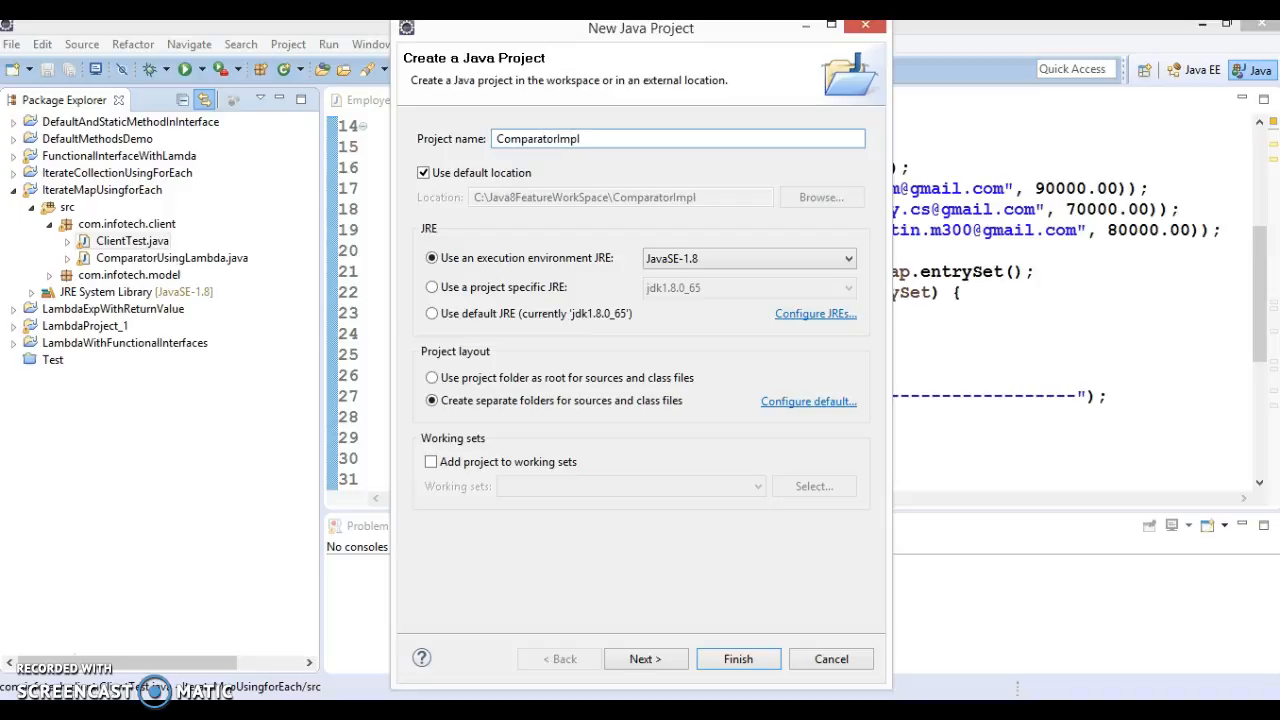
type("Usin")
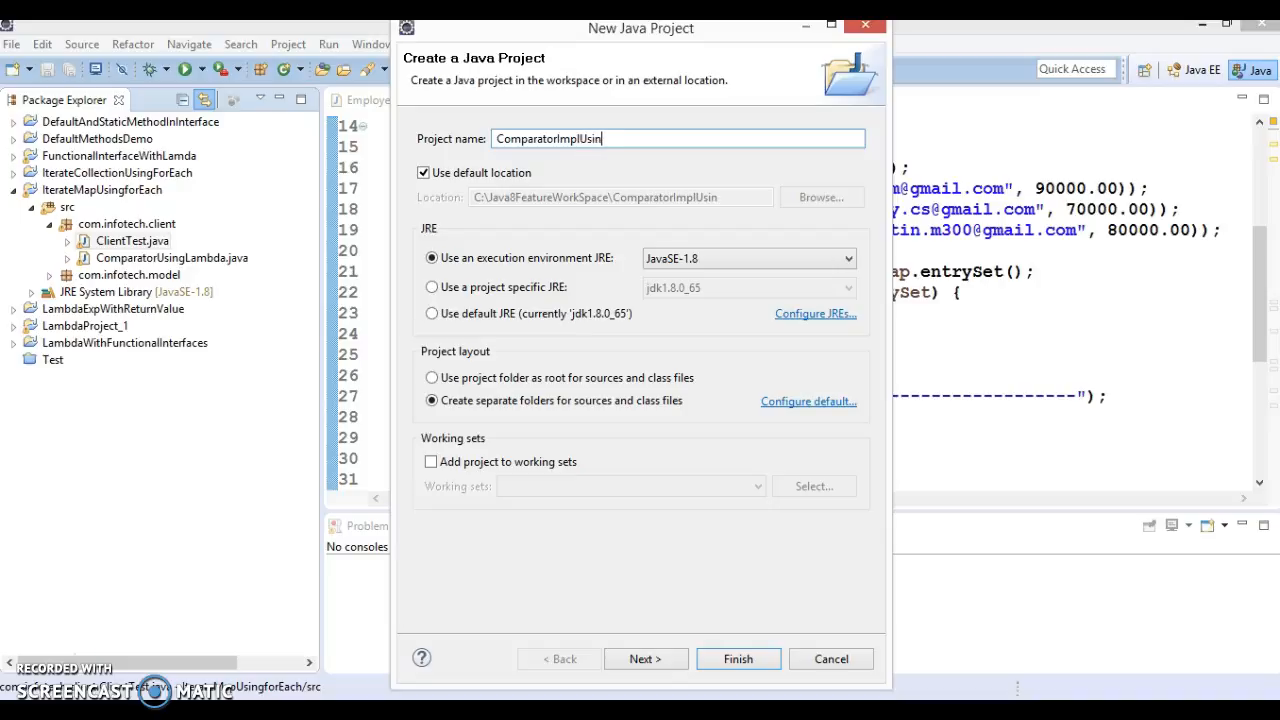
type("gLa")
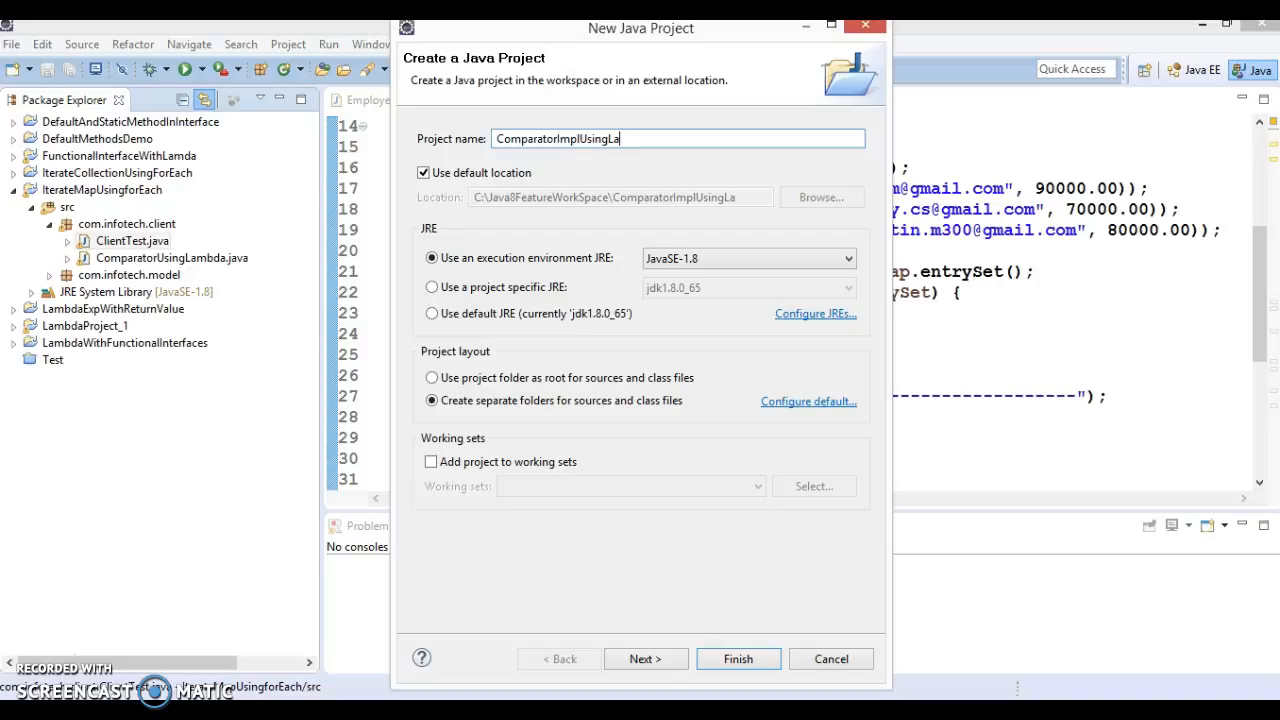
type("mbda")
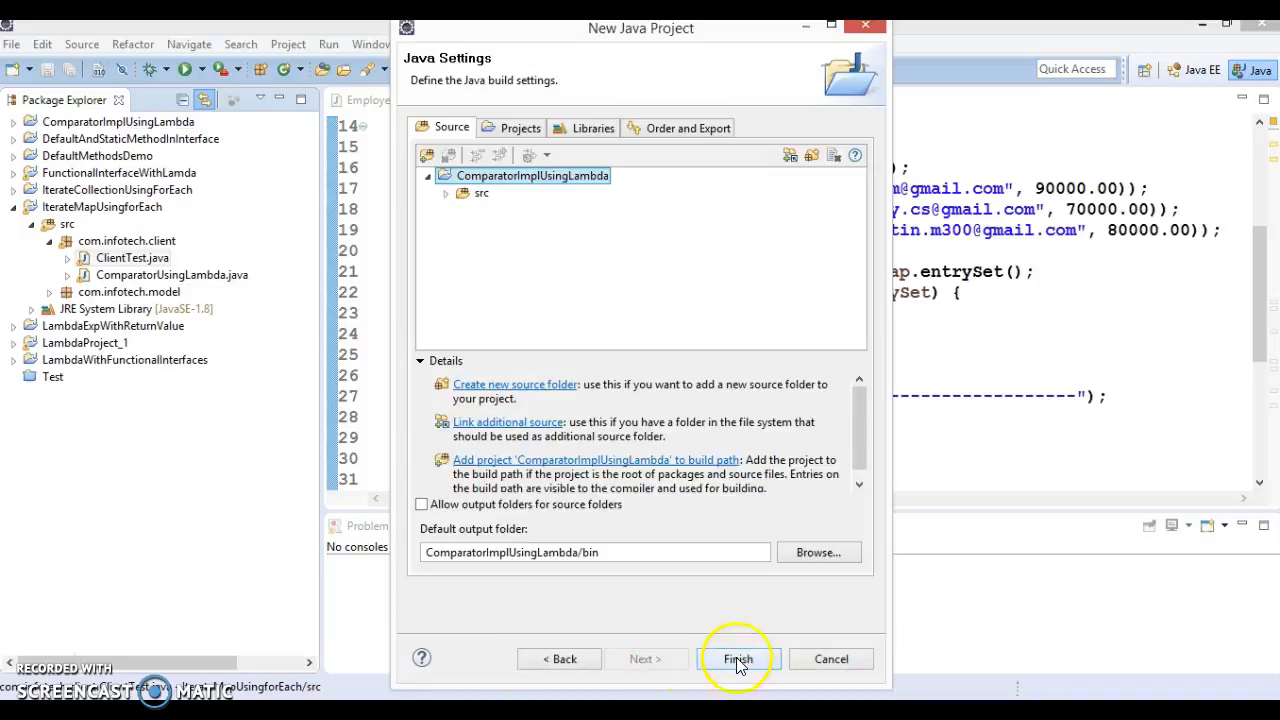
left_click(738, 658)
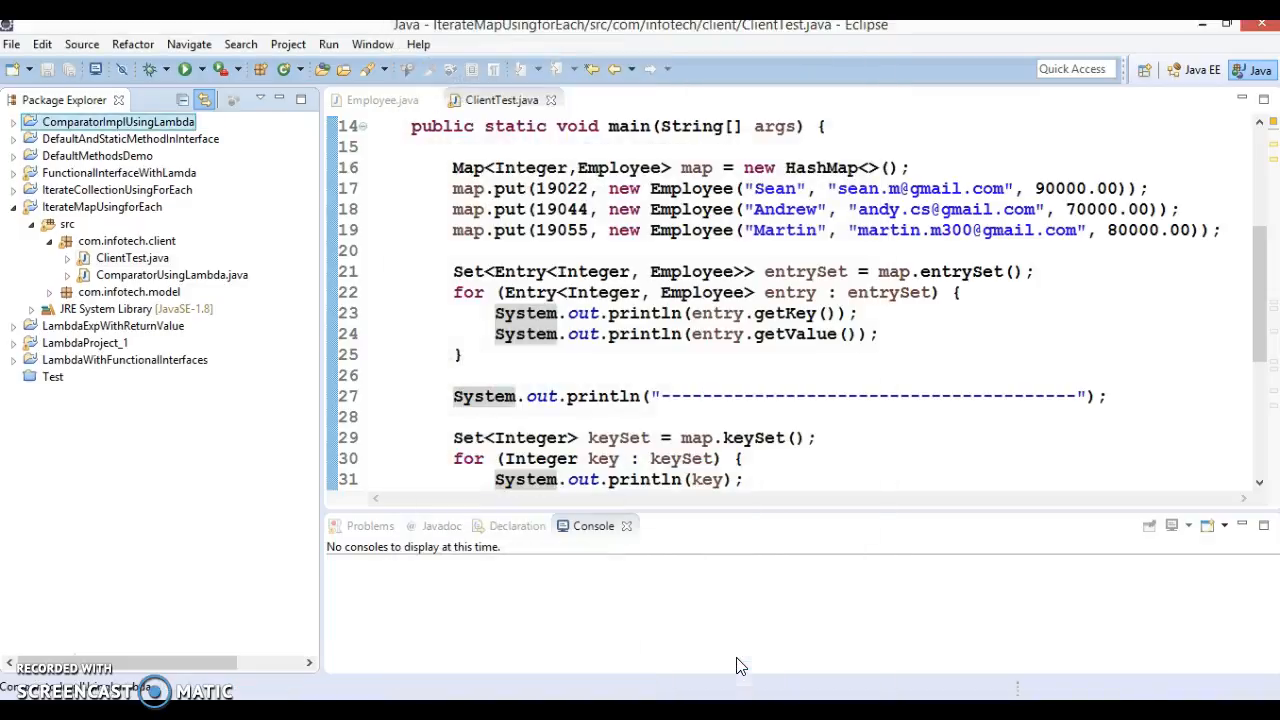
Copy the com.infotech.model package from the older project into the new project
left_click(11, 121)
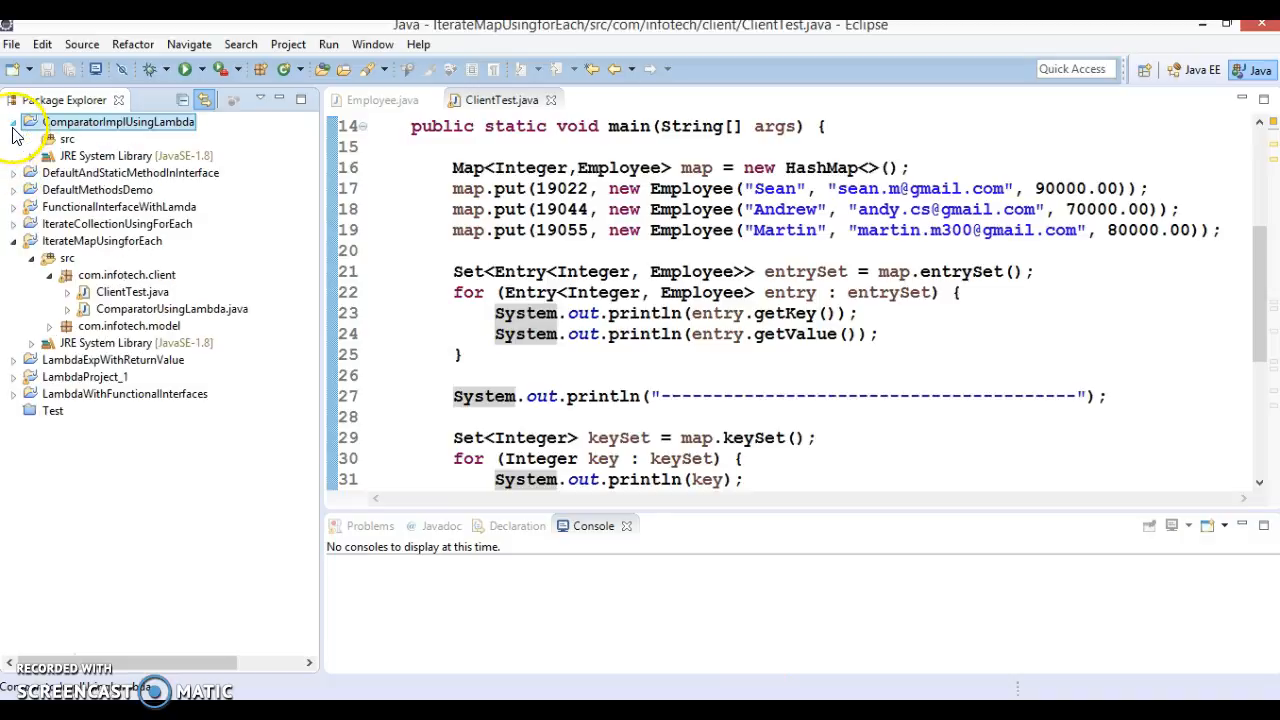
left_click(128, 326)
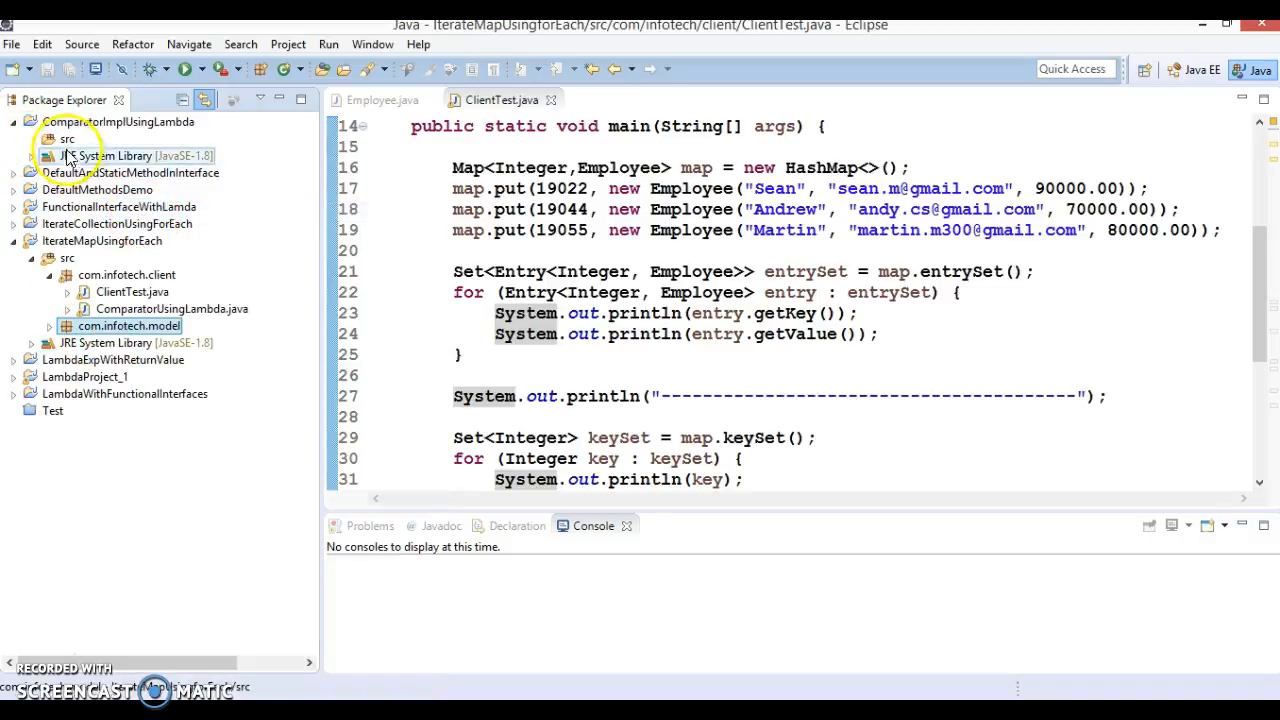
right_click(67, 156)
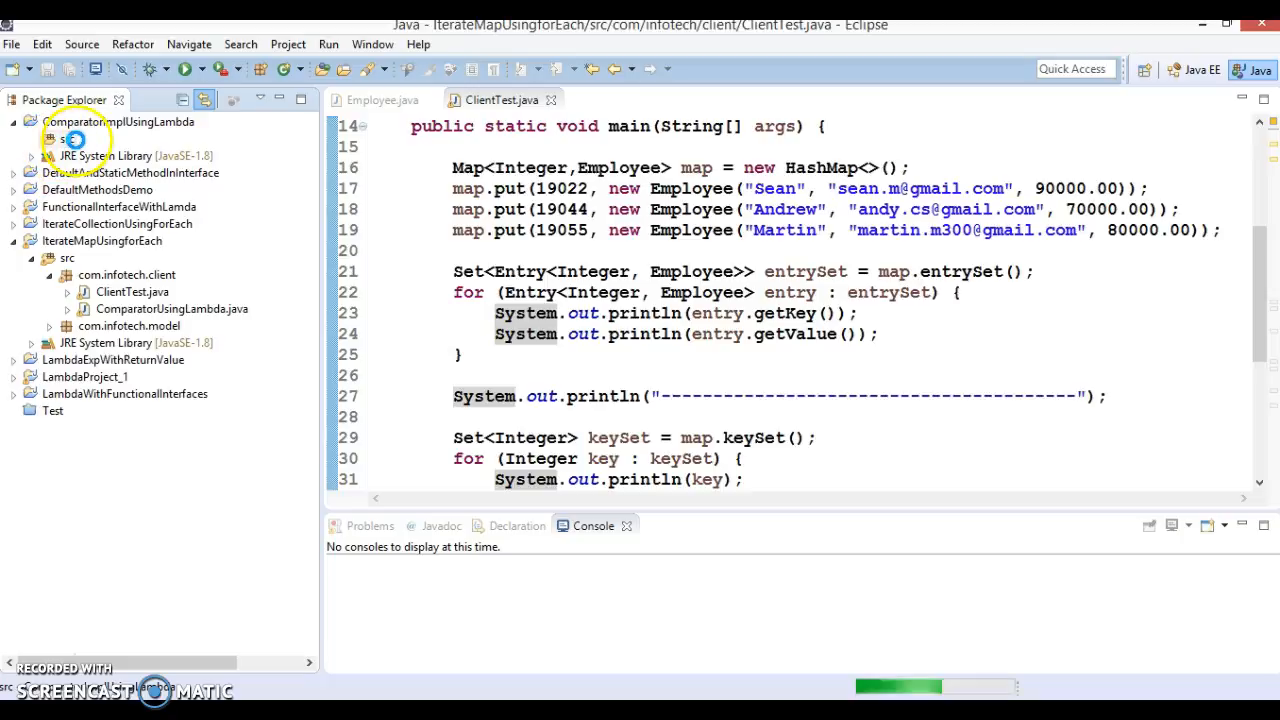
left_click(25, 140)
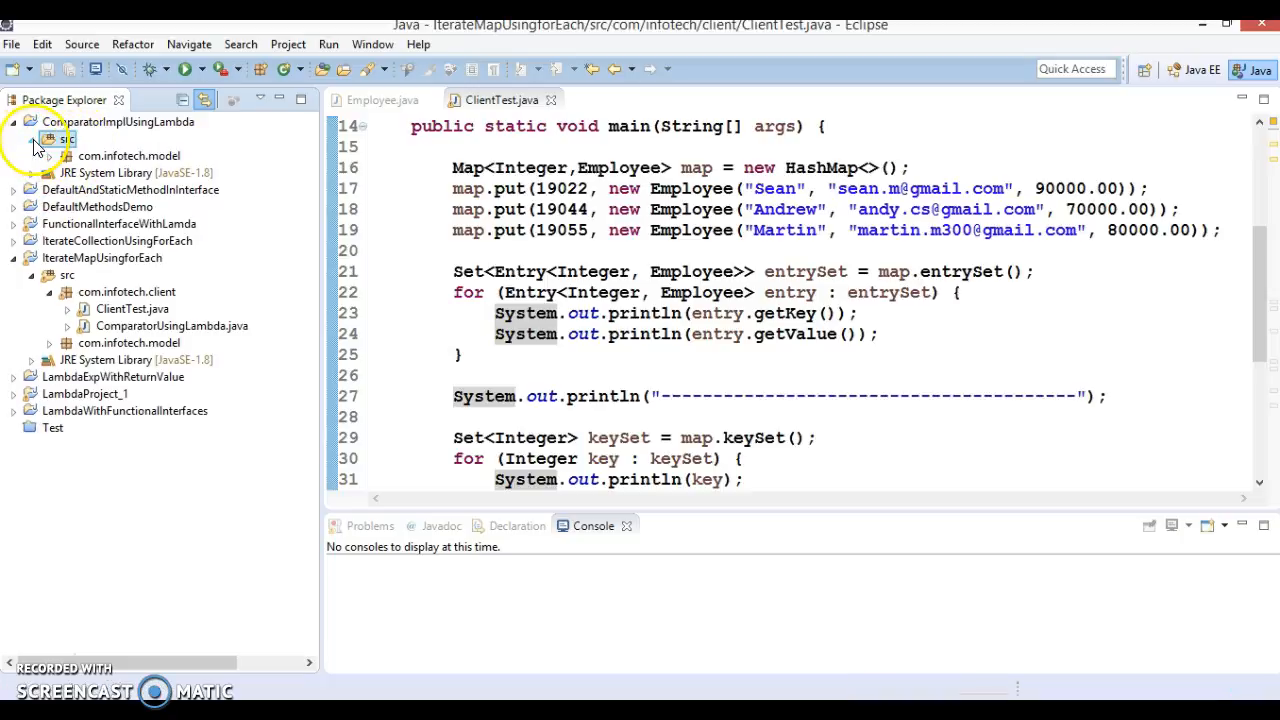
Open Employee.java and review its constructor and getters
left_click(34, 138)
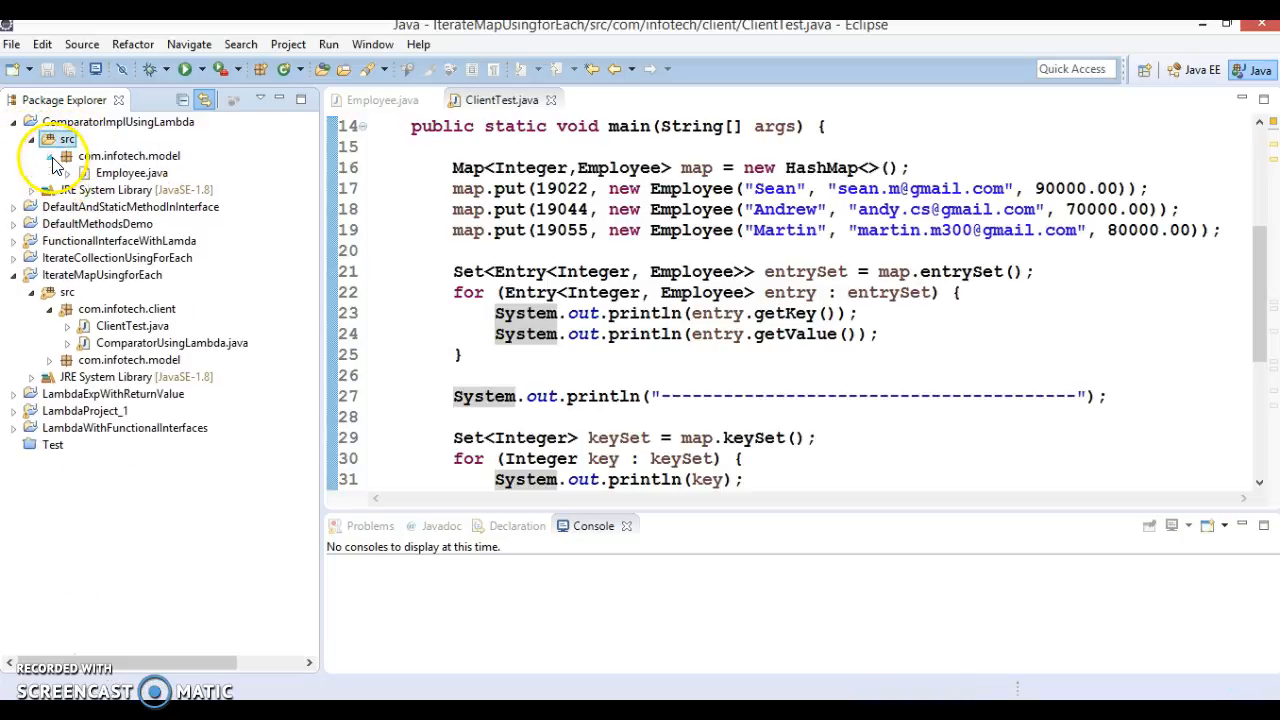
double_click(131, 172)
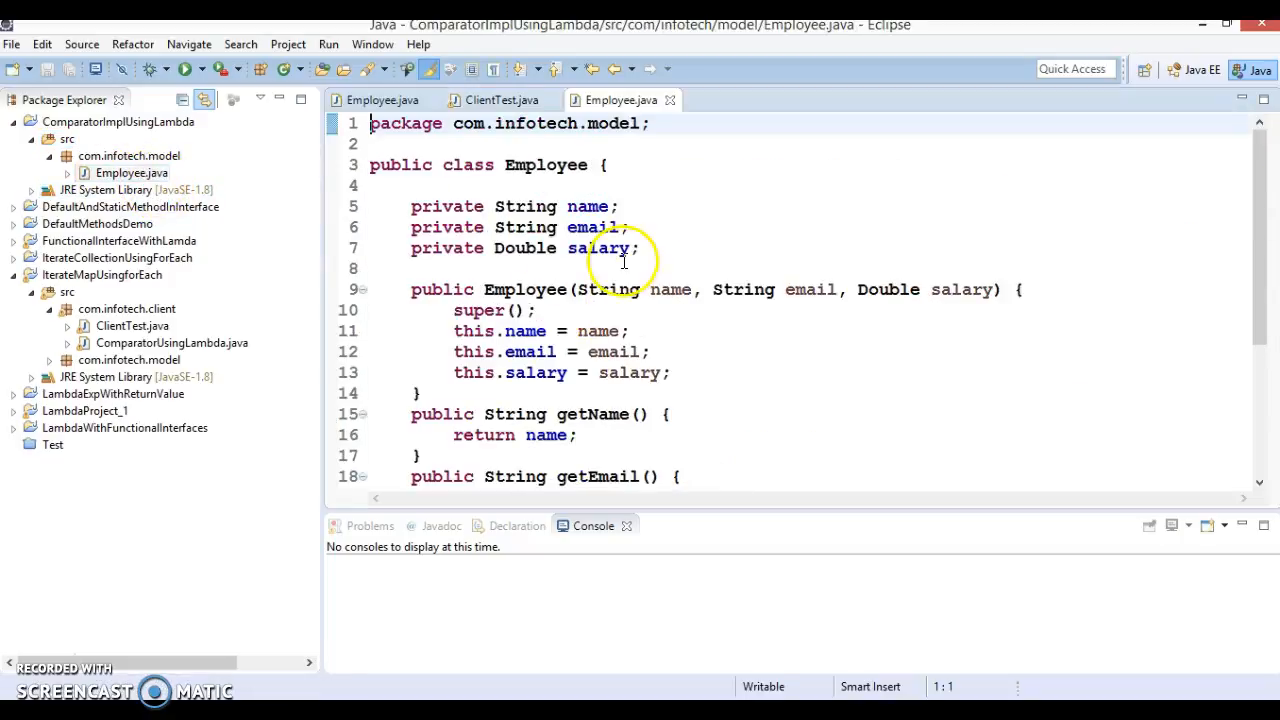
double_click(545, 165)
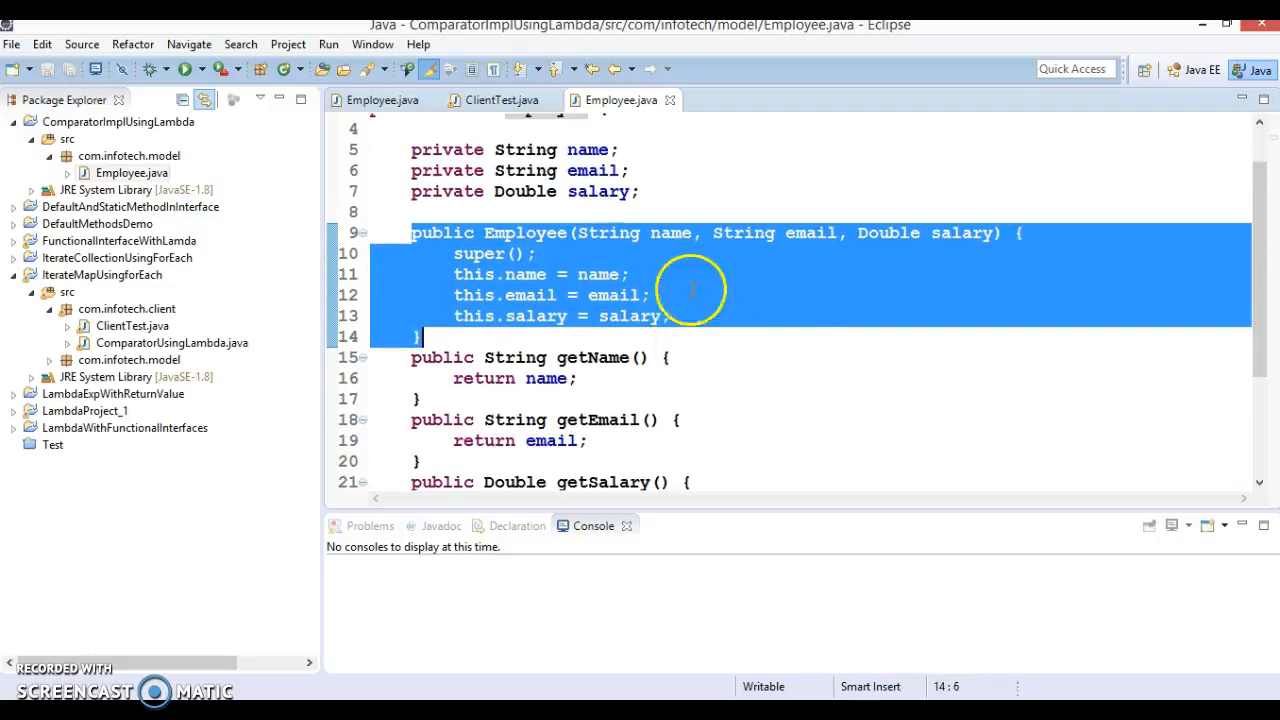
mouse_move(642, 250)
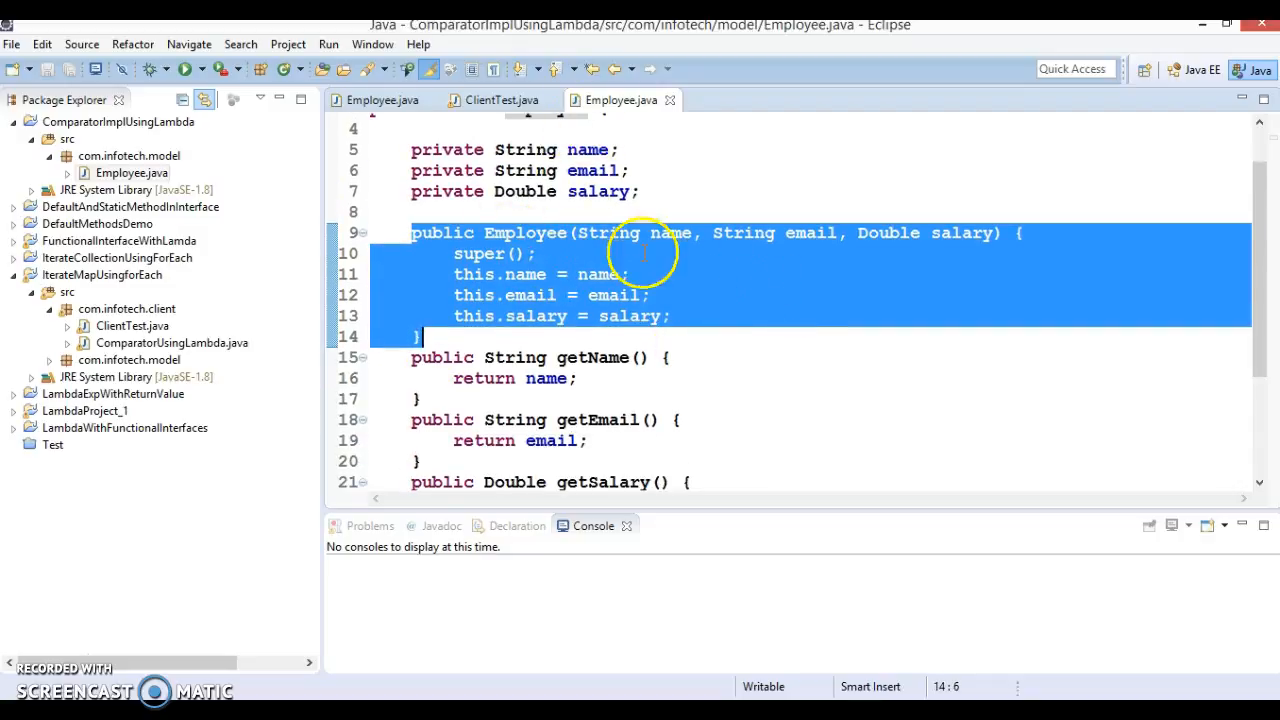
scroll("down", 3)
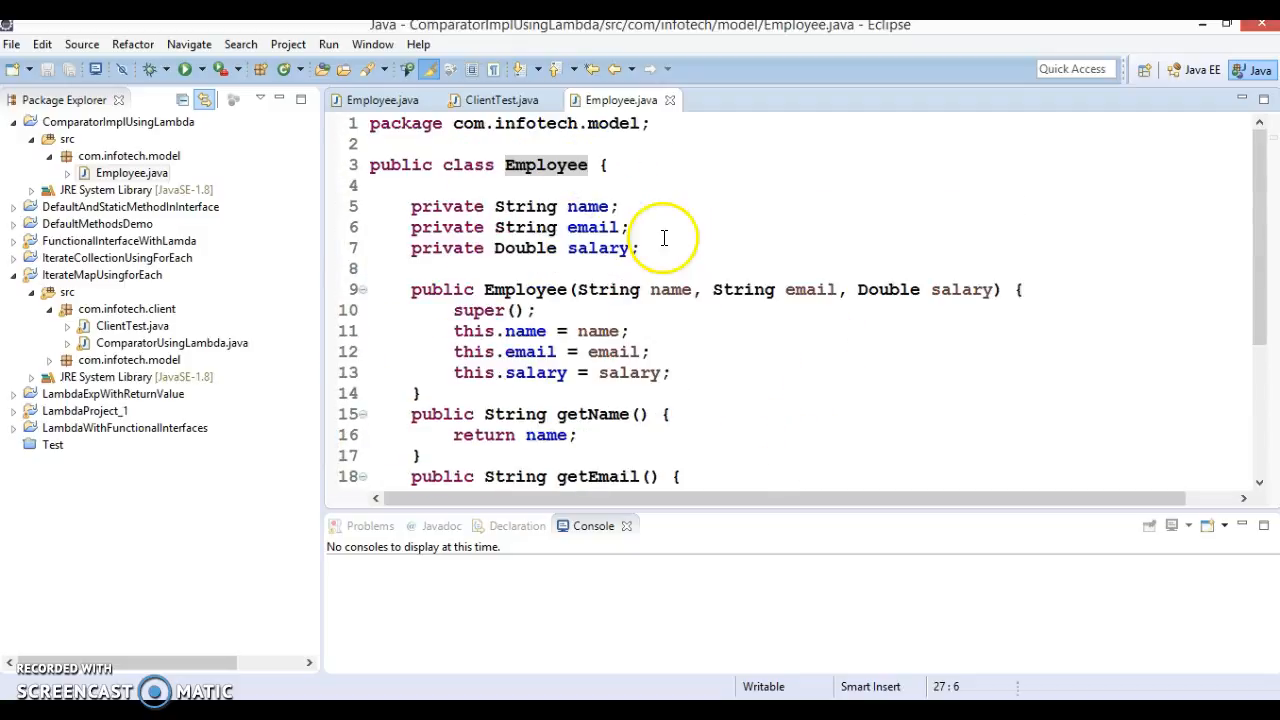
mouse_move(609, 289)
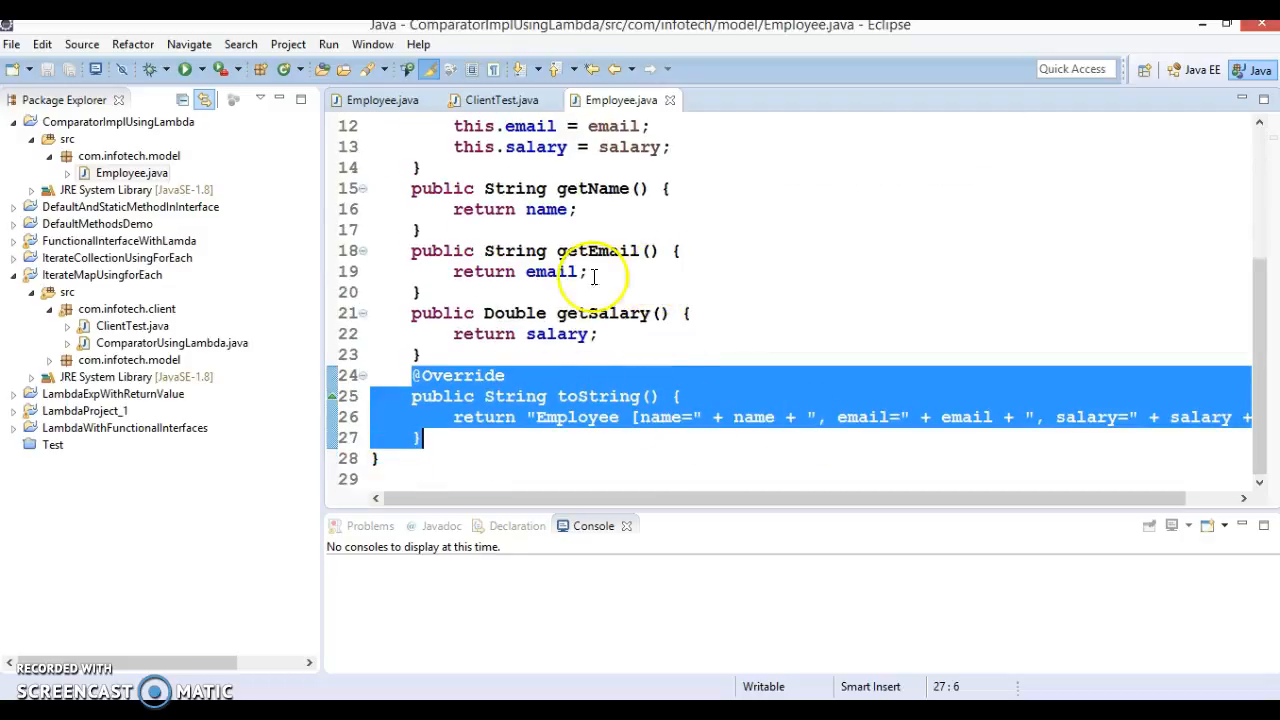
mouse_move(752, 335)
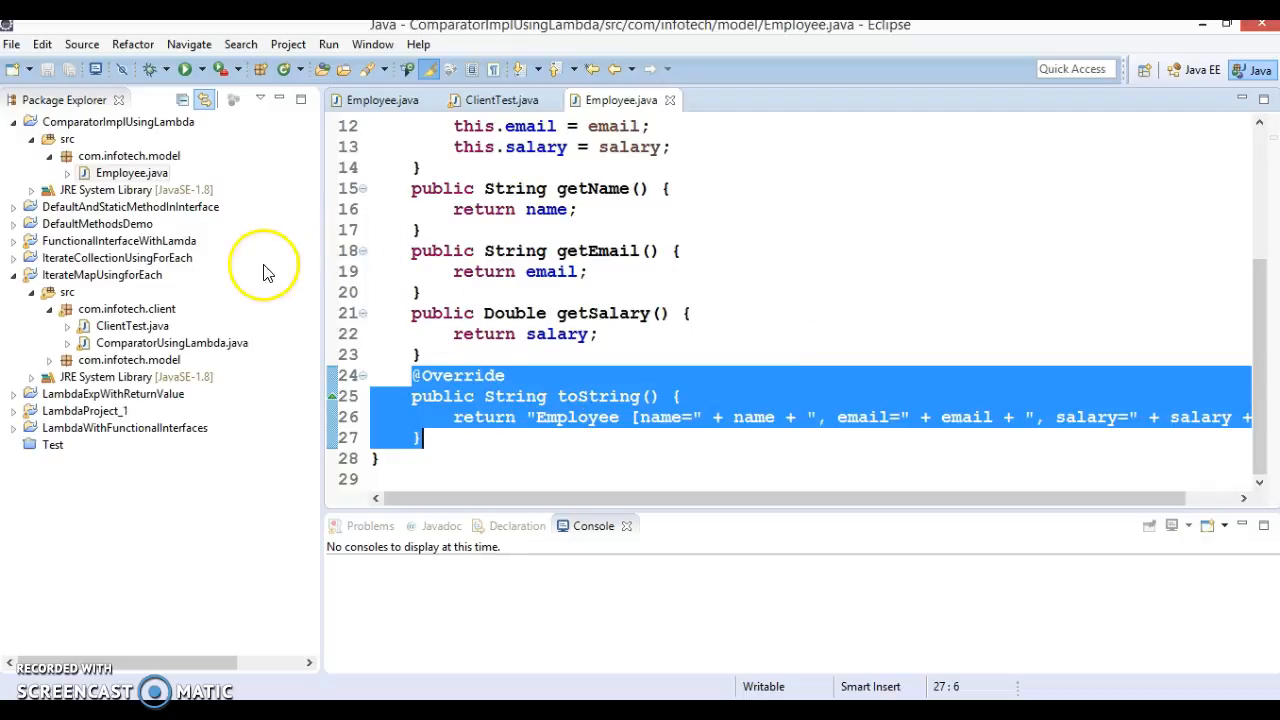
mouse_move(228, 387)
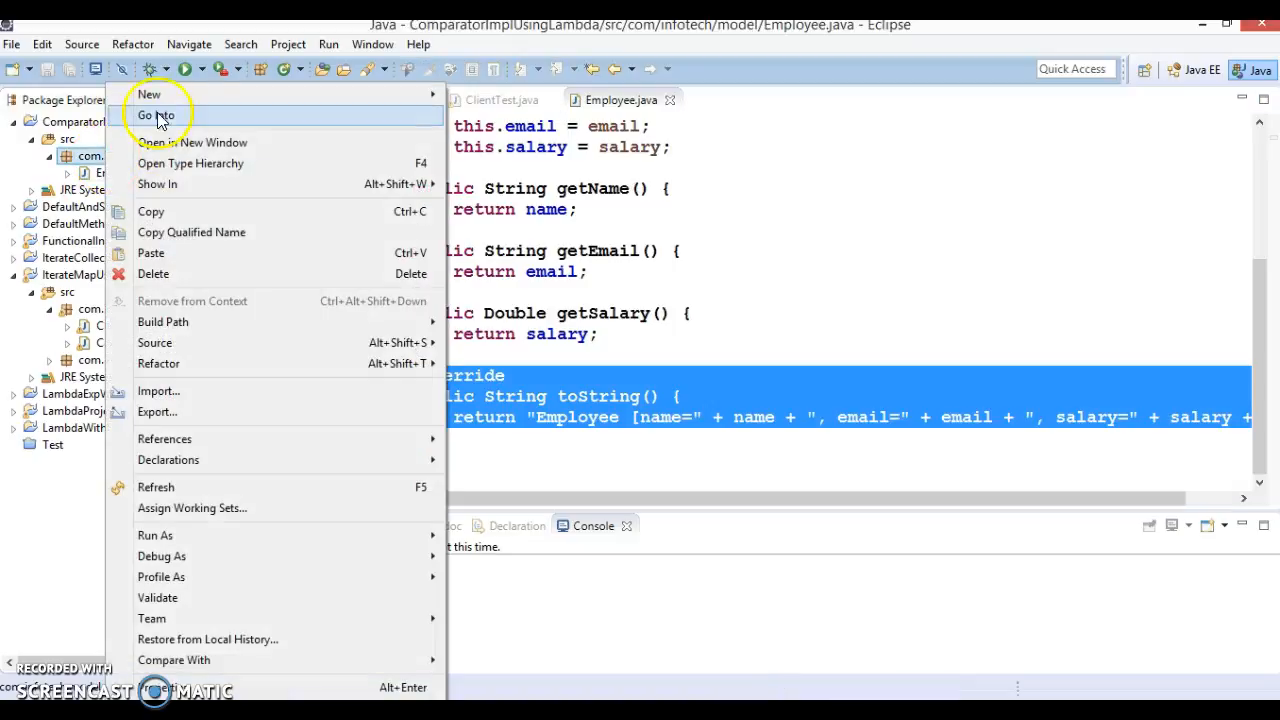
Create a class named Test in com.infotech.model with a main method stub
left_click(152, 93)
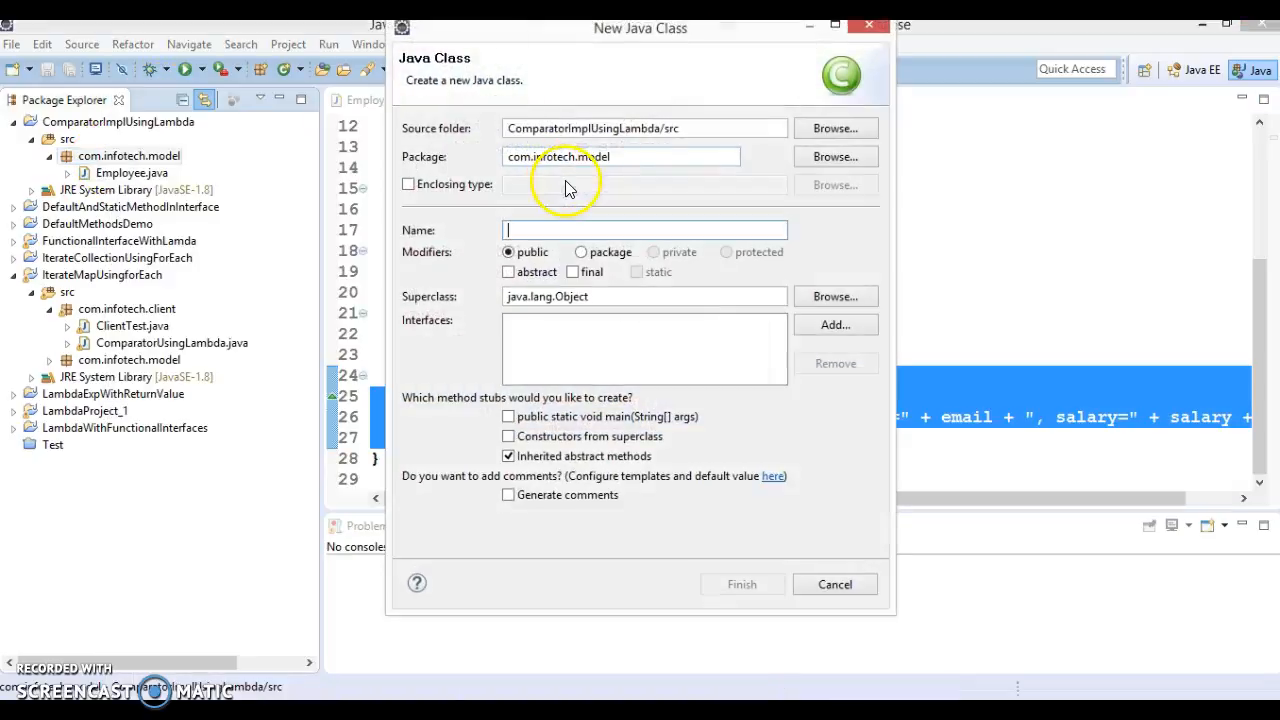
type("Test")
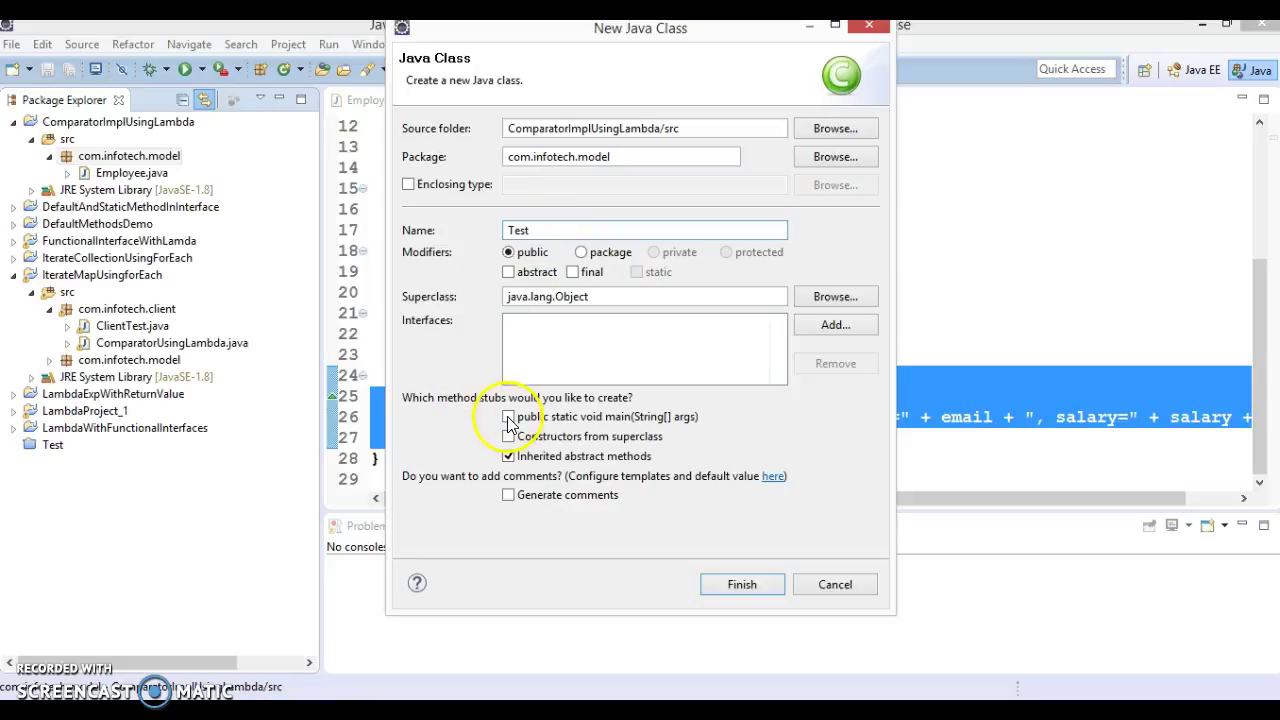
left_click(742, 584)
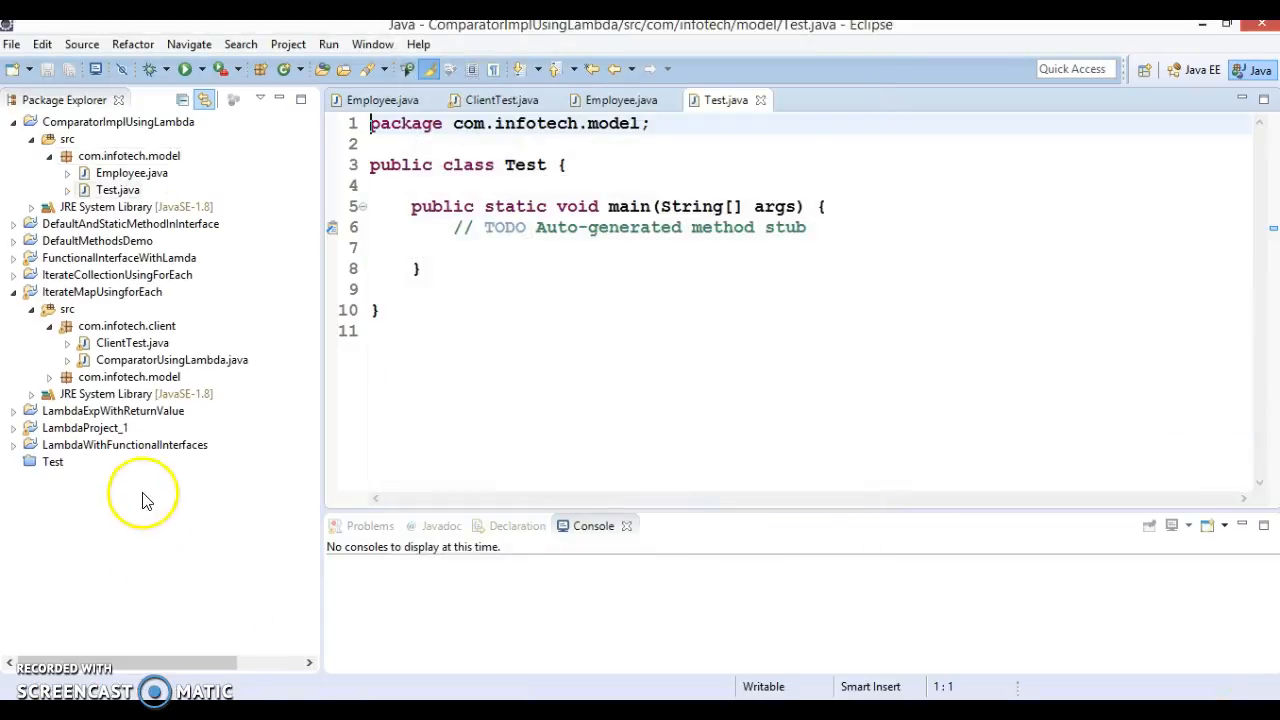
Review the employee list code with Sean, then return to the empty line below it
double_click(171, 359)
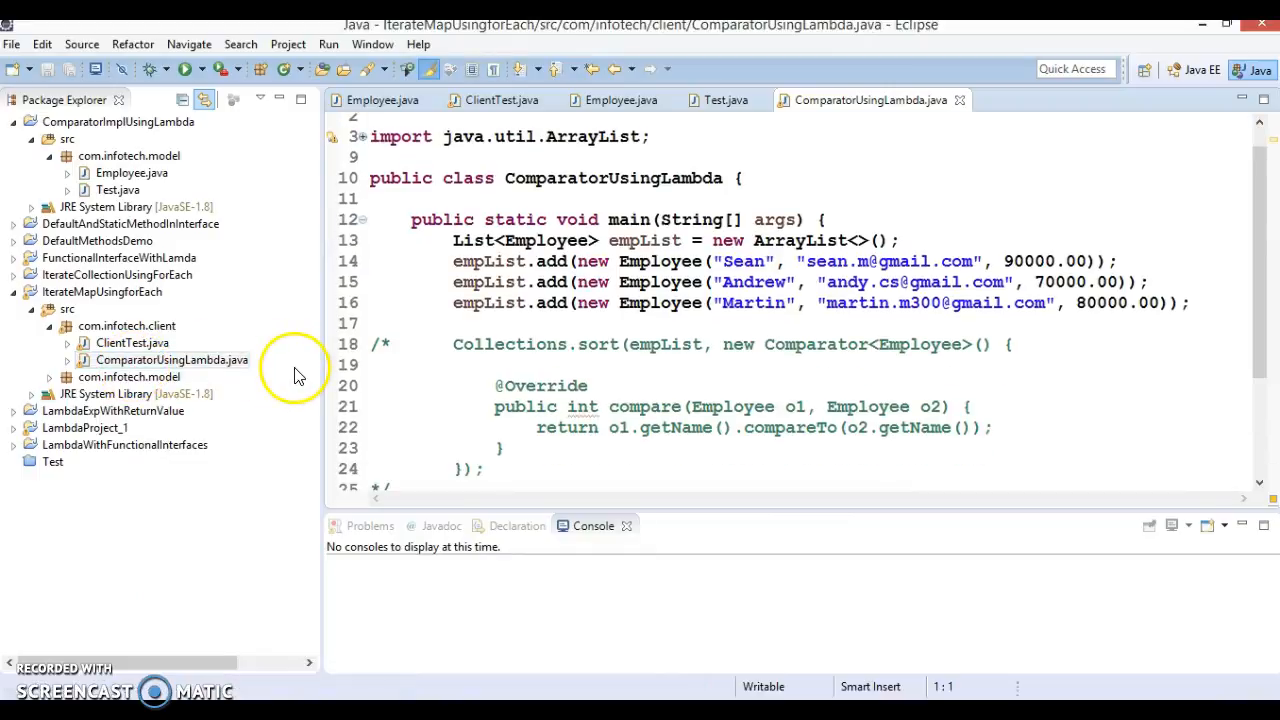
mouse_move(435, 277)
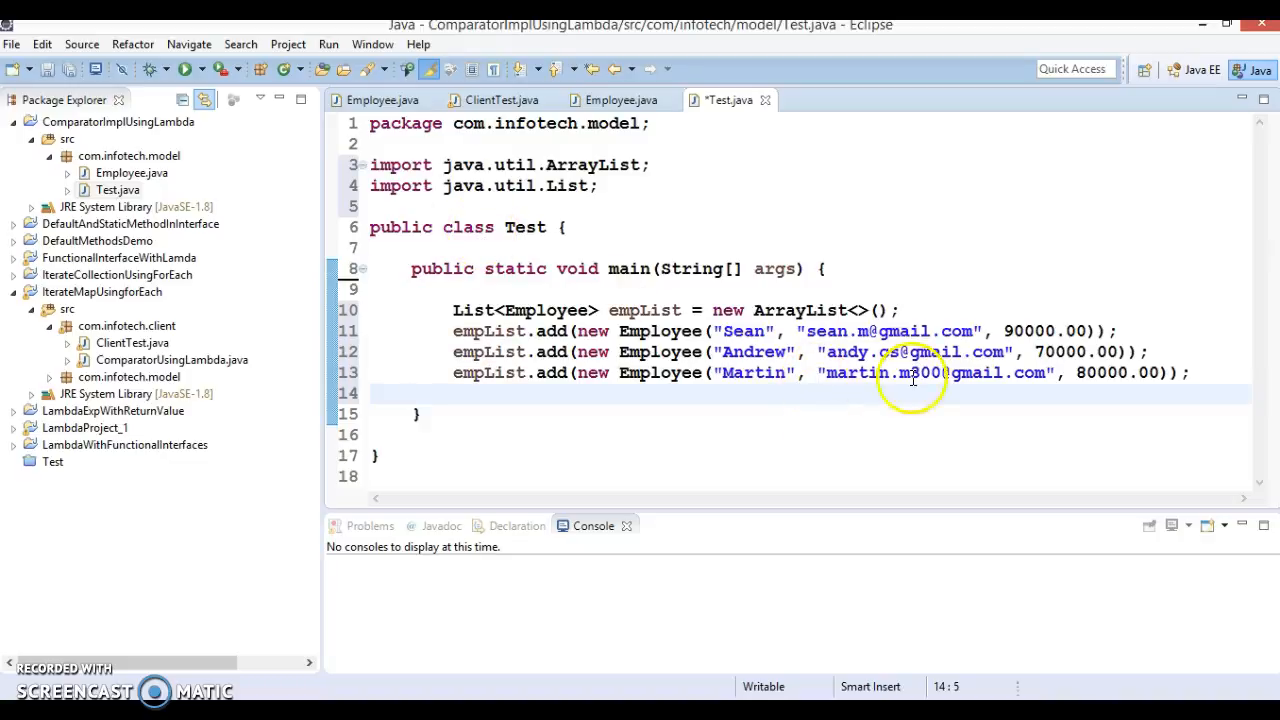
mouse_move(892, 356)
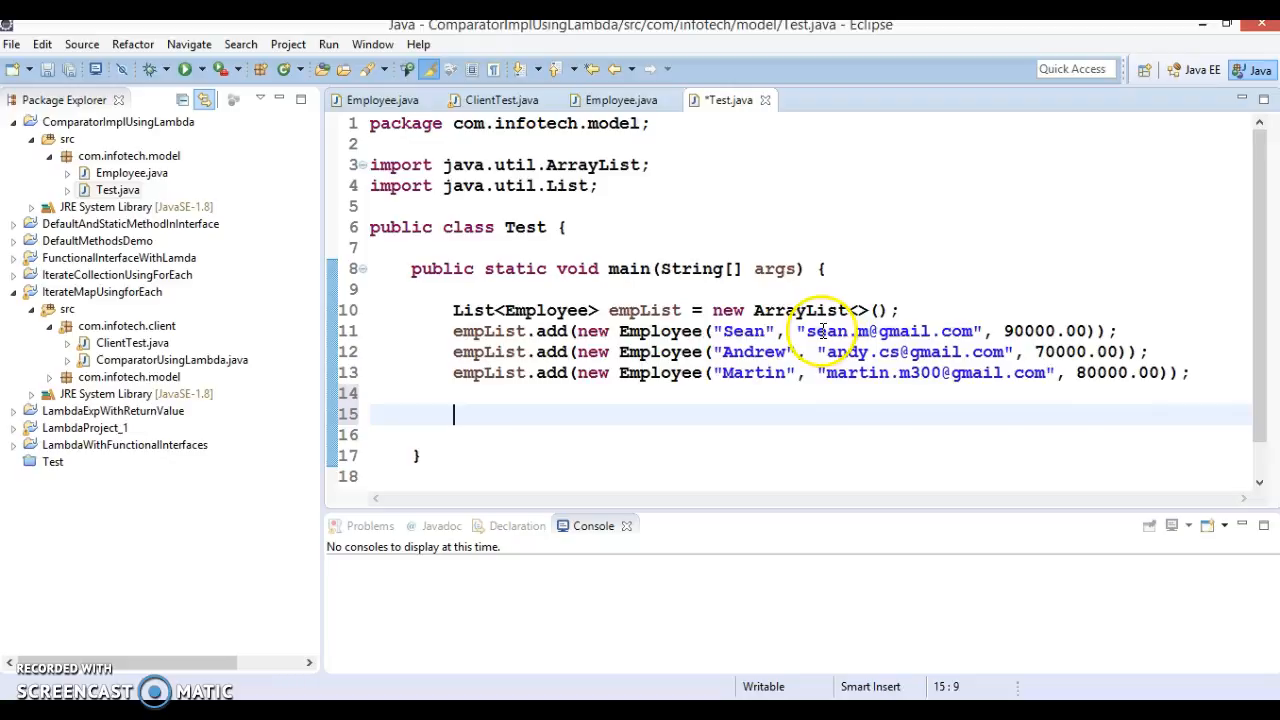
double_click(745, 331)
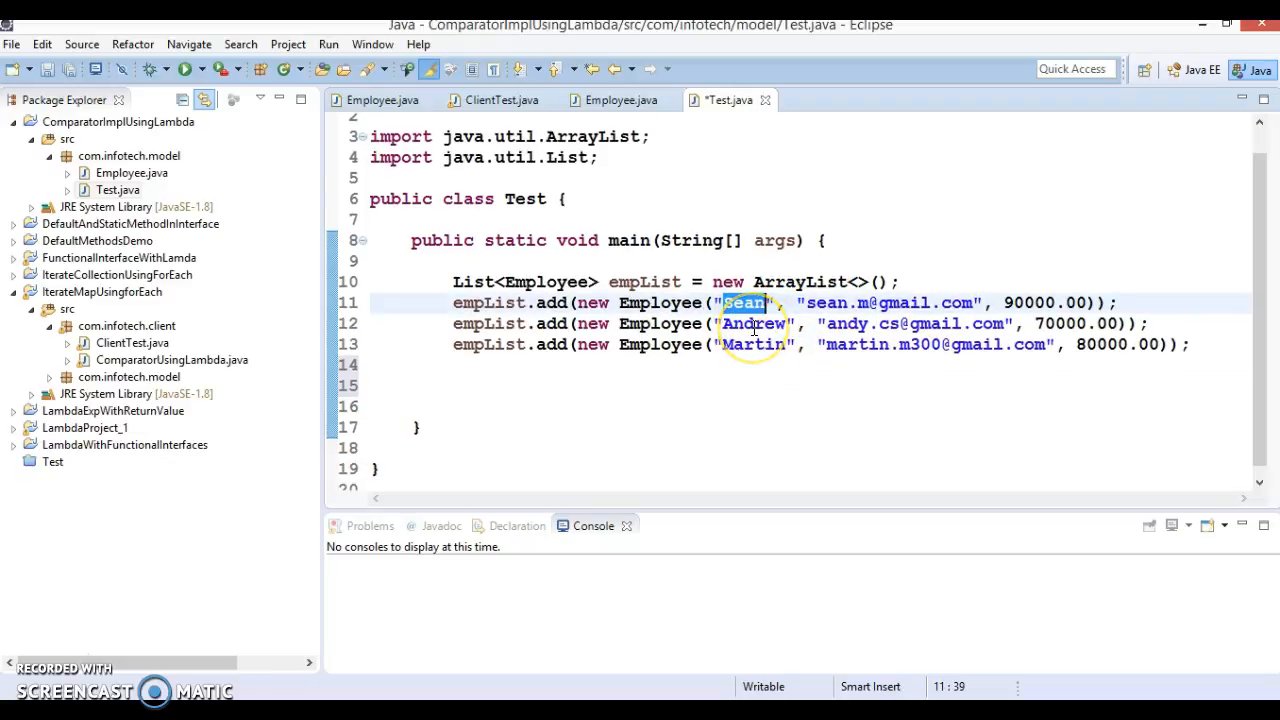
left_click(1197, 345)
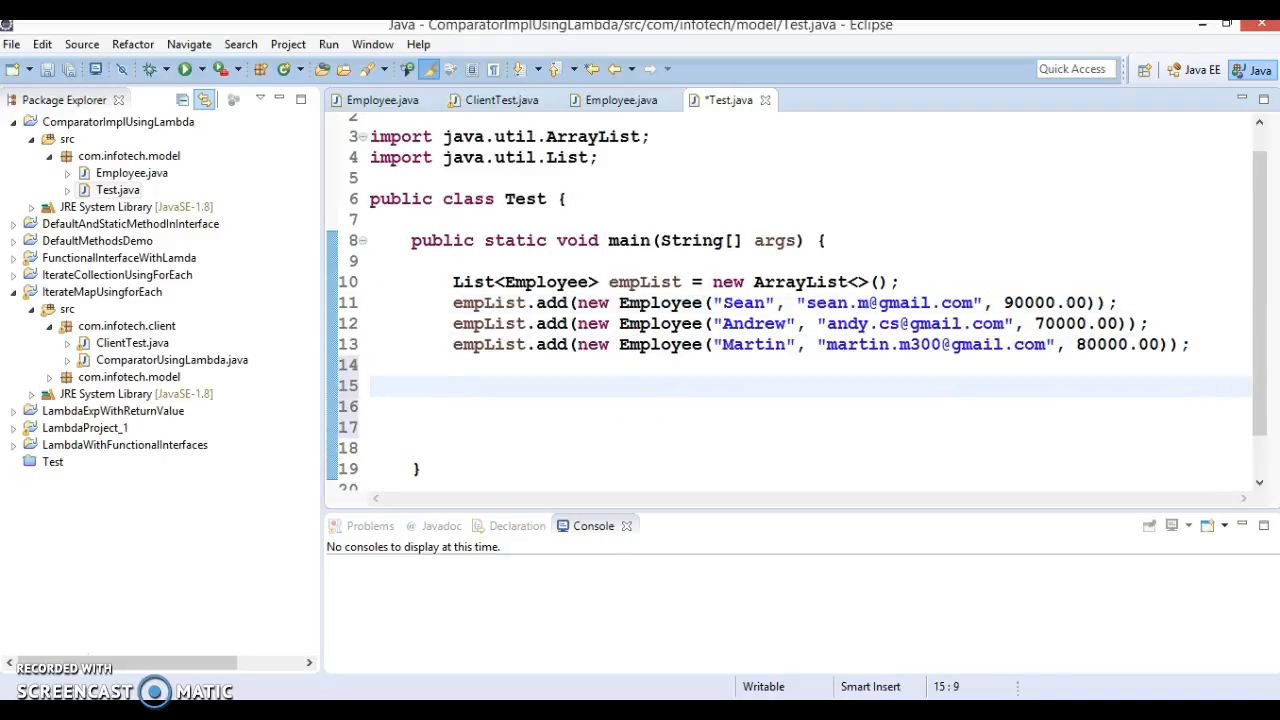
Add a Collections.sort call passing empList as the first argument
type("Col")
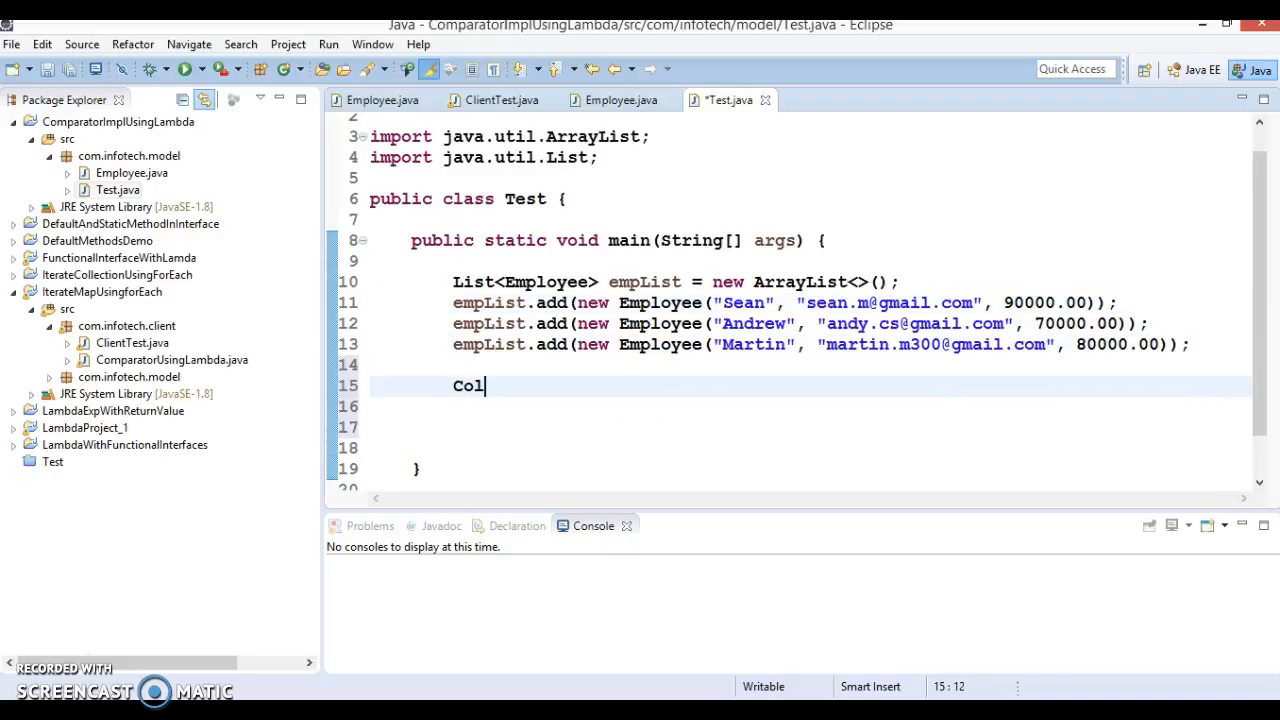
type("lections")
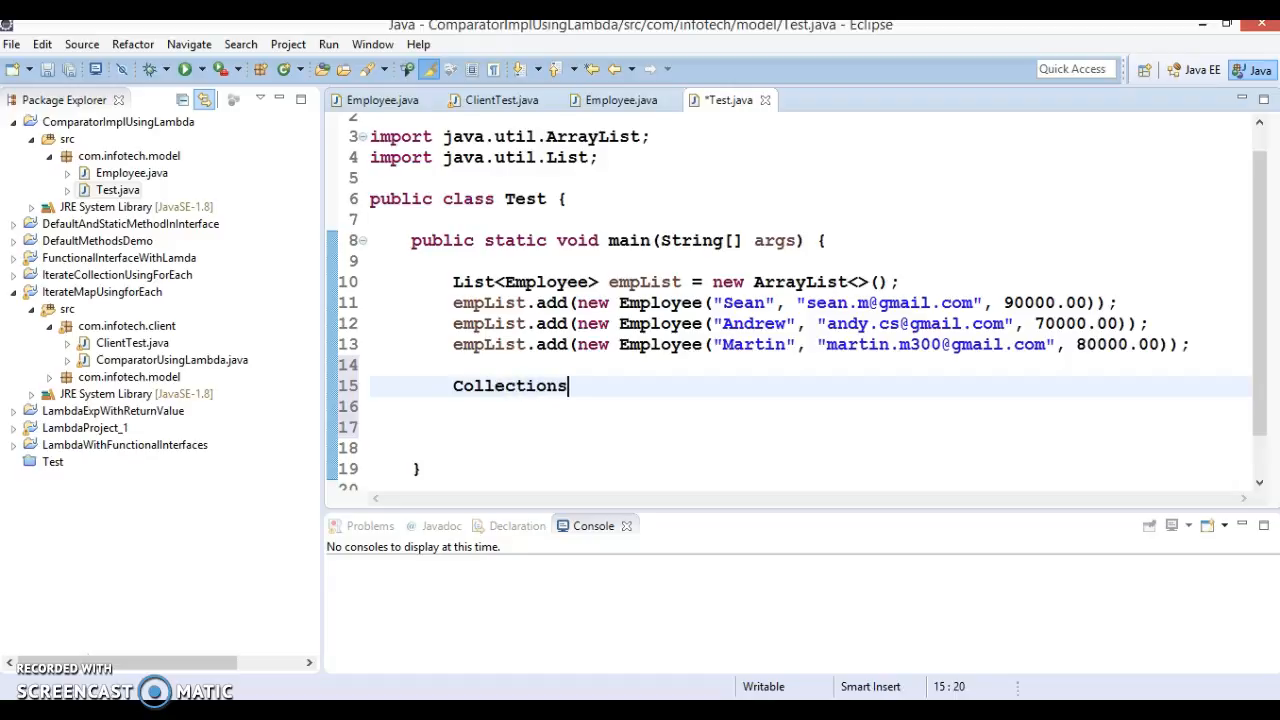
type(".")
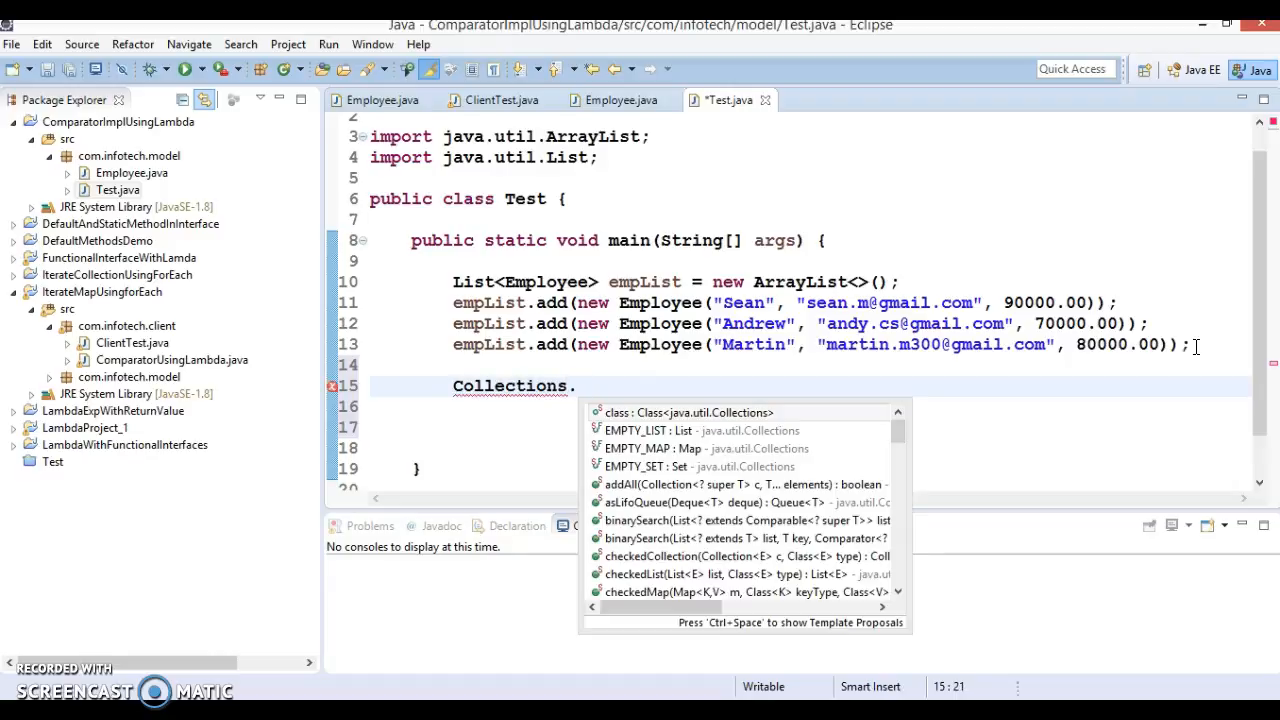
type("so")
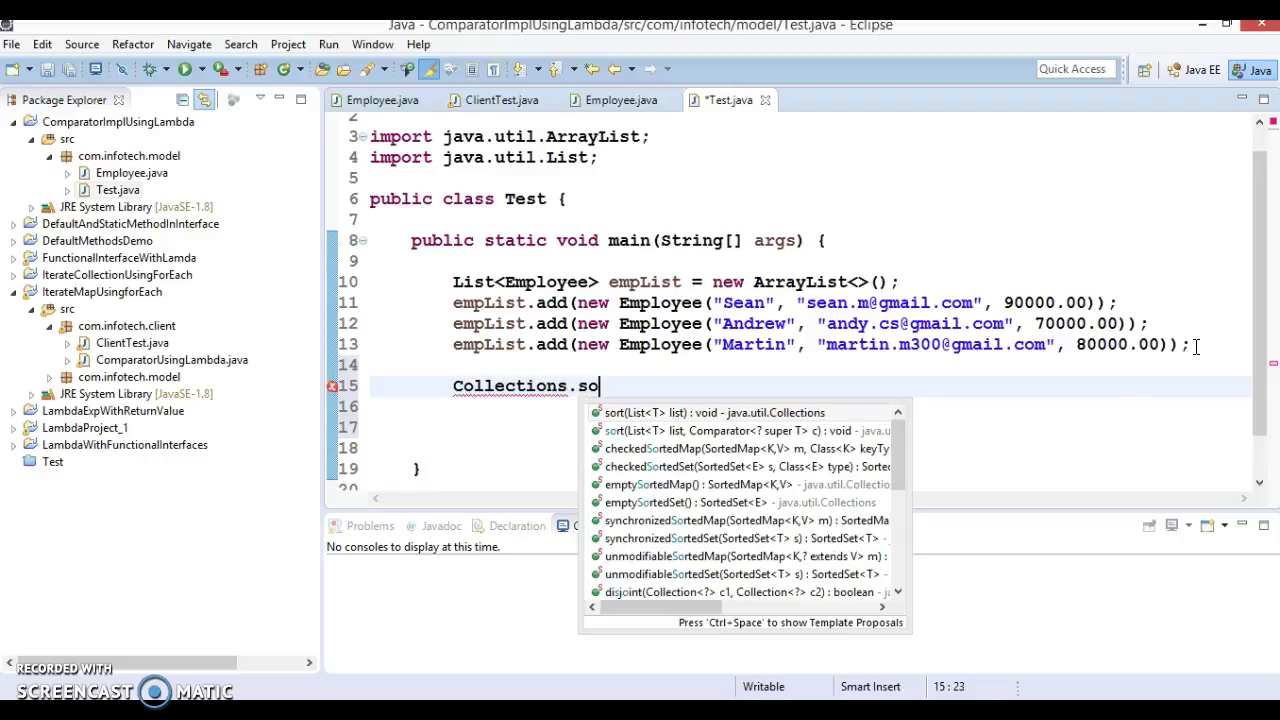
mouse_move(722, 412)
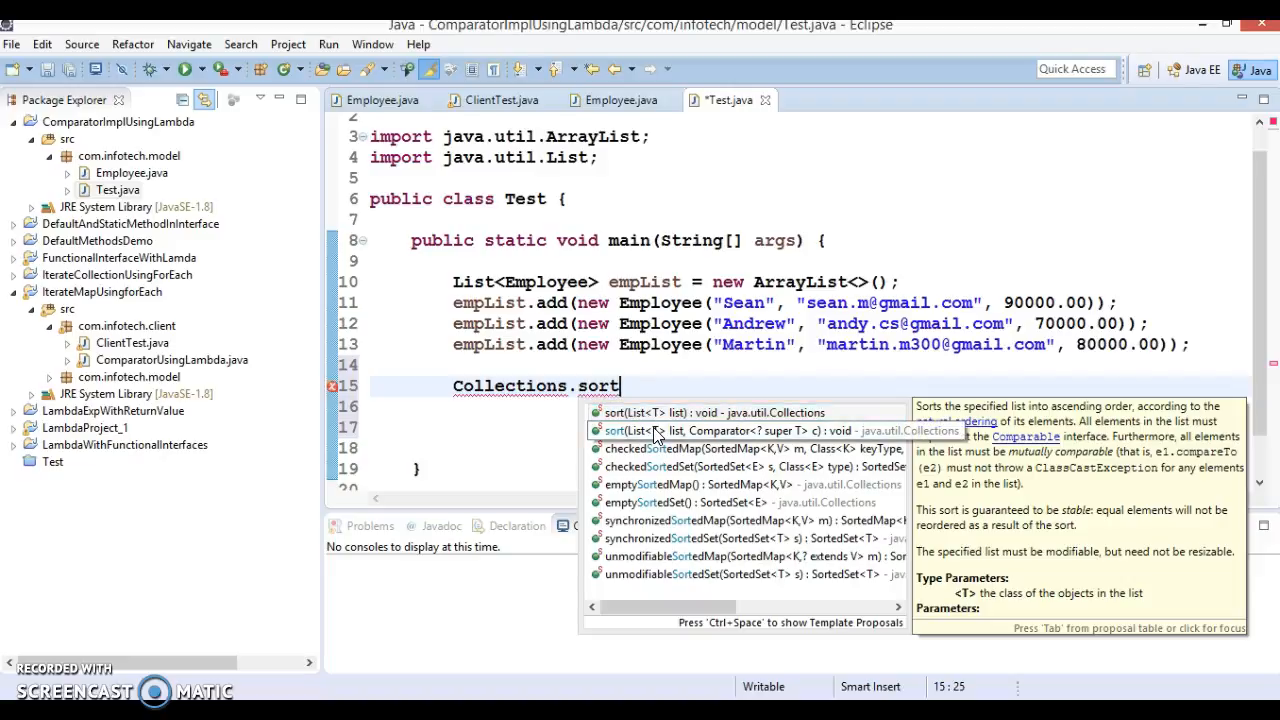
mouse_move(670, 431)
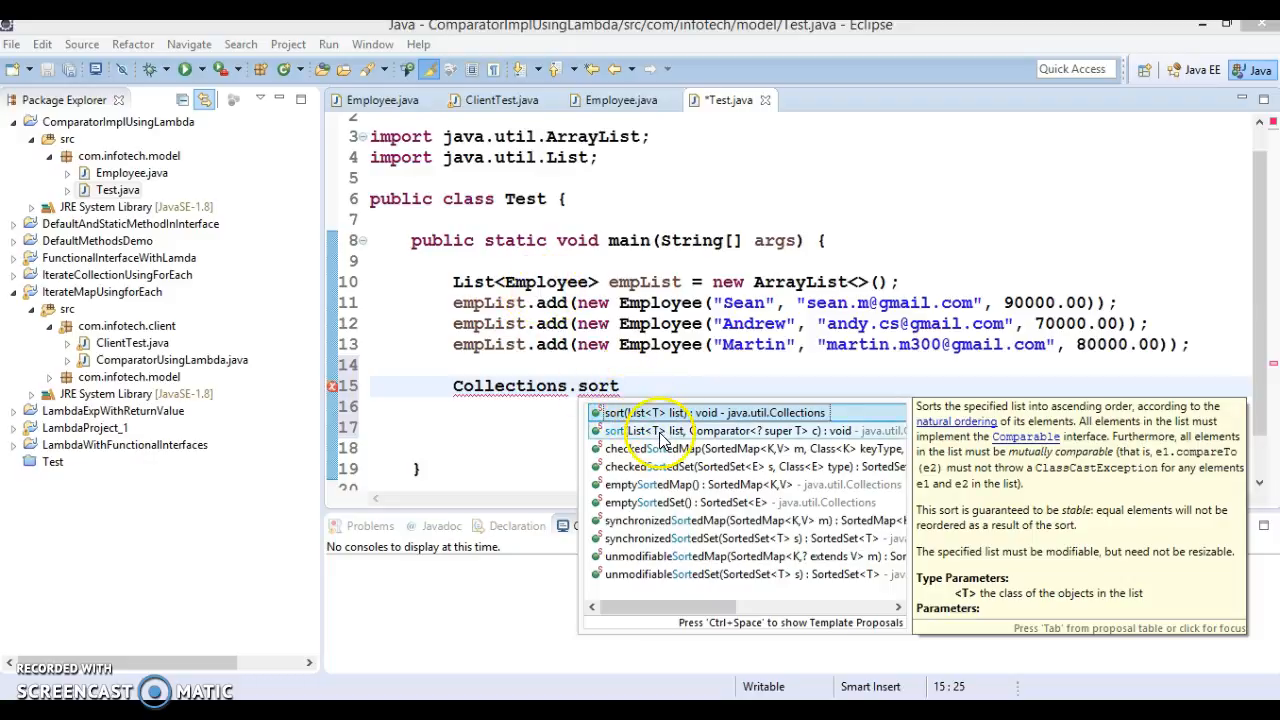
mouse_move(750, 432)
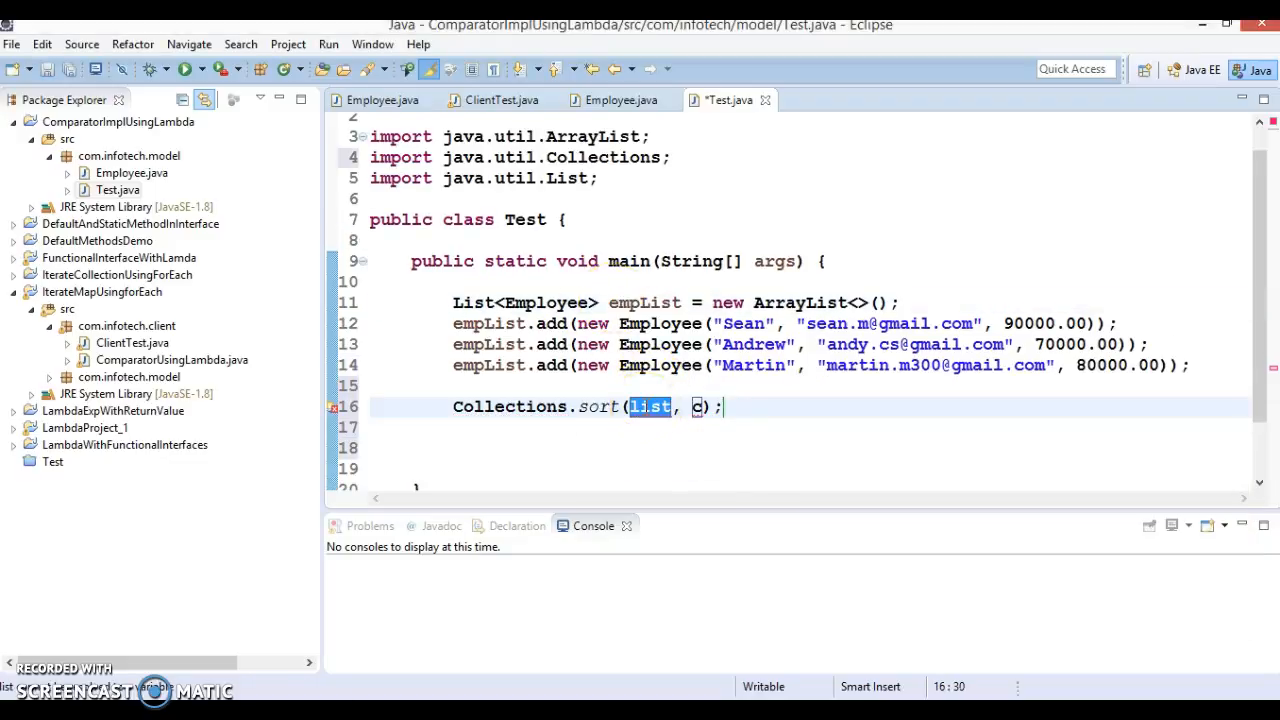
type("empList")
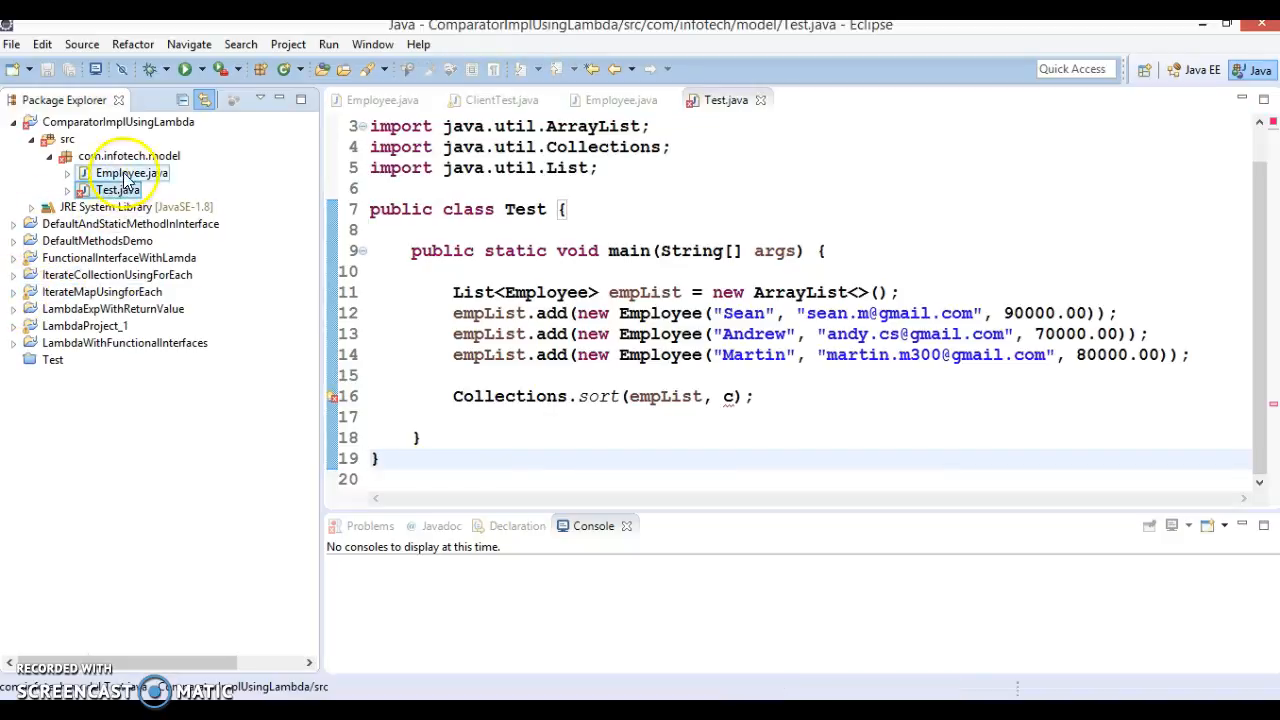
Create an EmployeeNameSorter class implementing the java.util Comparator interface
right_click(130, 155)
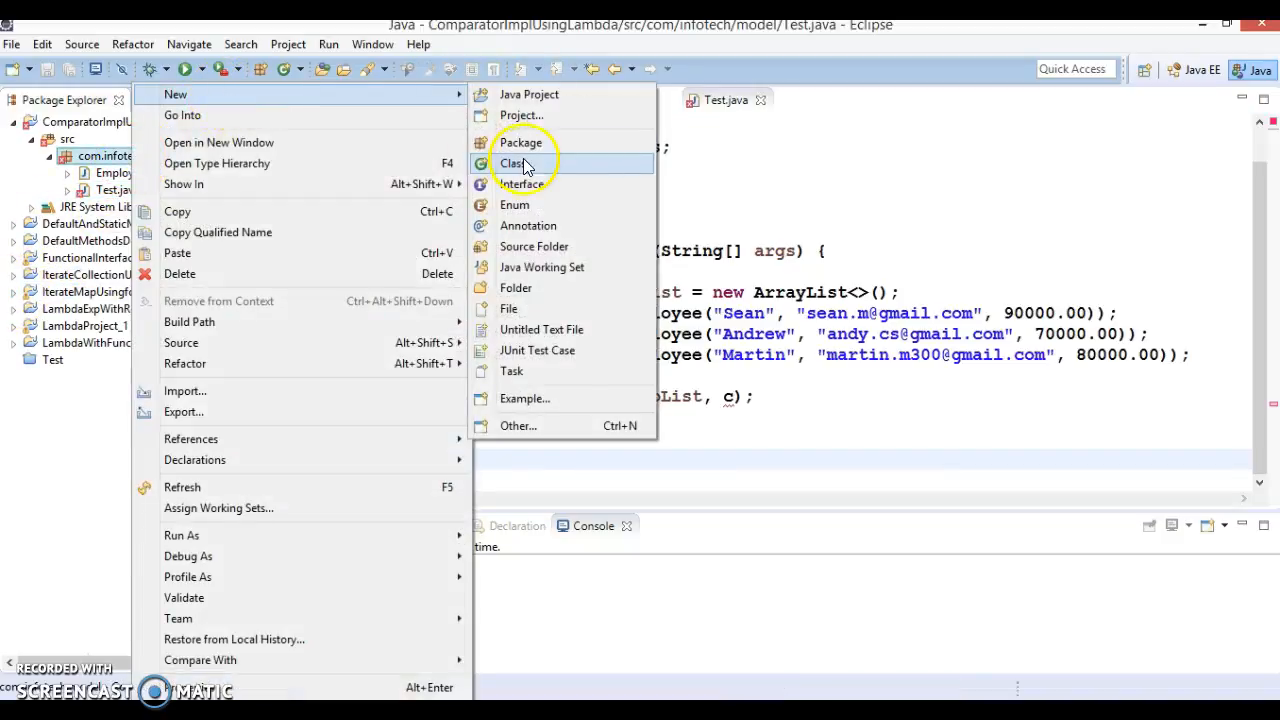
left_click(511, 163)
type("E")
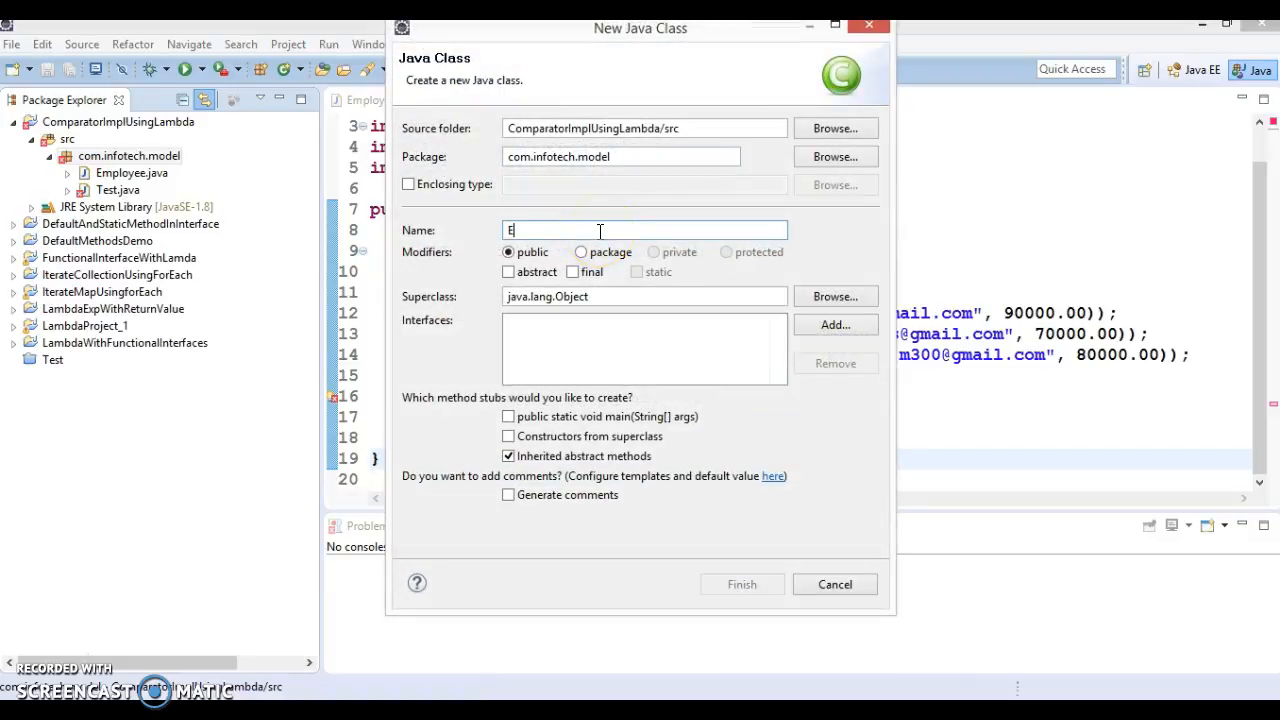
type("mployeeNameSo")
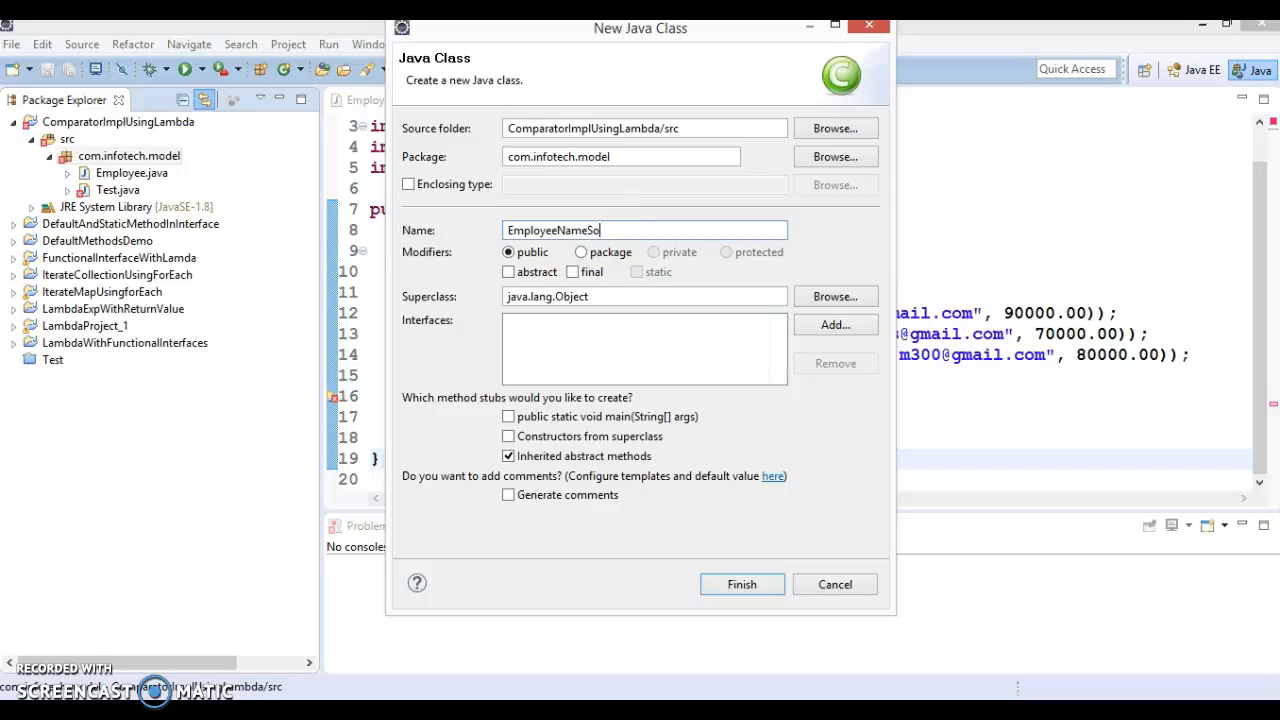
type("rter")
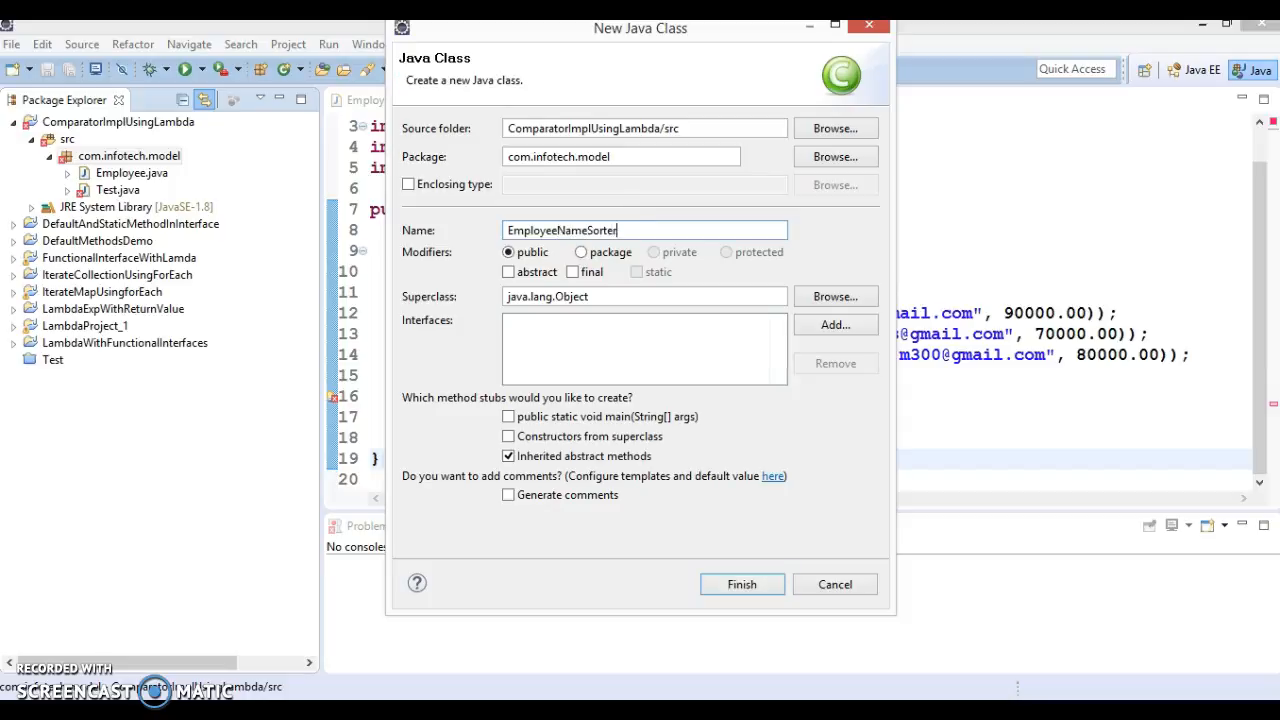
left_click(834, 324)
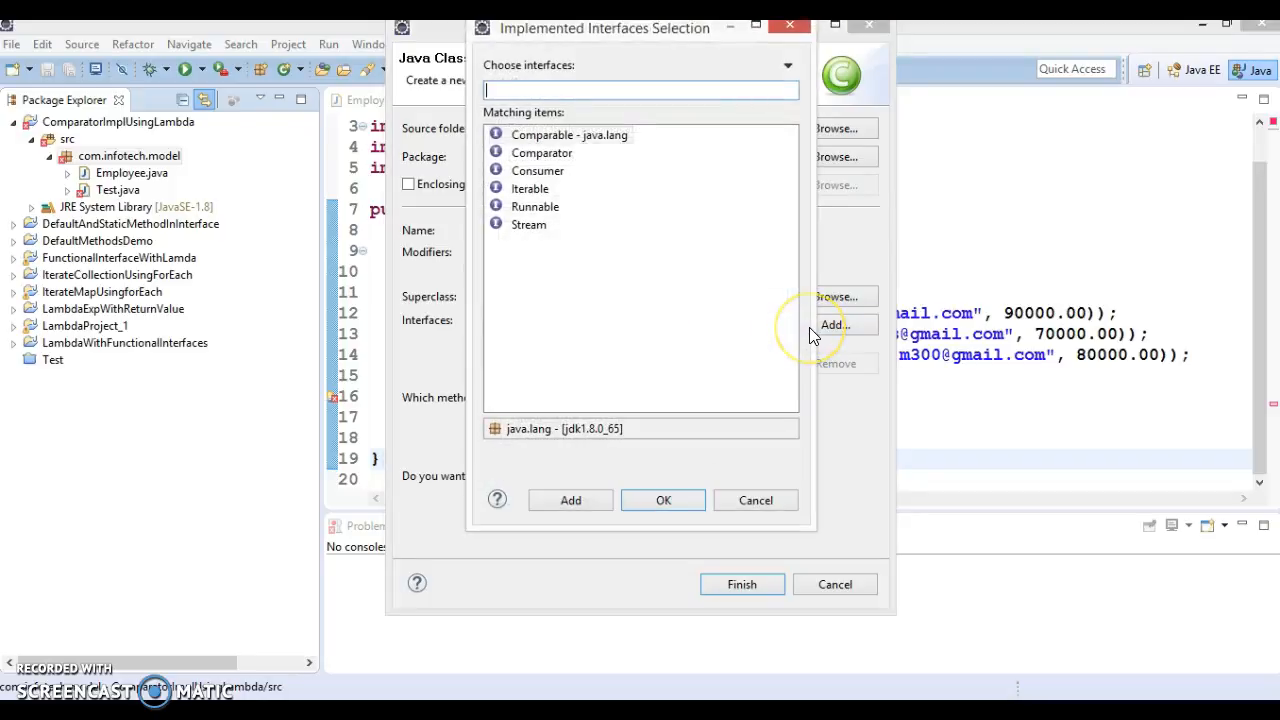
type("Com")
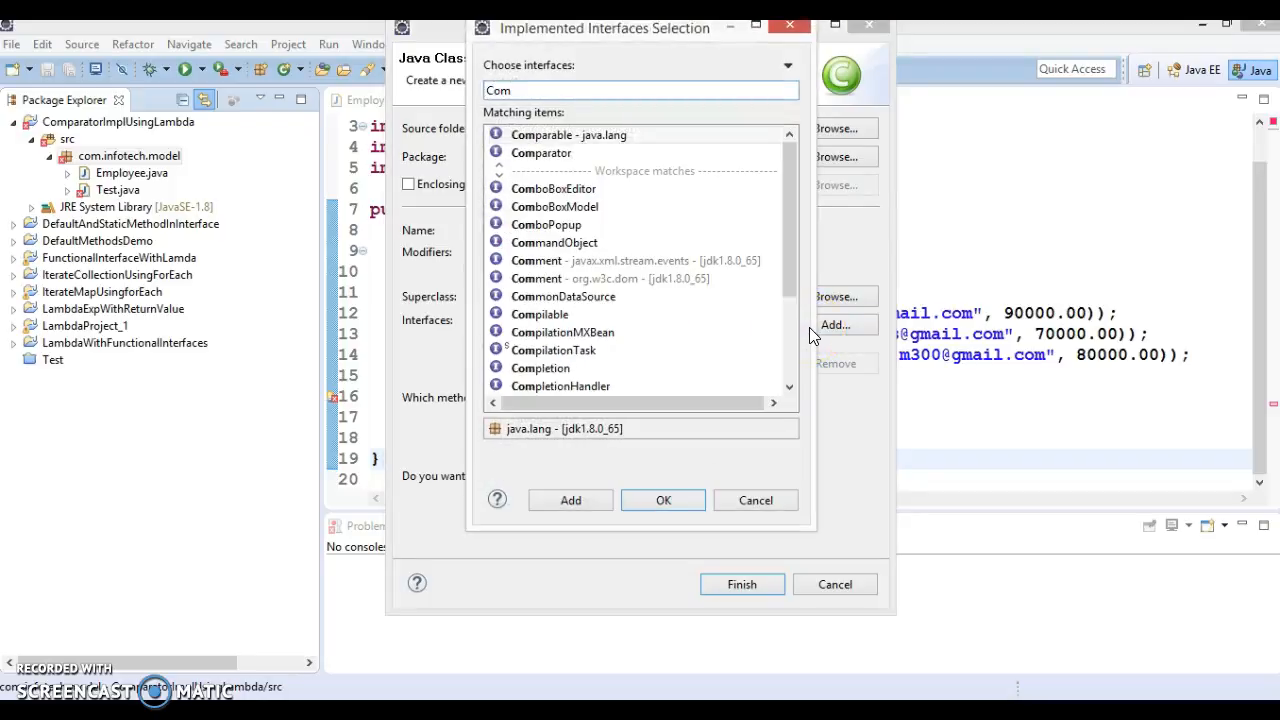
left_click(565, 152)
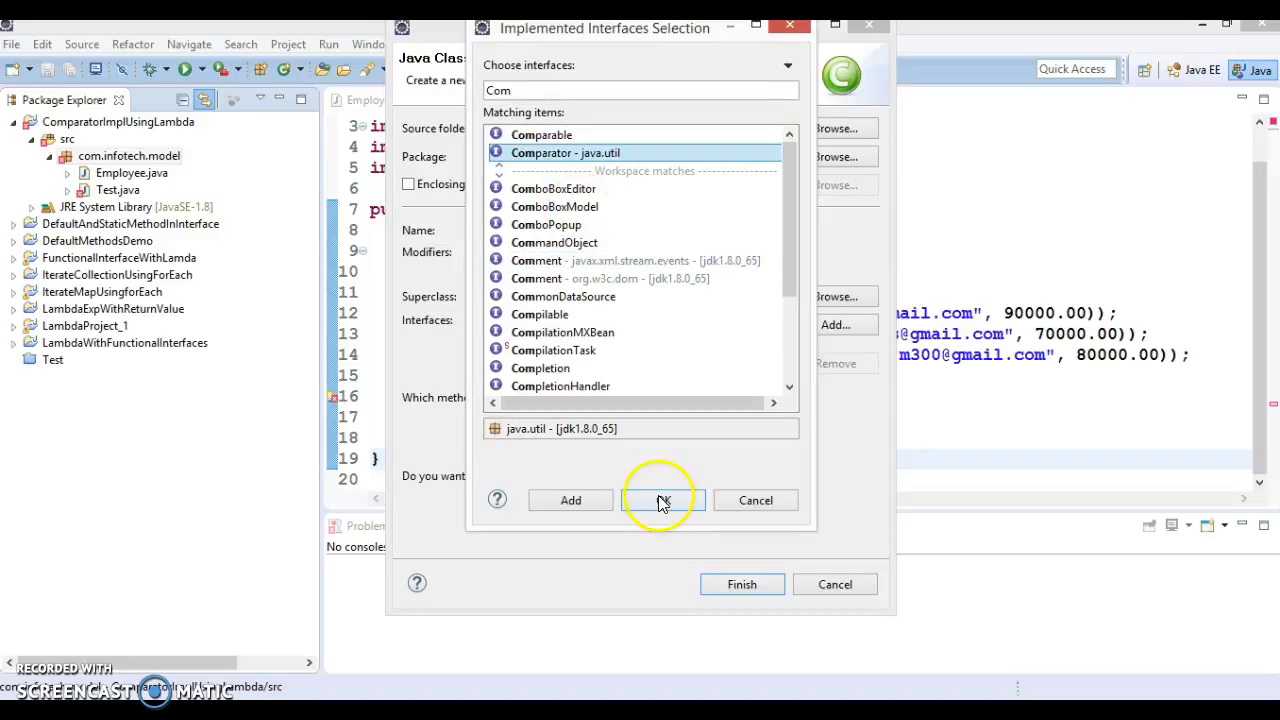
left_click(661, 500)
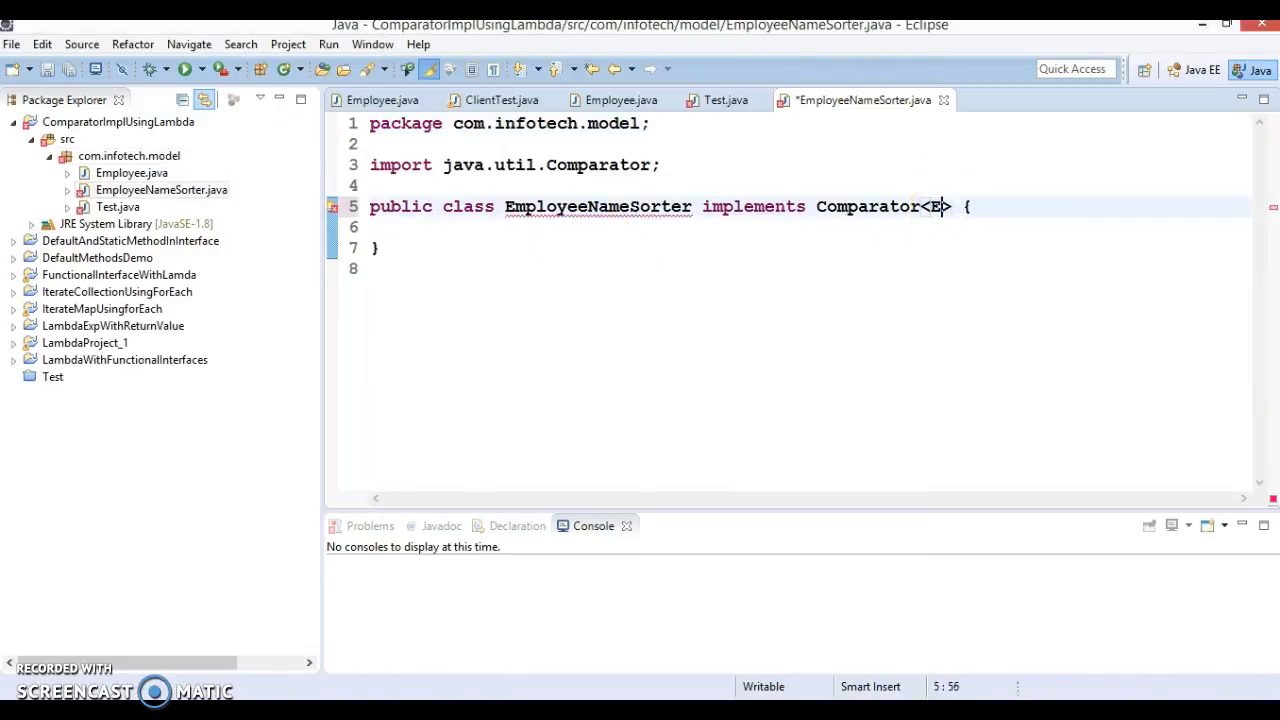
Set Employee as EmployeeNameSorter's Comparator type argument
type("mp")
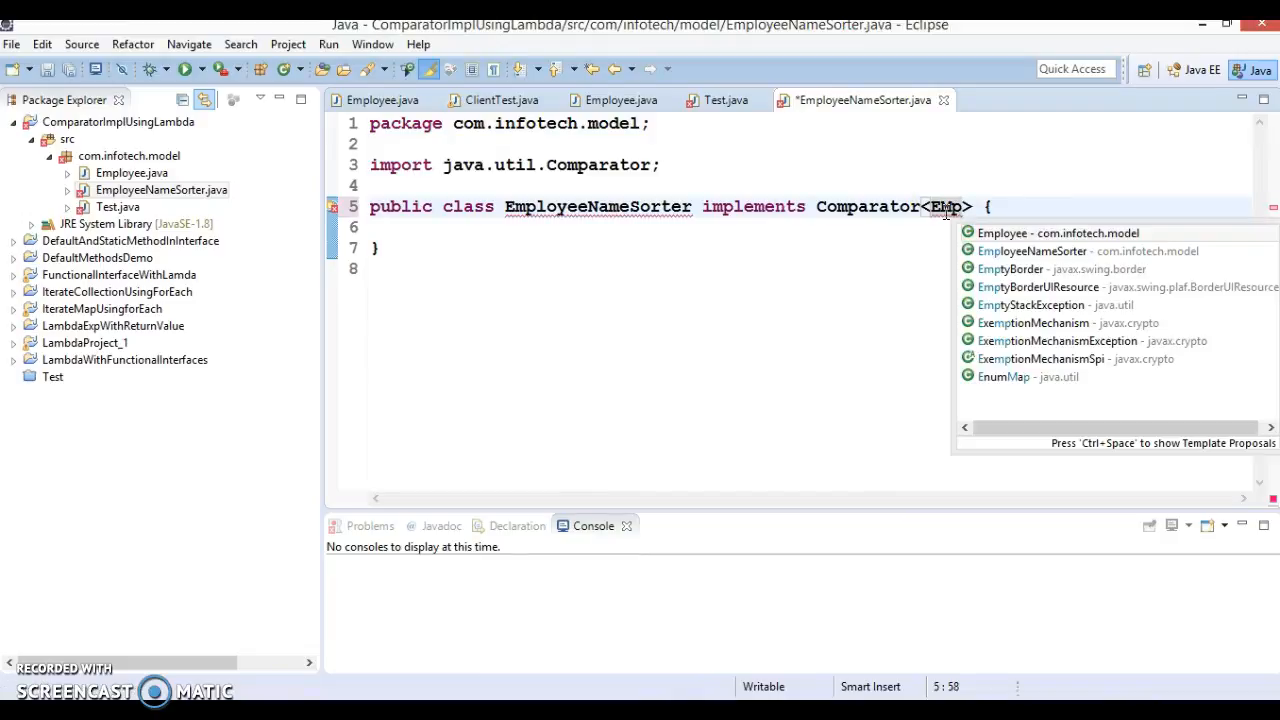
left_click(1034, 233)
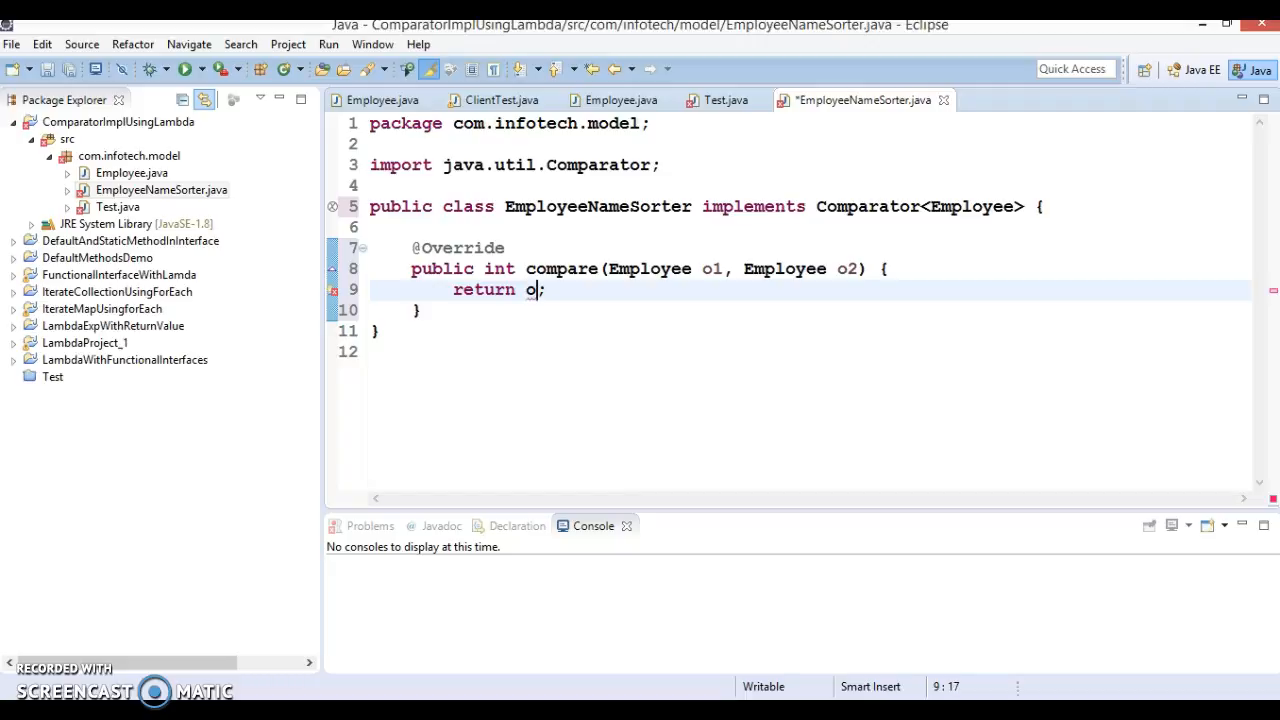
type(".get")
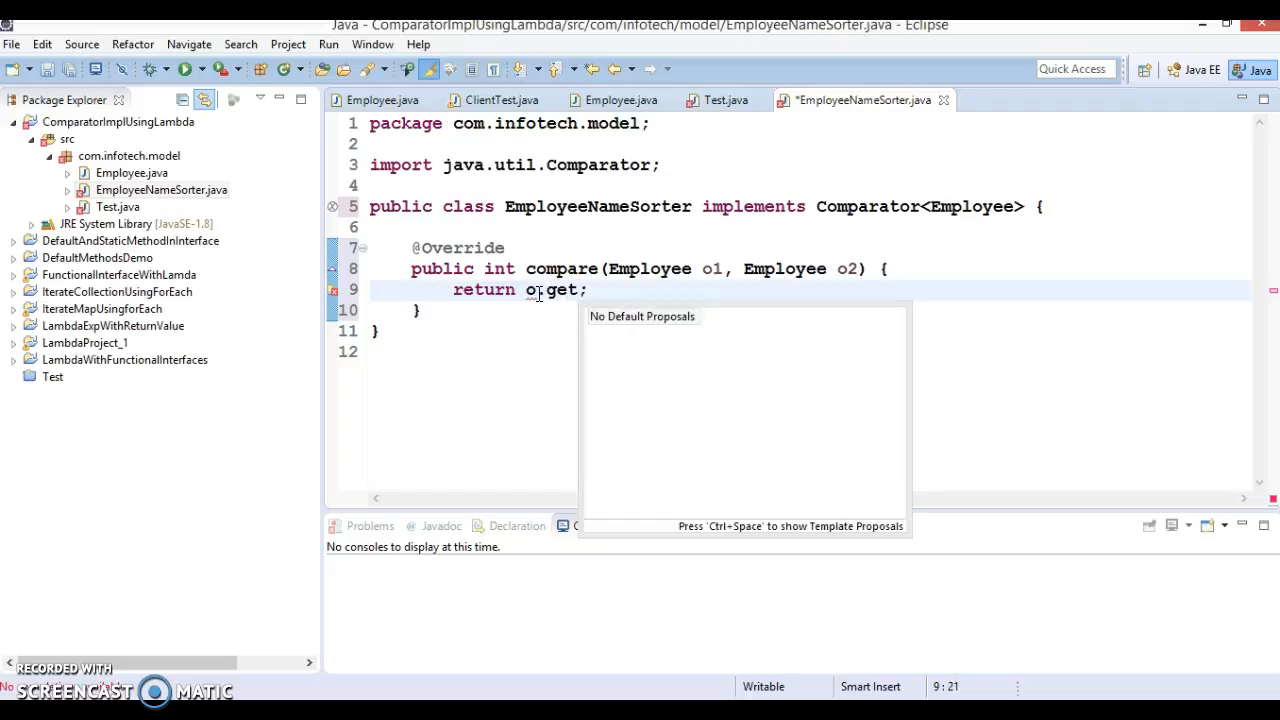
key("BackSpace")
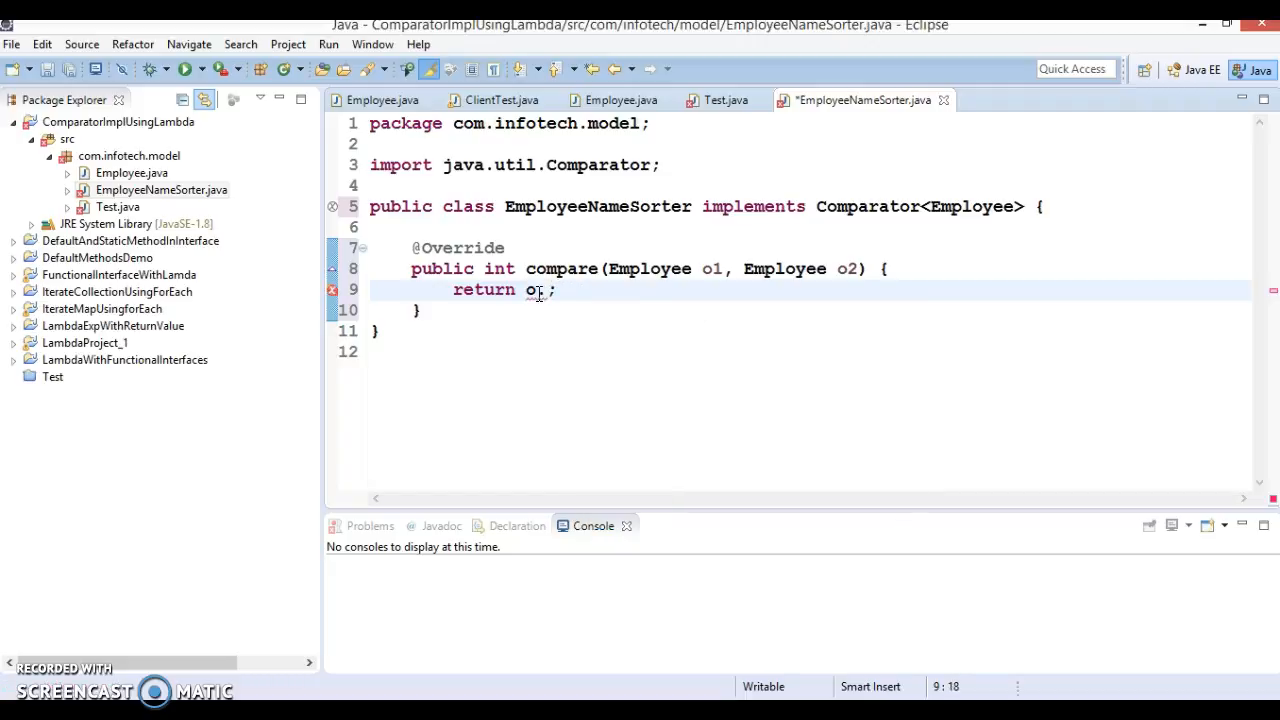
type(".")
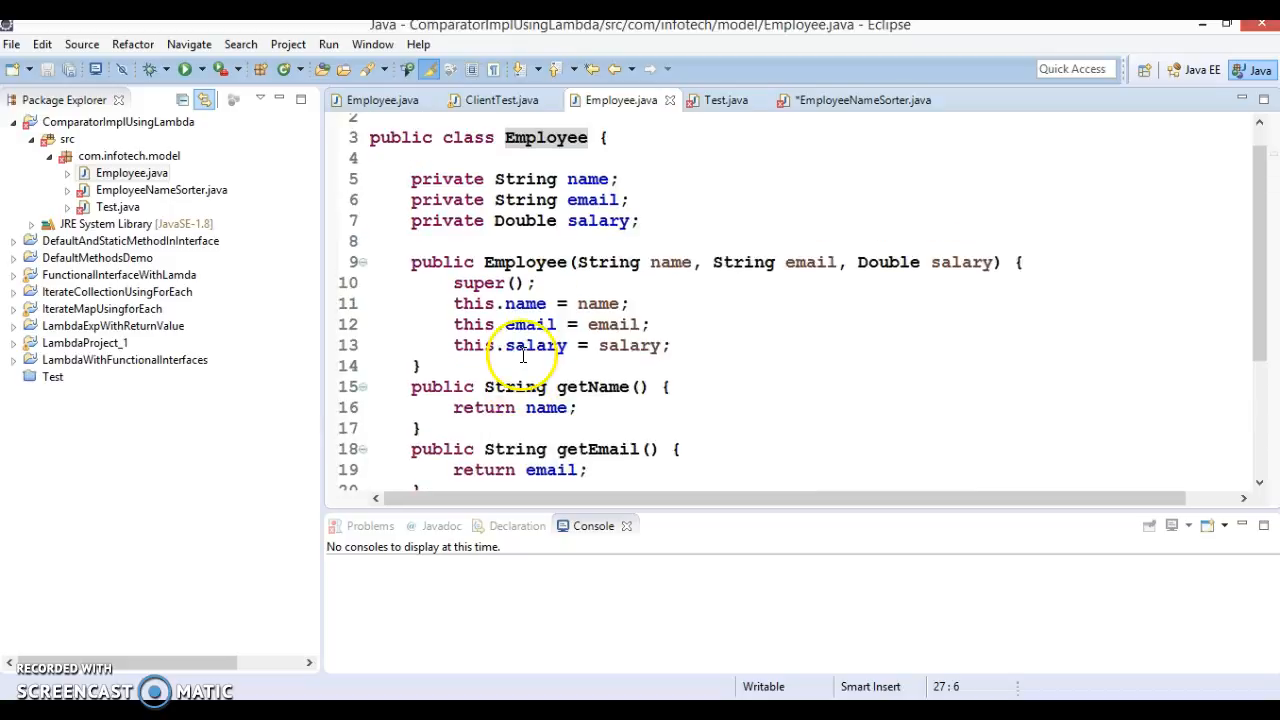
left_click(757, 194)
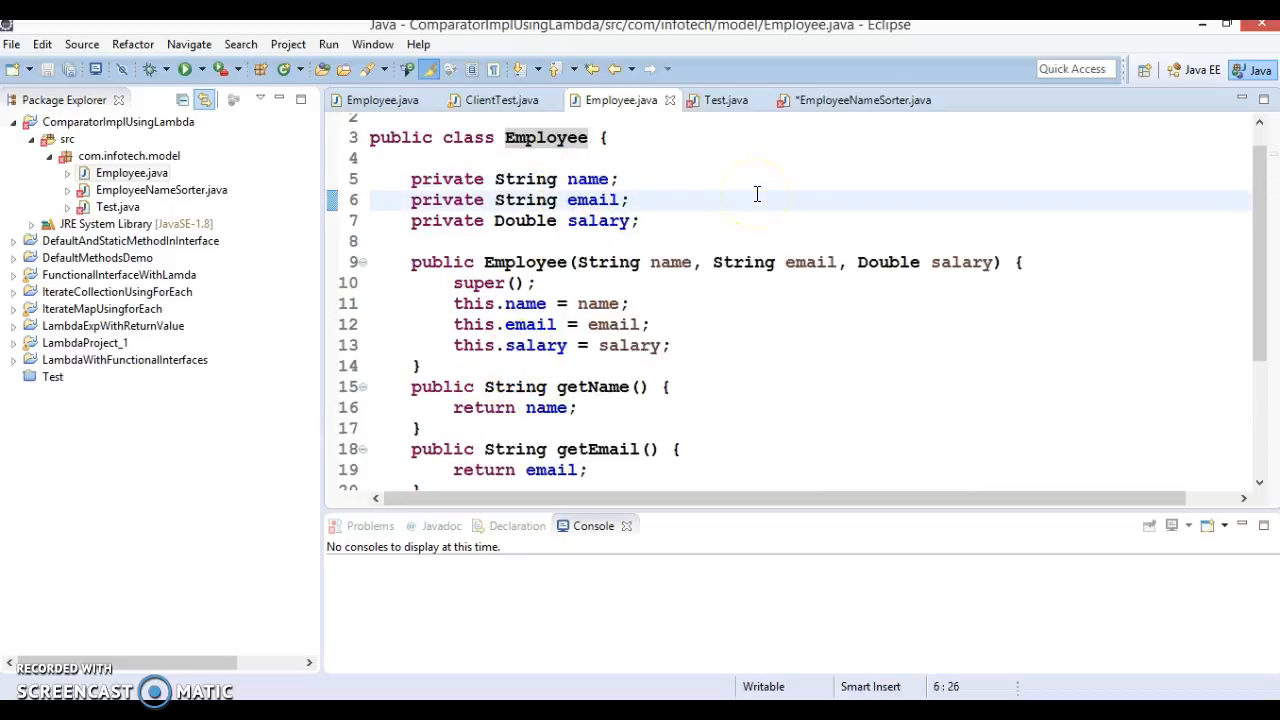
left_click(854, 100)
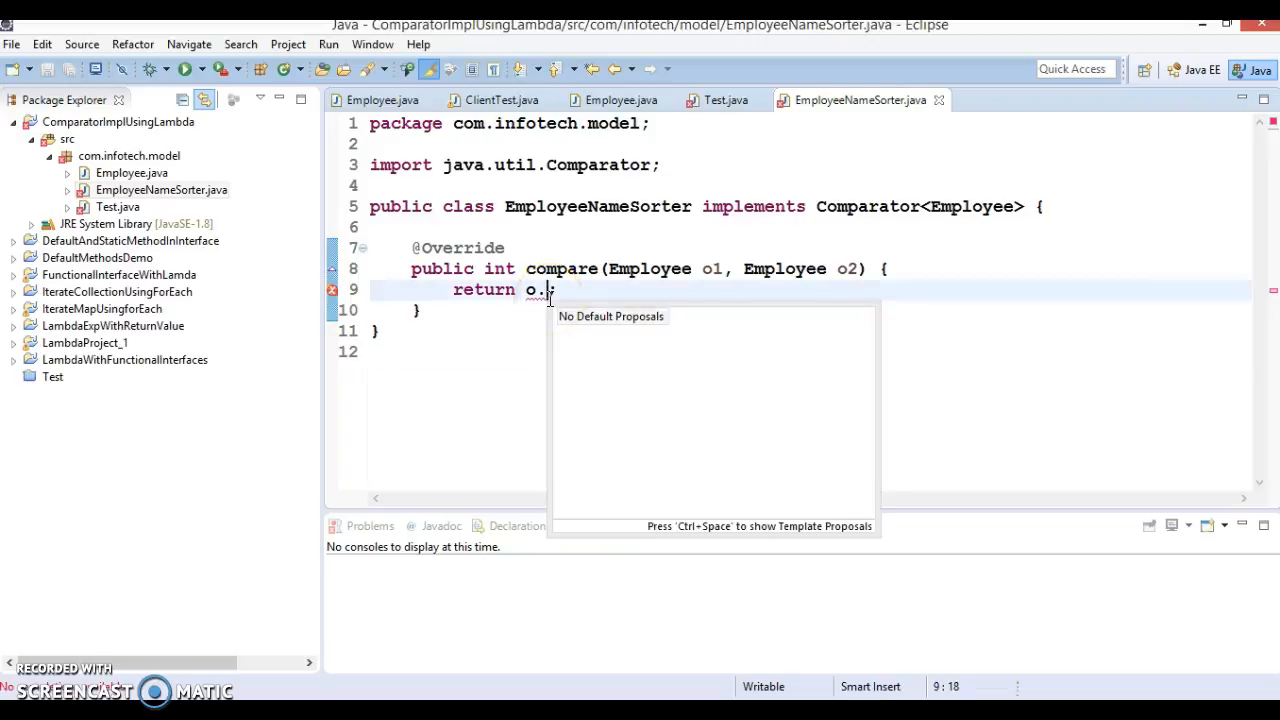
Make compare return o1.getName().compareTo(o2.getName())
type("getNam")
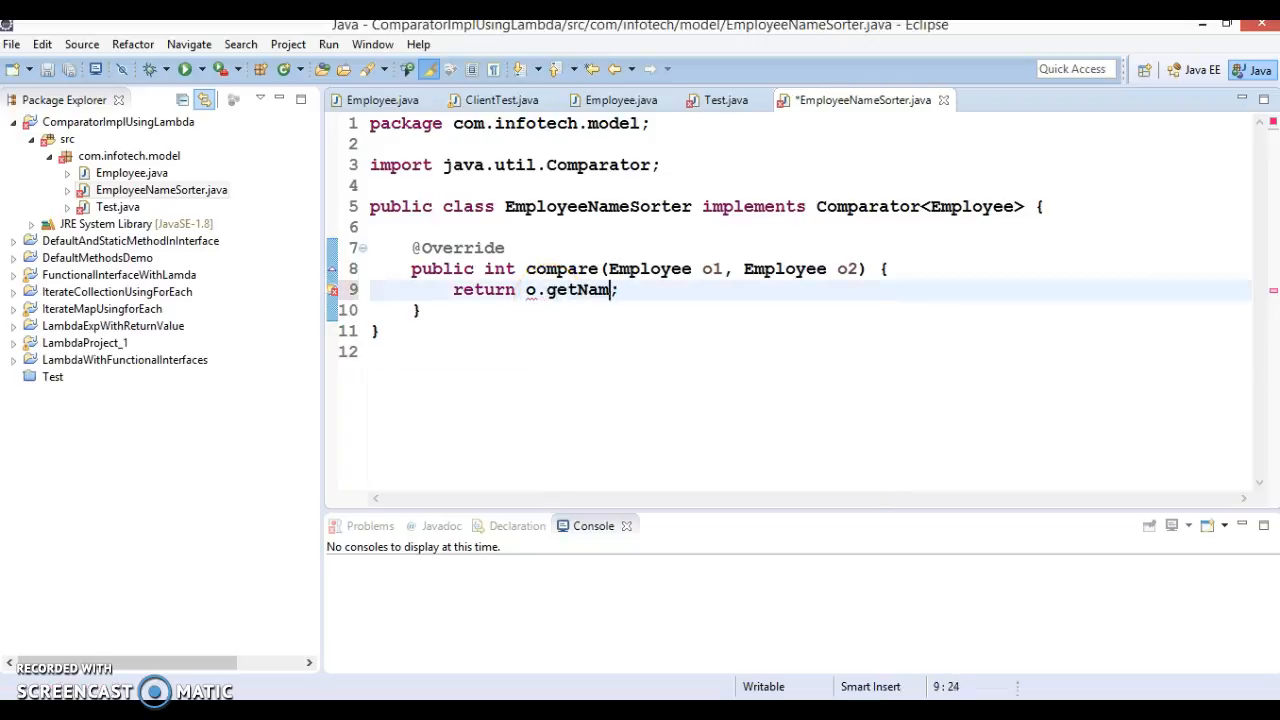
type("e")
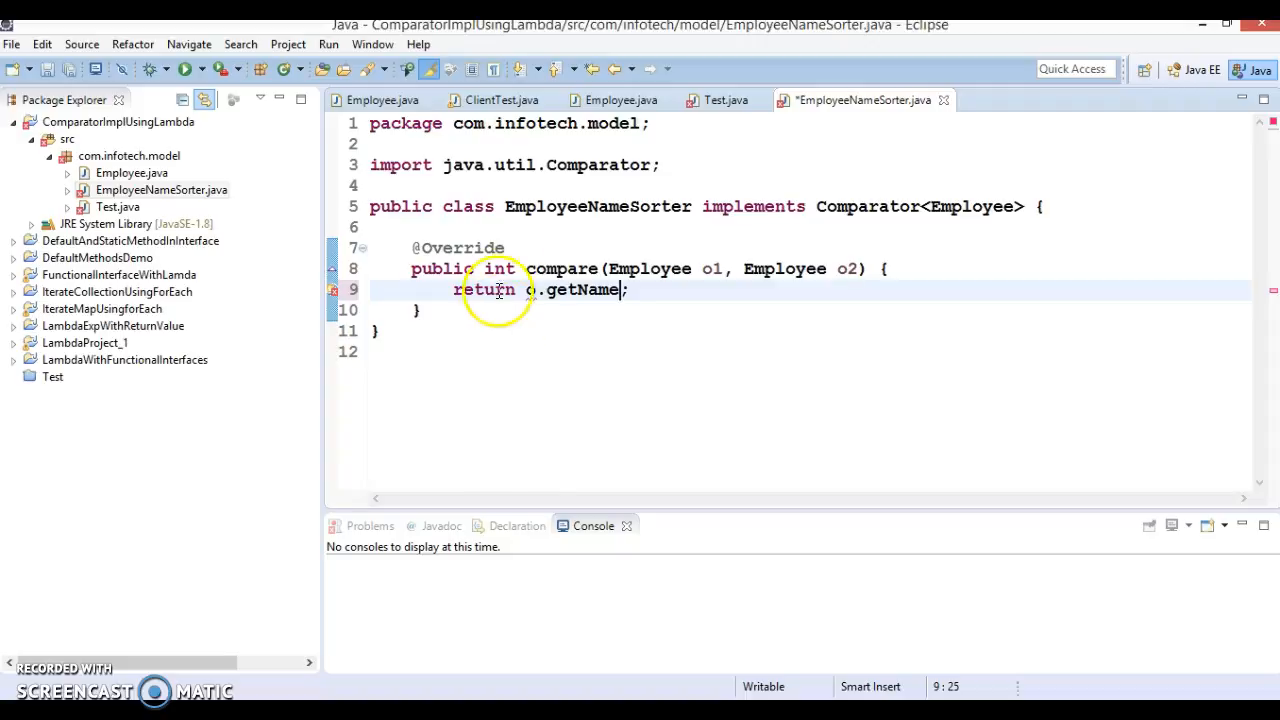
type("1")
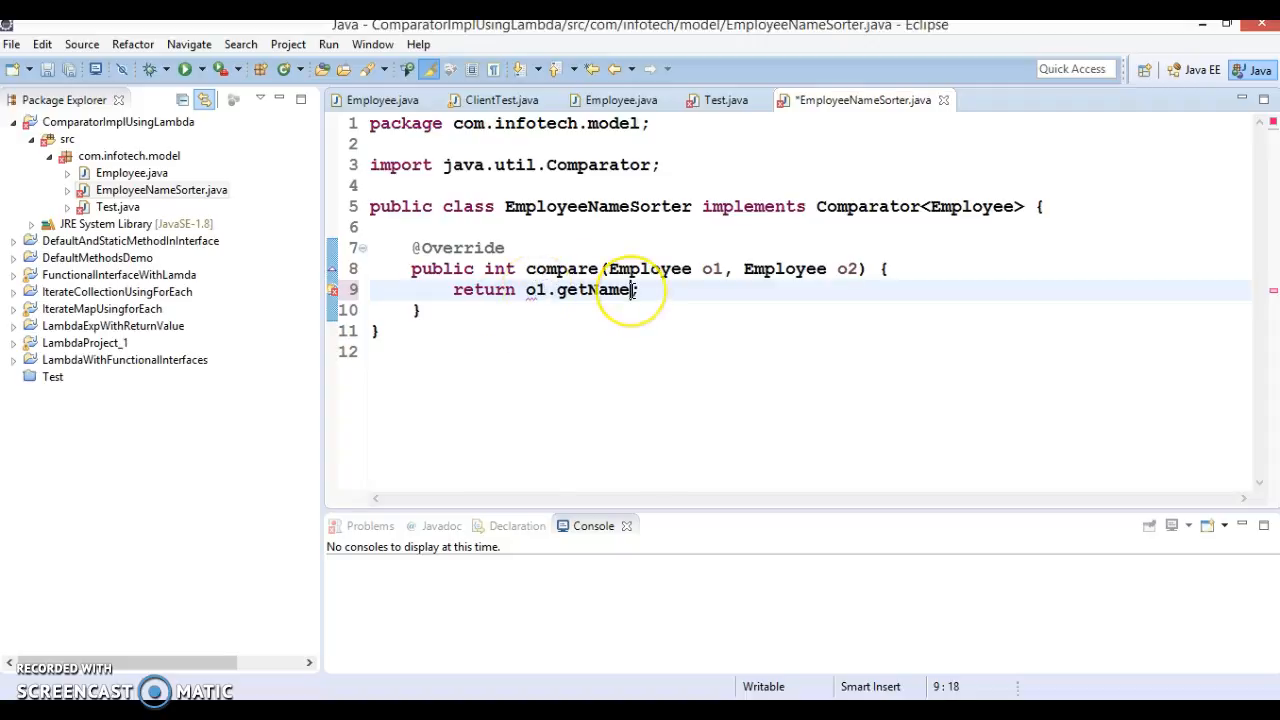
type(".")
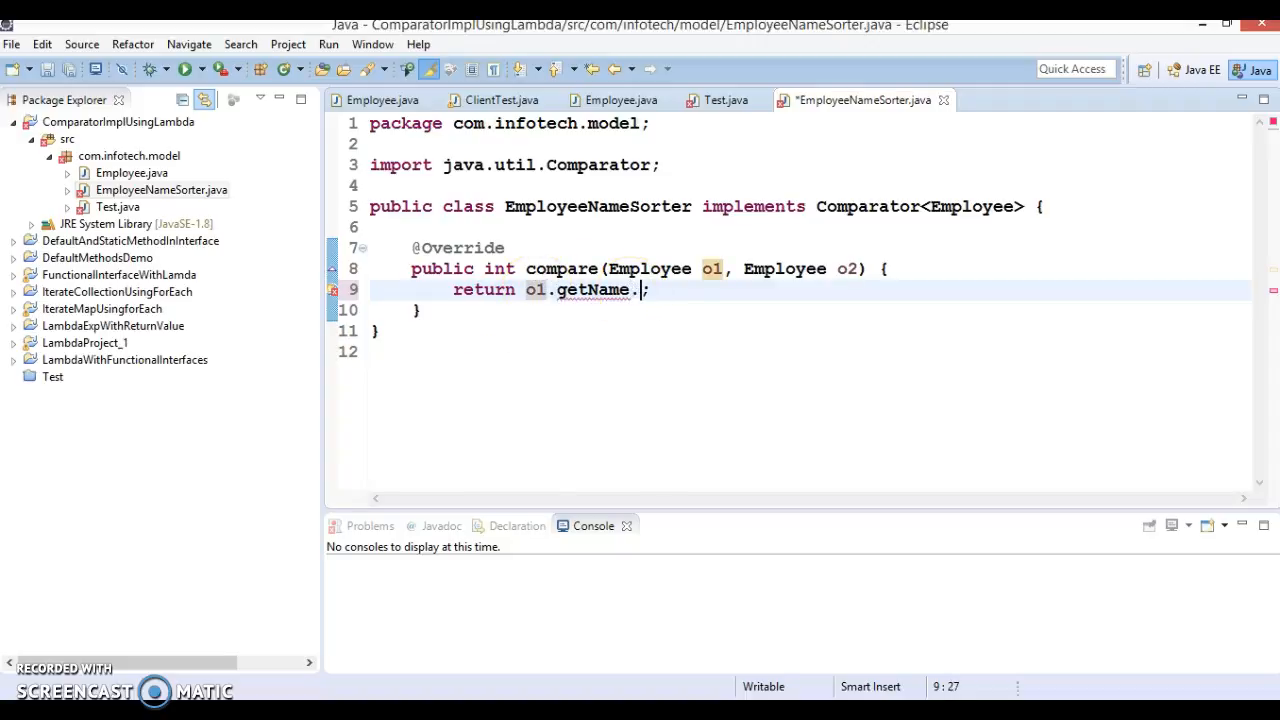
type("()")
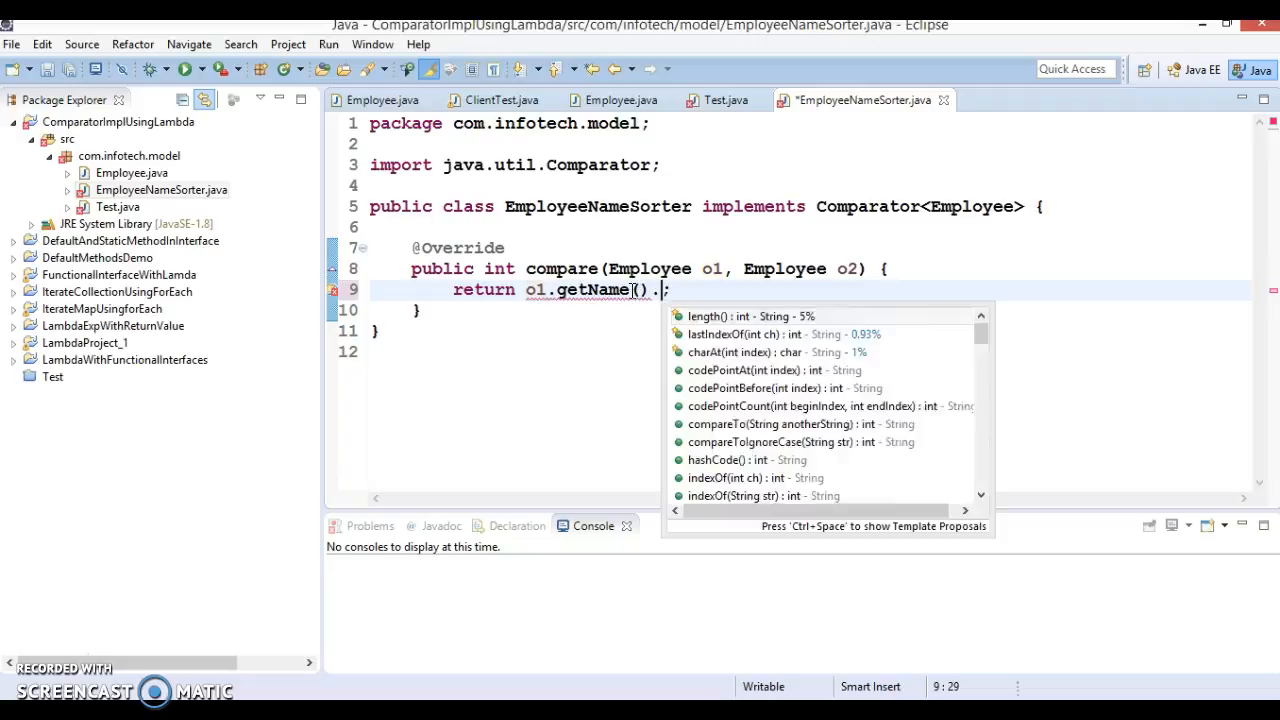
type("com")
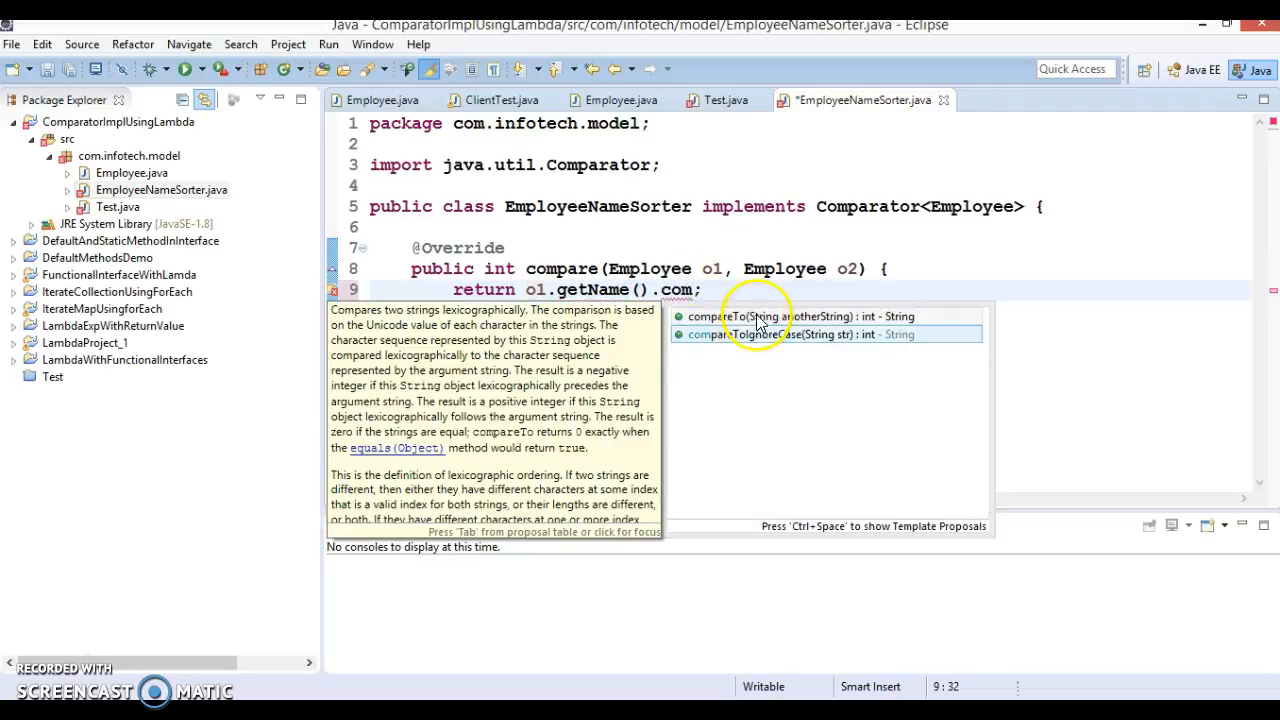
left_click(745, 316)
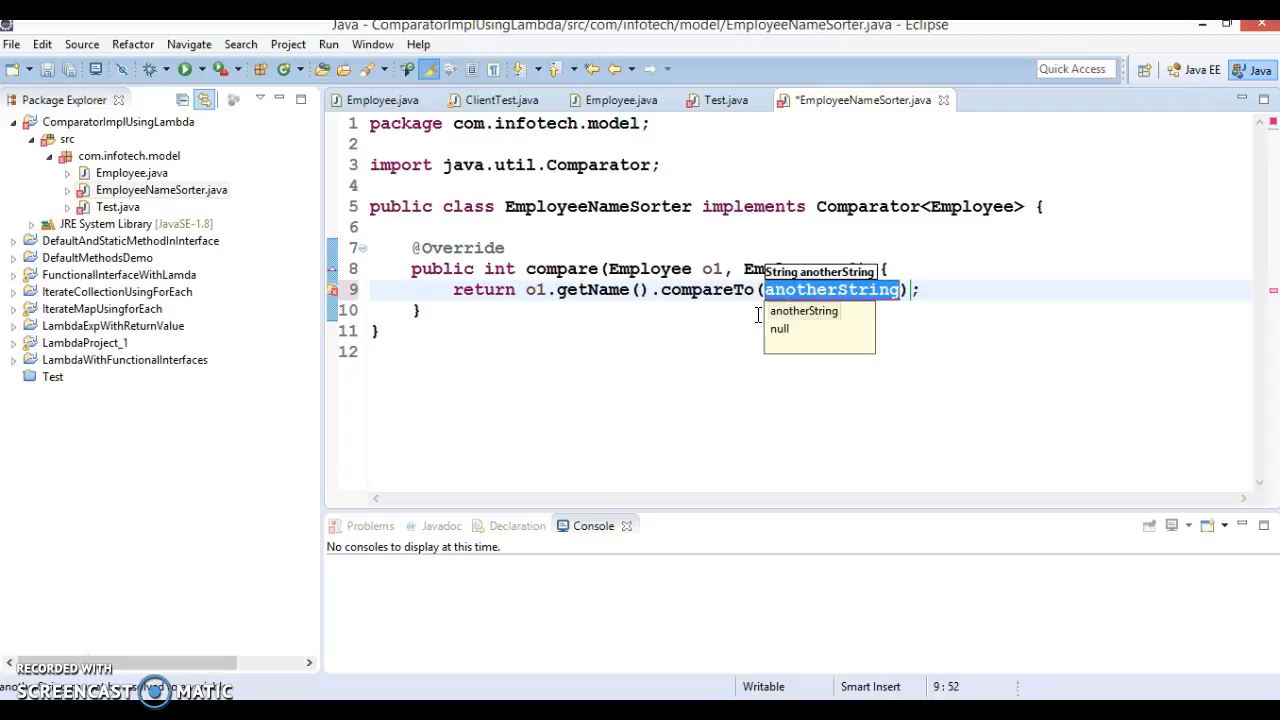
type("o2.getName(")
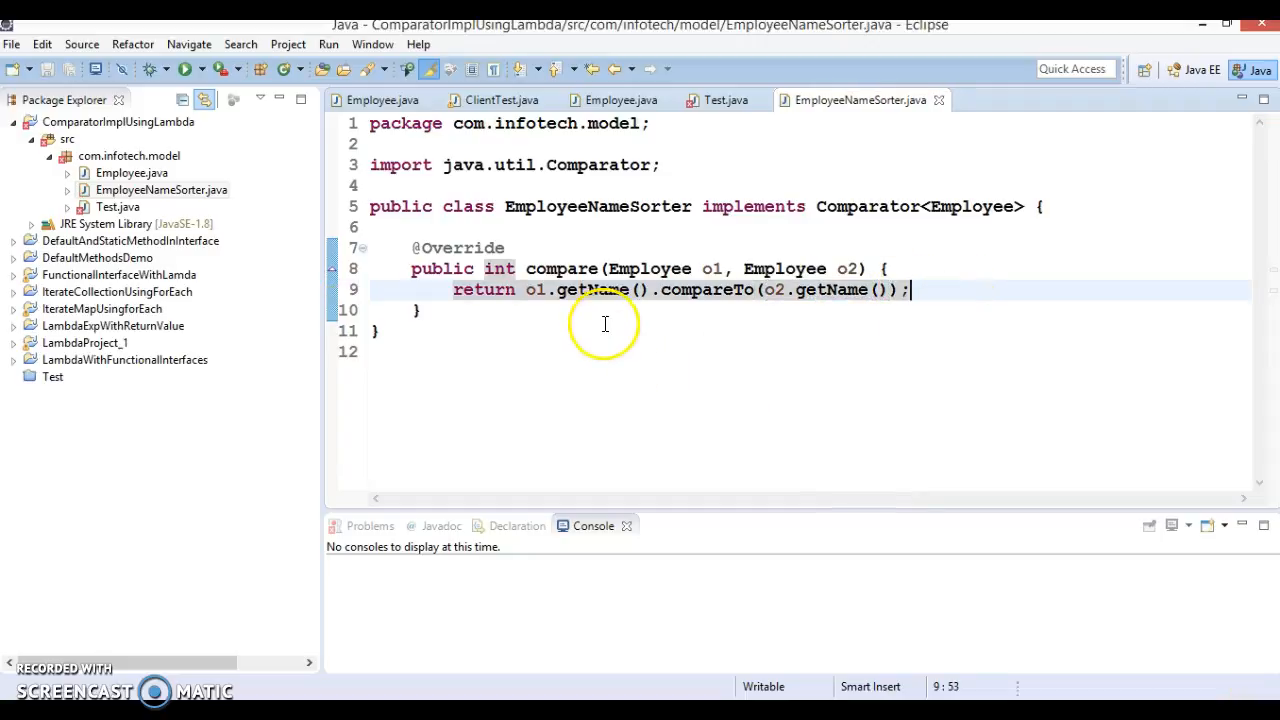
mouse_move(692, 181)
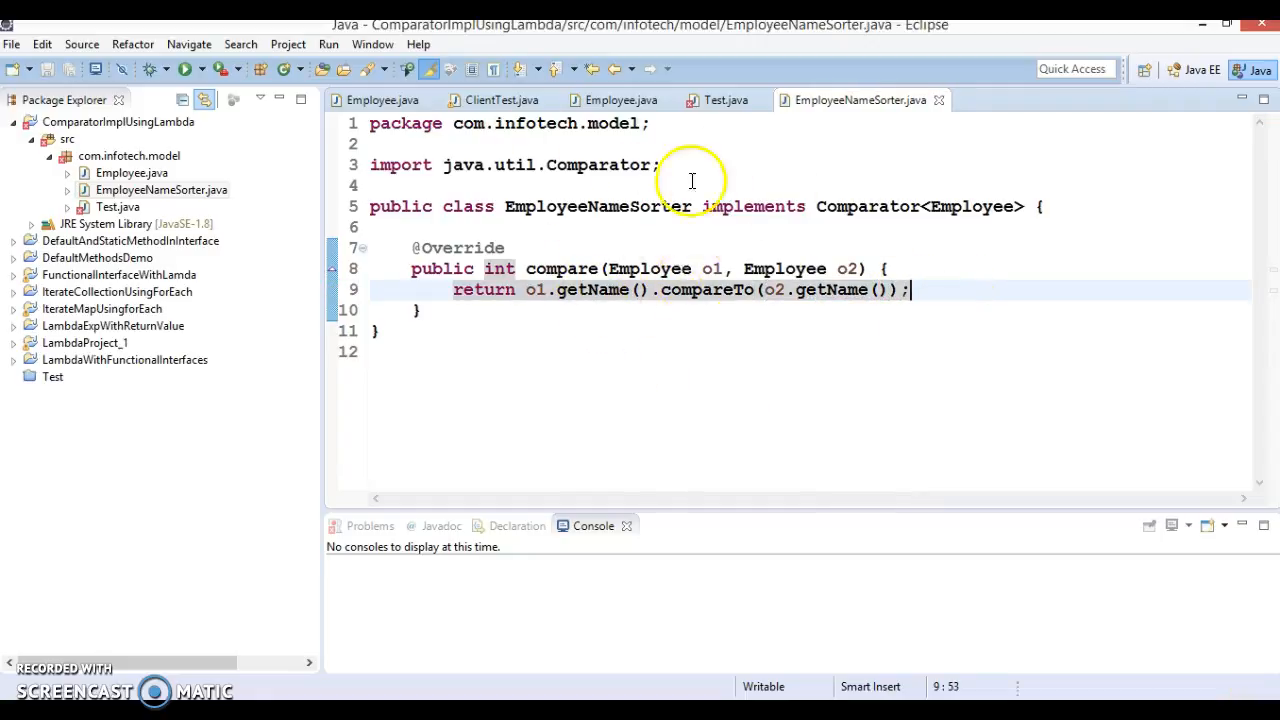
Pass new EmployeeNameSorter() as the Collections.sort comparator in Test.java
left_click(716, 100)
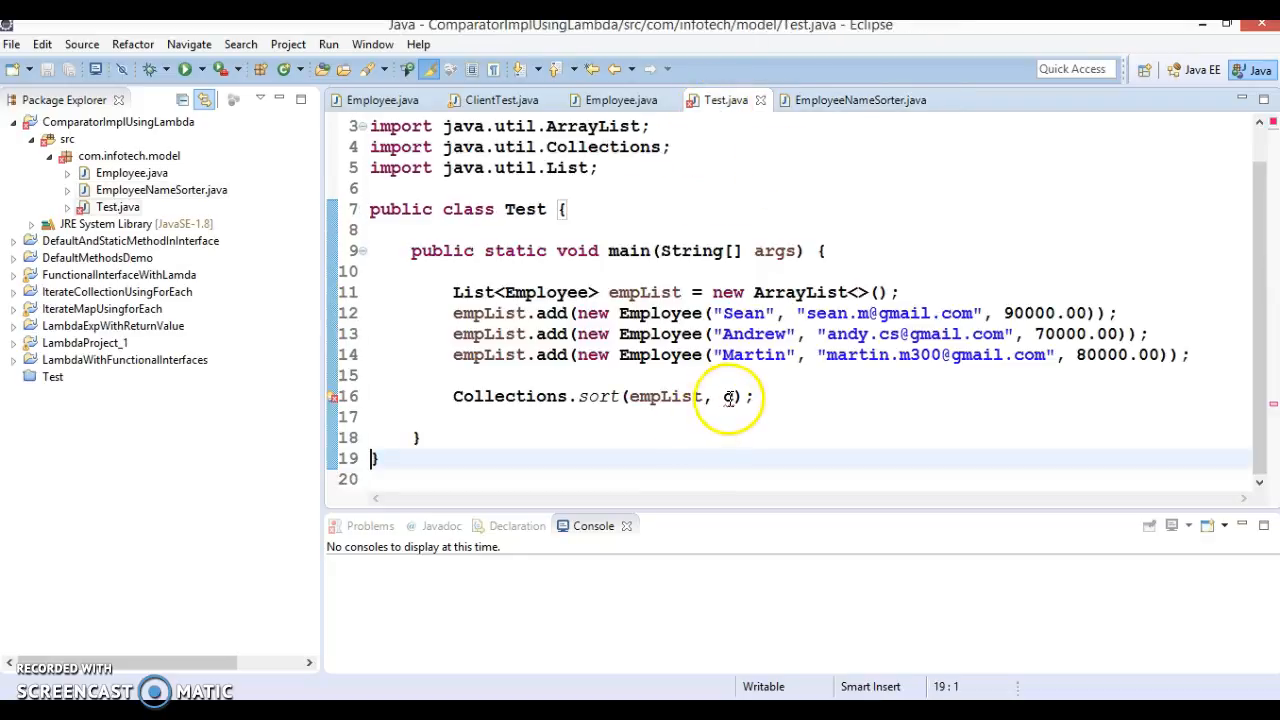
type("new")
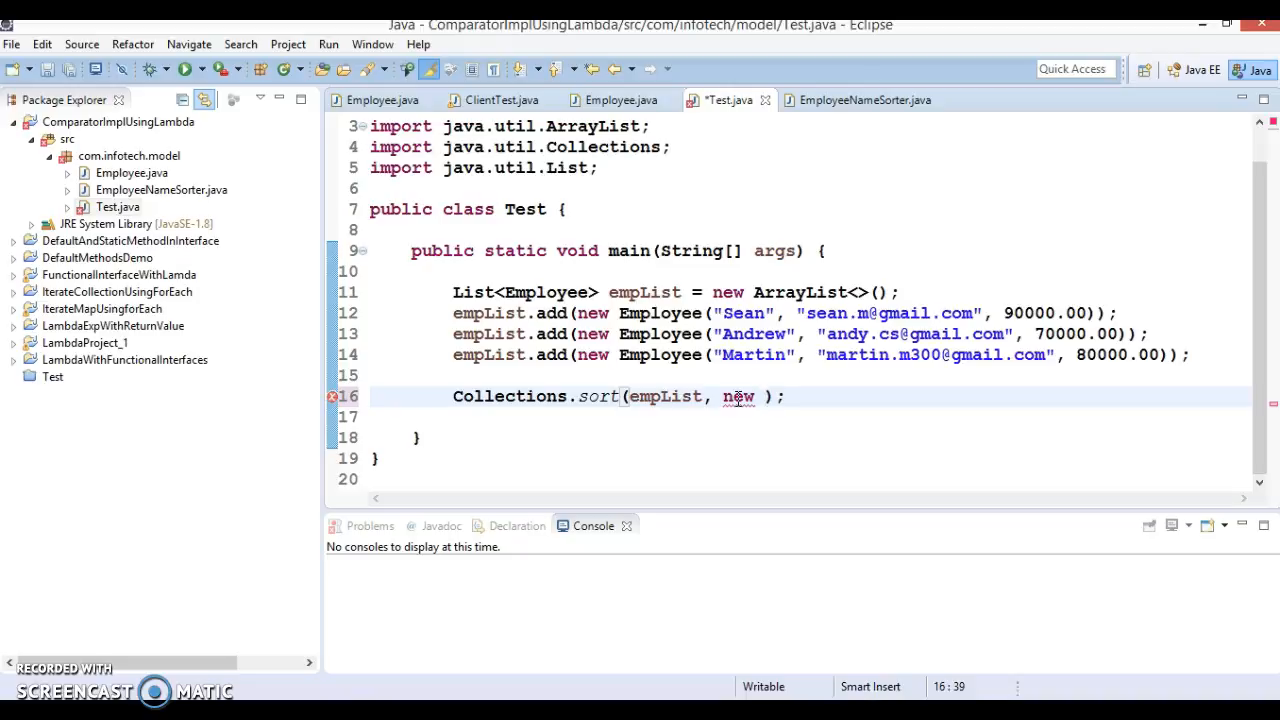
type("Emp")
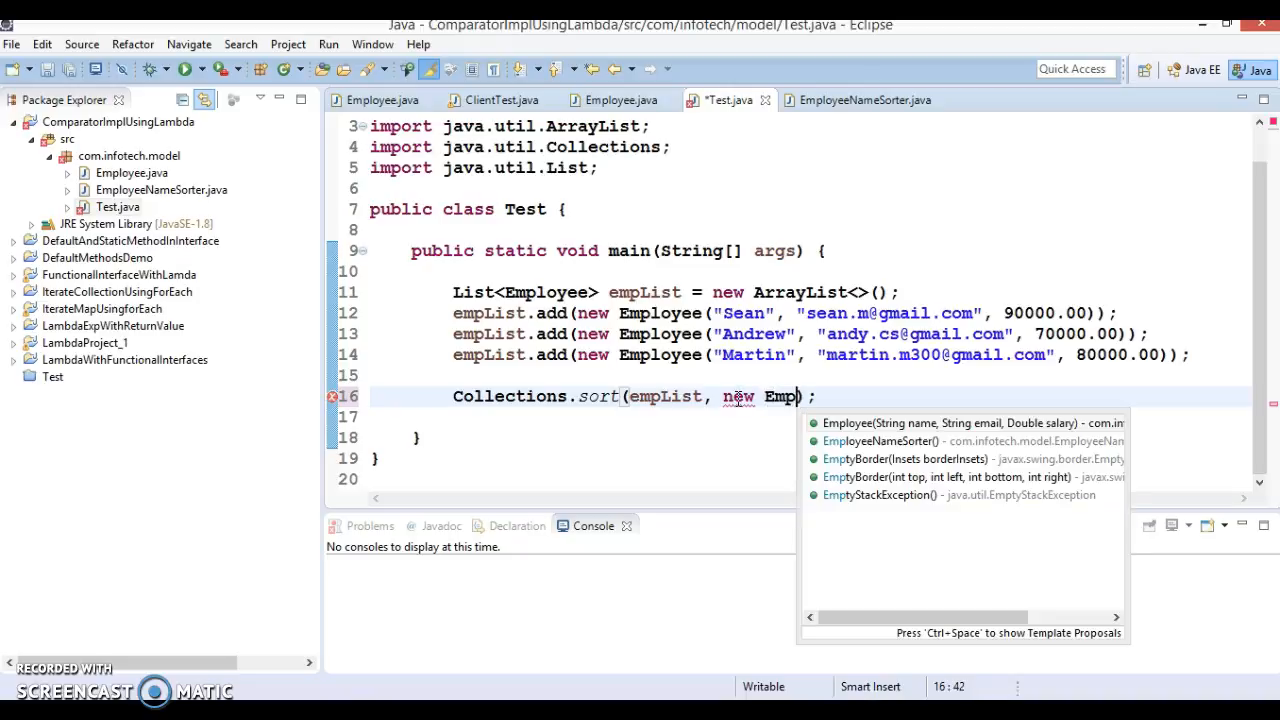
mouse_move(920, 441)
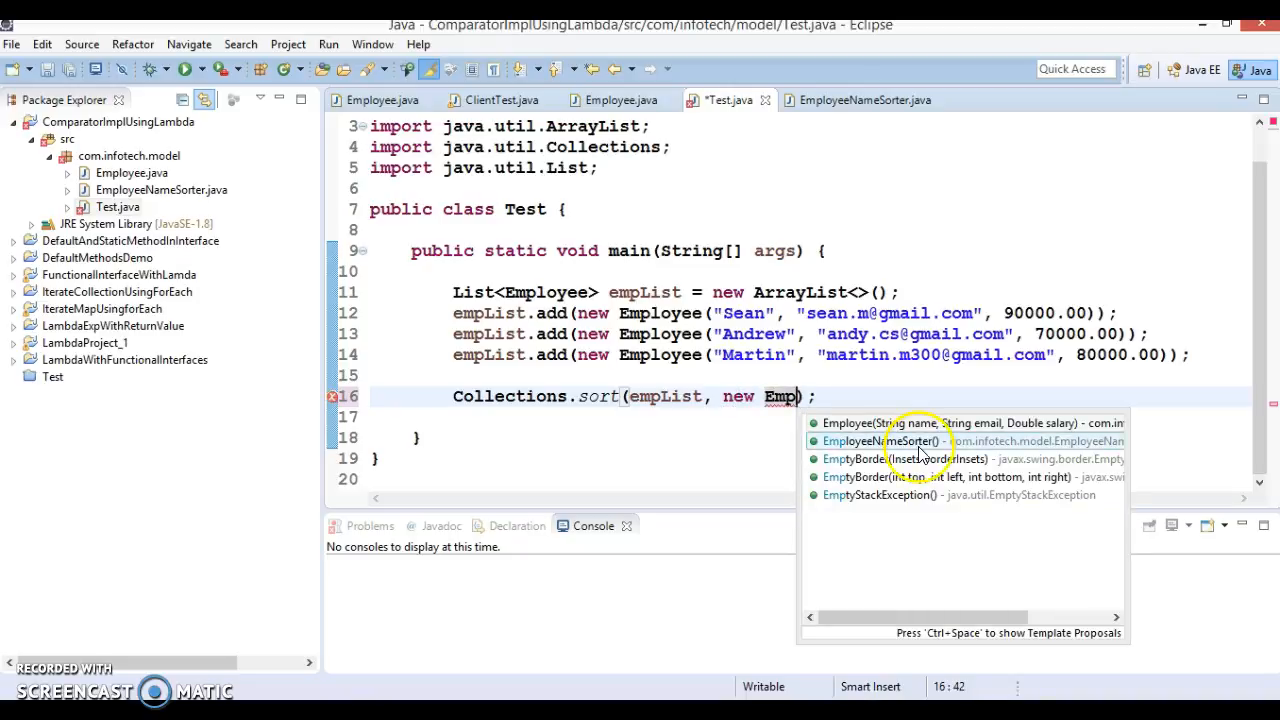
left_click(893, 441)
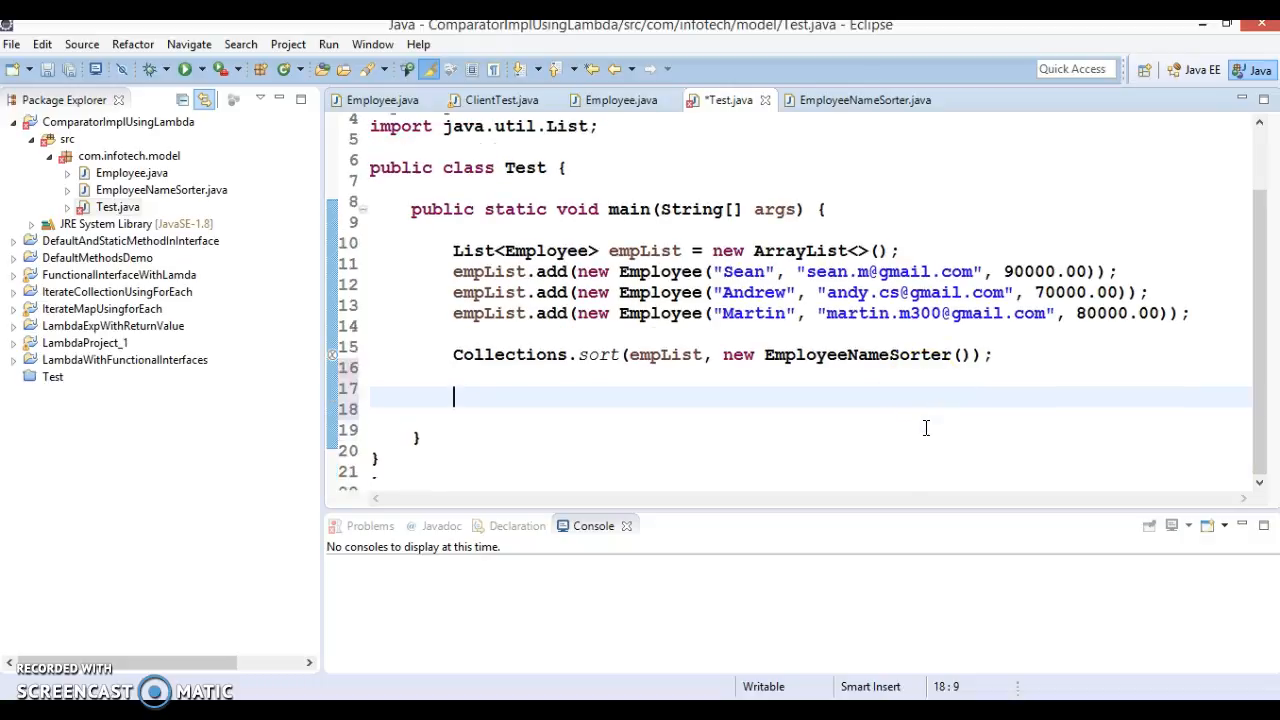
double_click(643, 250)
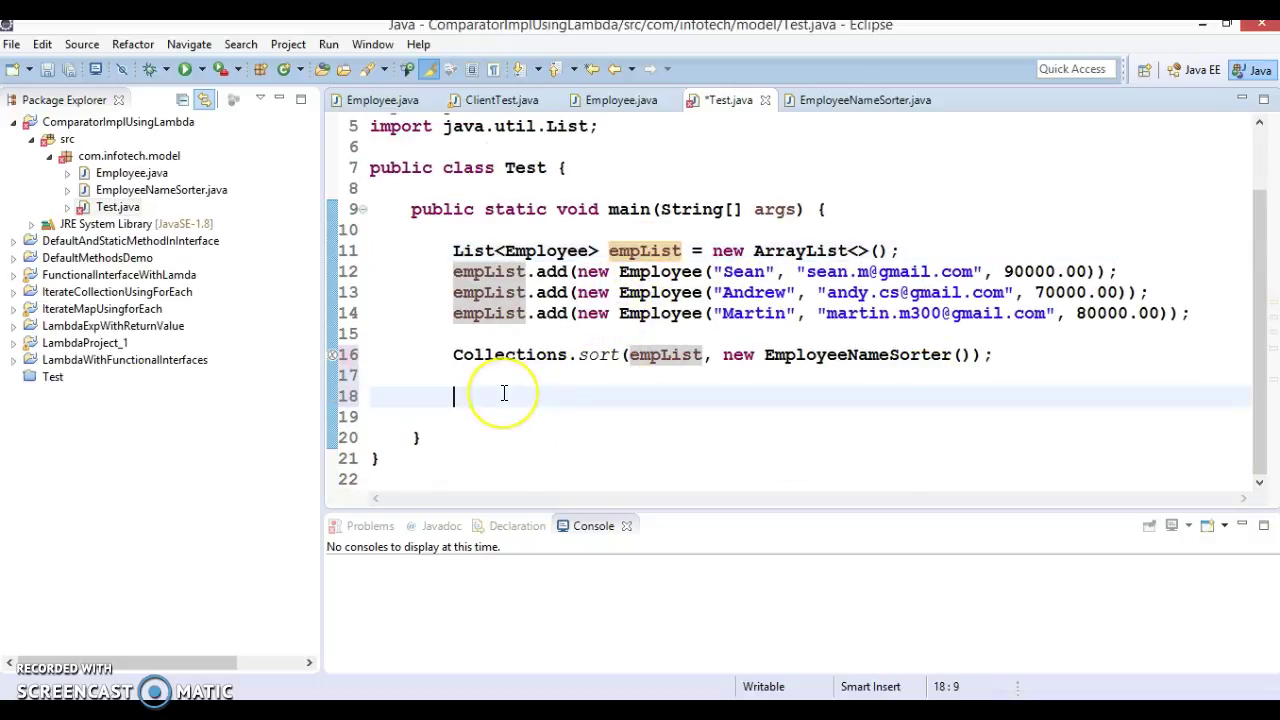
type("empList")
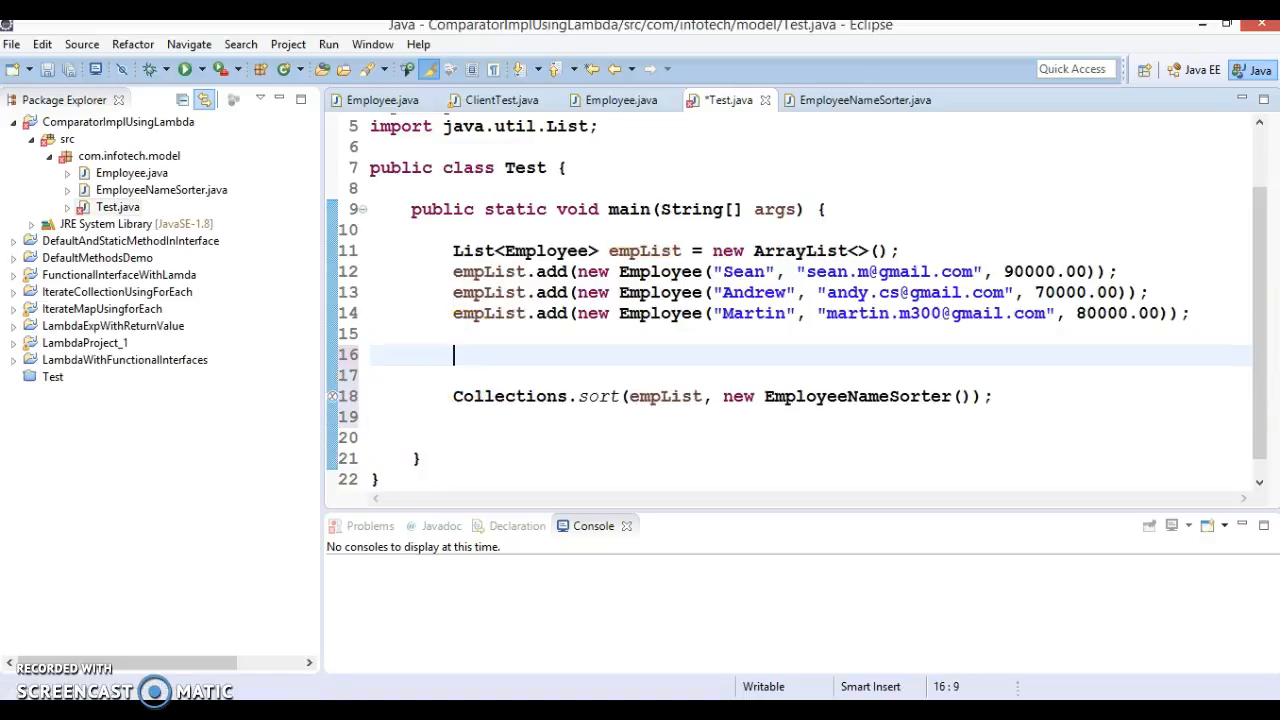
Add a System.out.println heading and empList.forEach printing before the sort
type("empList.forEach(action);")
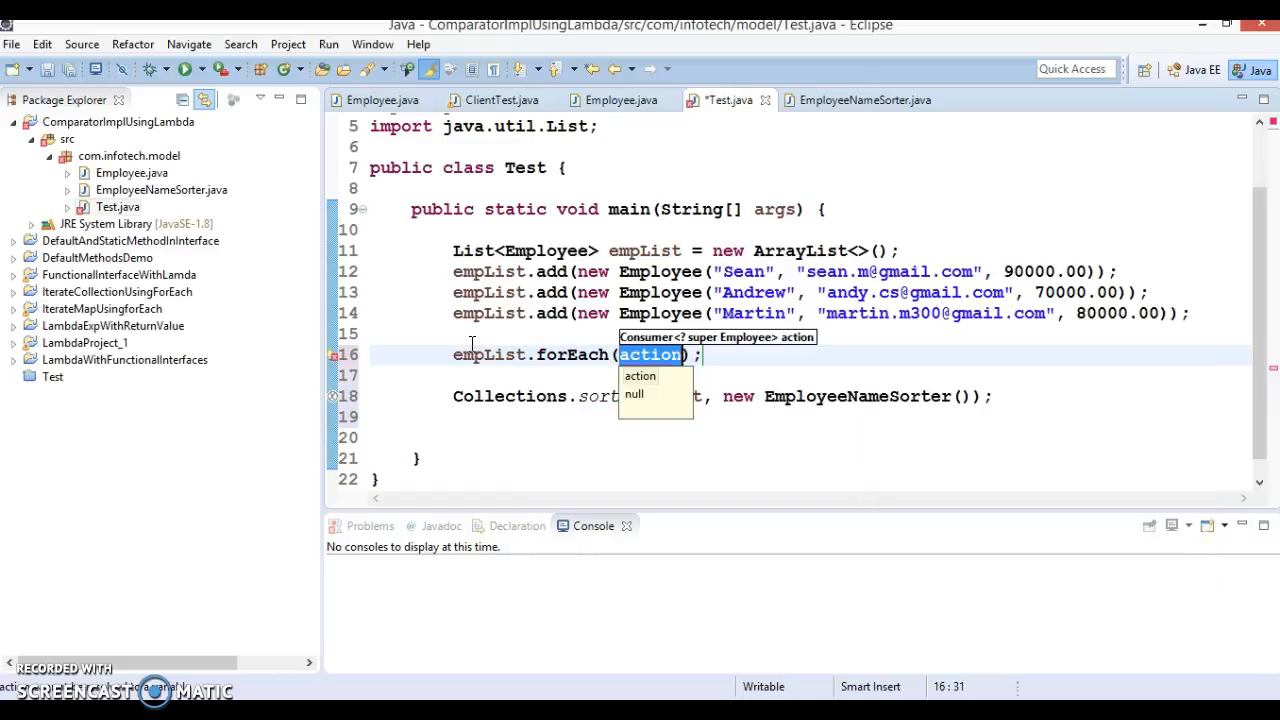
type("Sy")
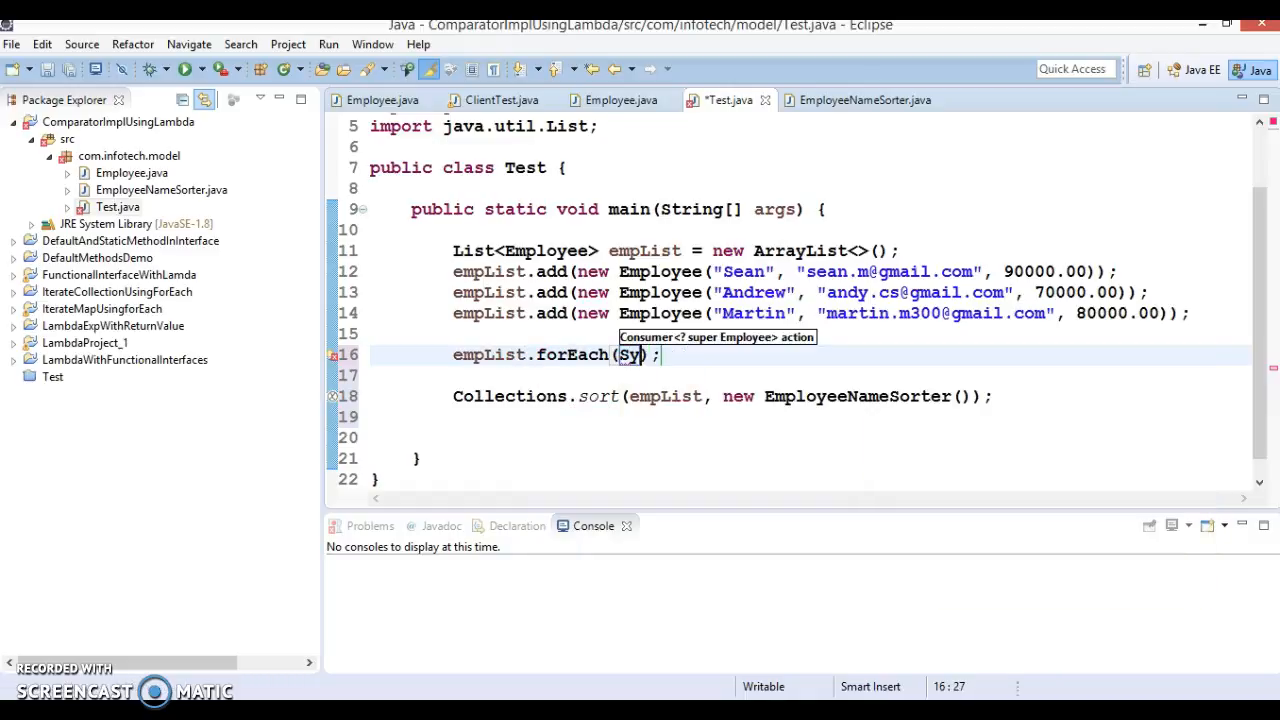
type("stem")
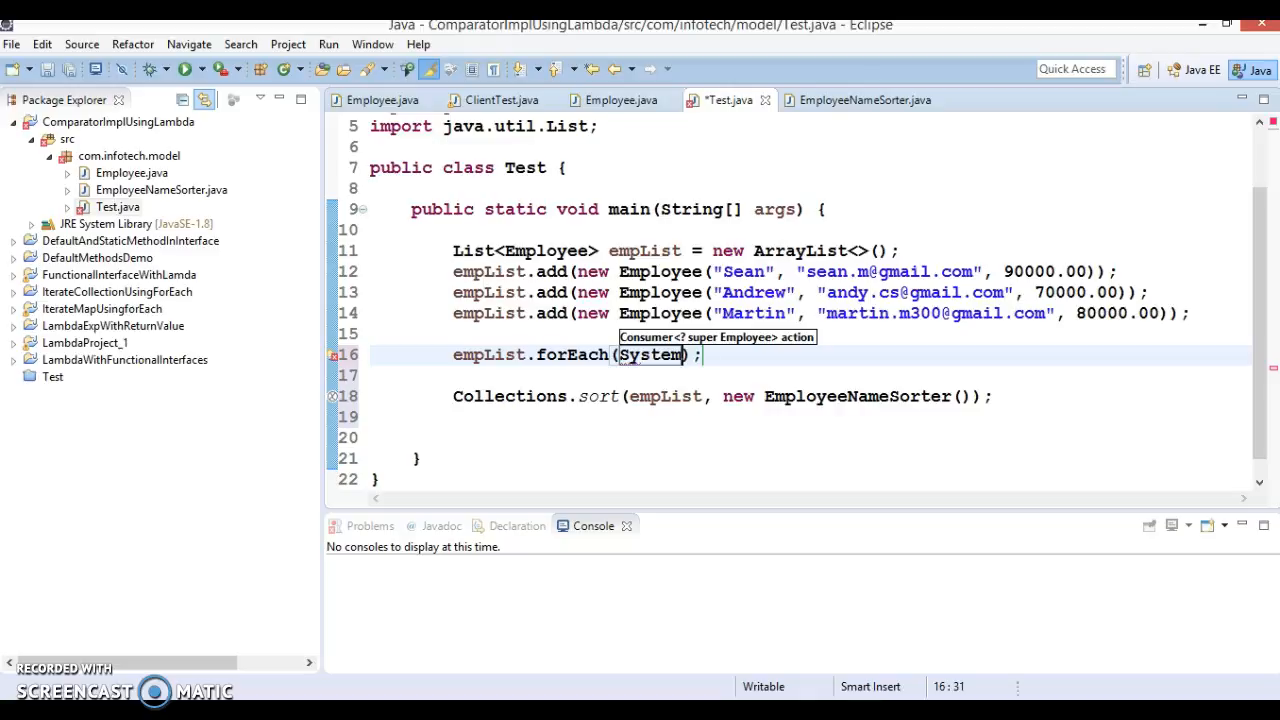
type(".out::")
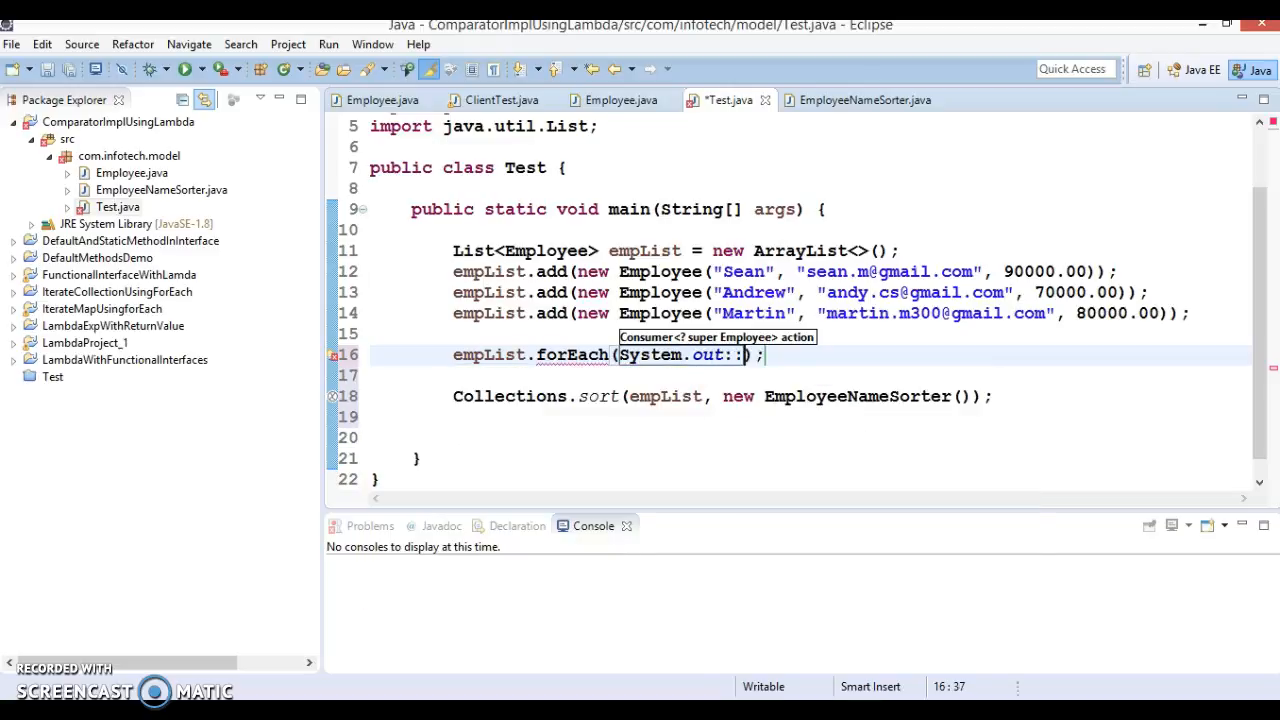
type("prin")
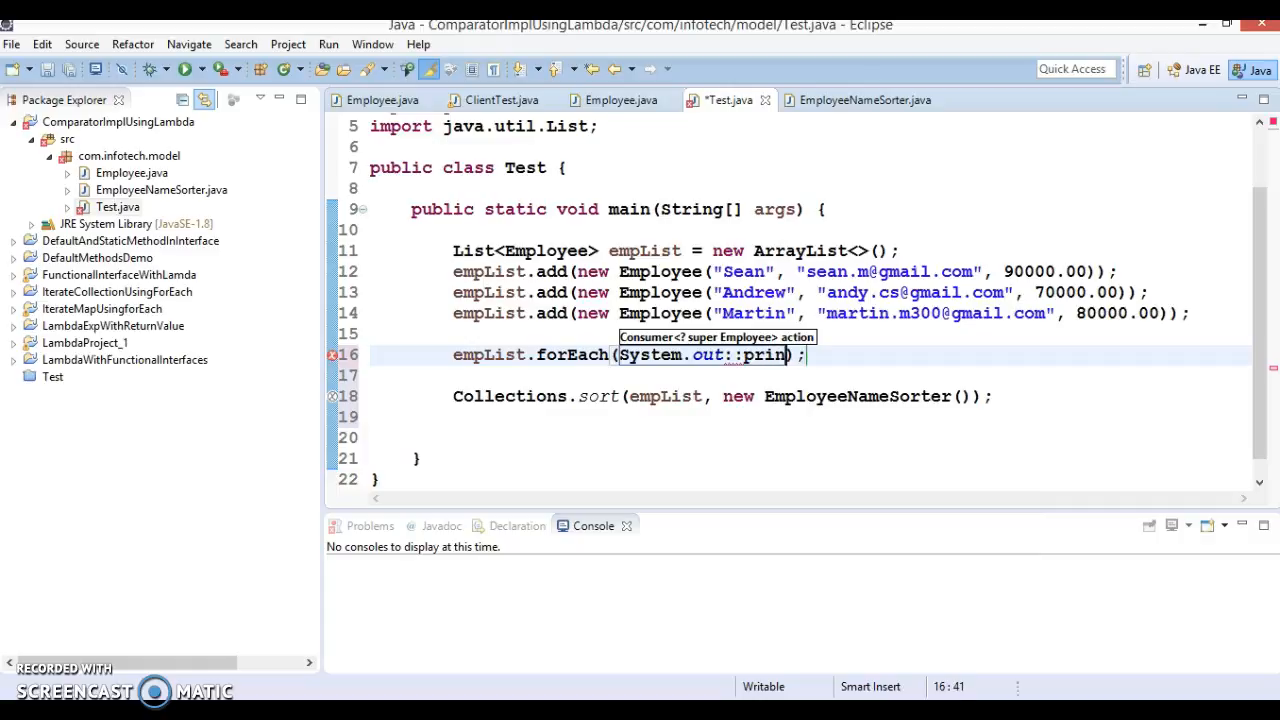
type("tln")
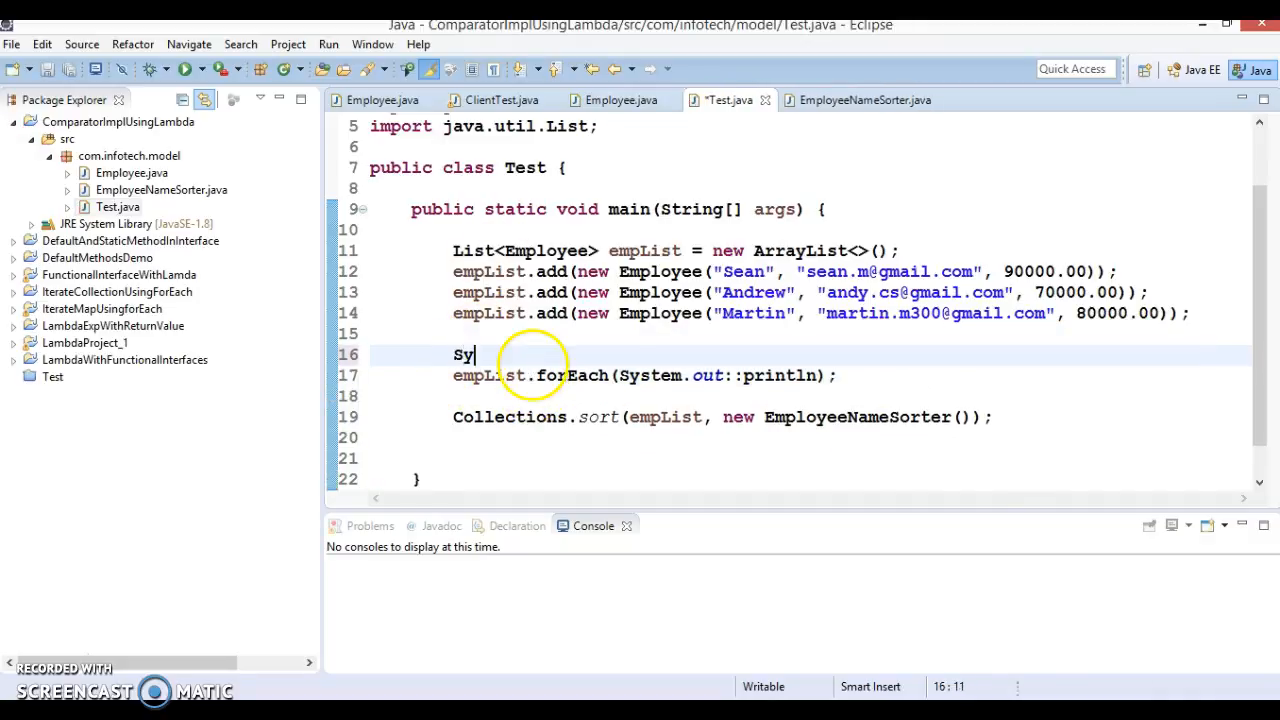
type("System.out.println(\"\");")
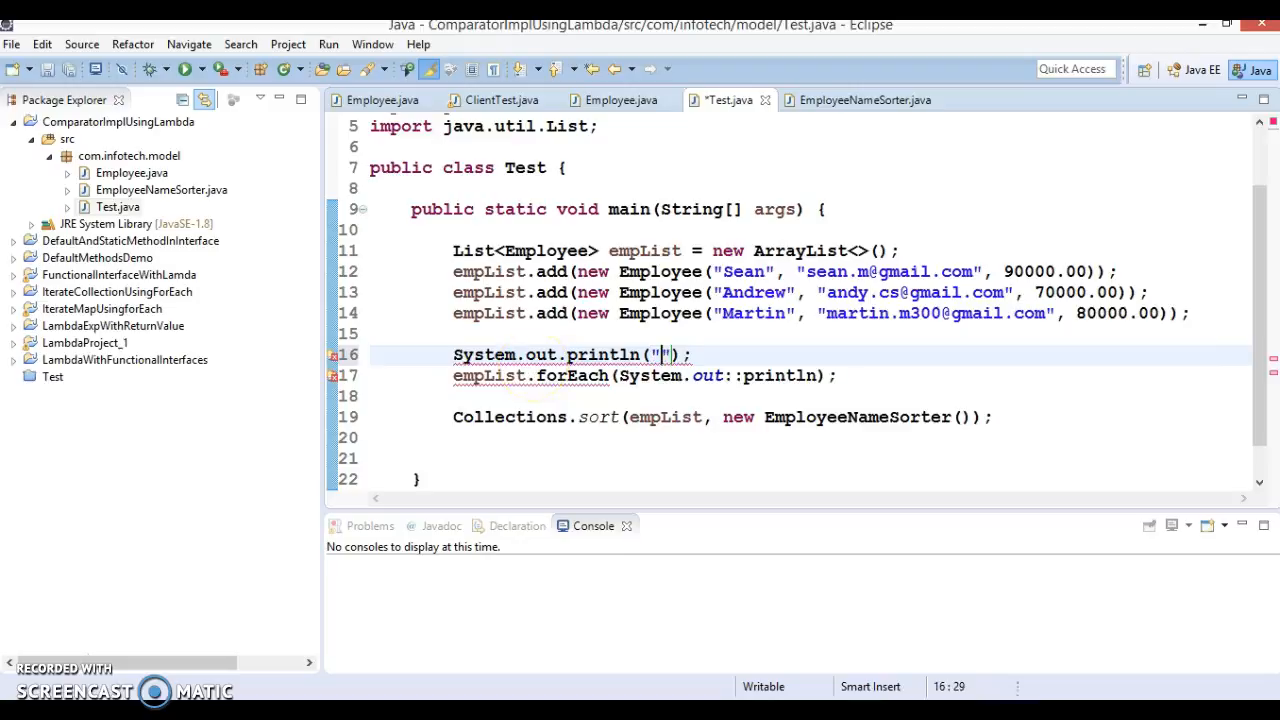
type("Employee f")
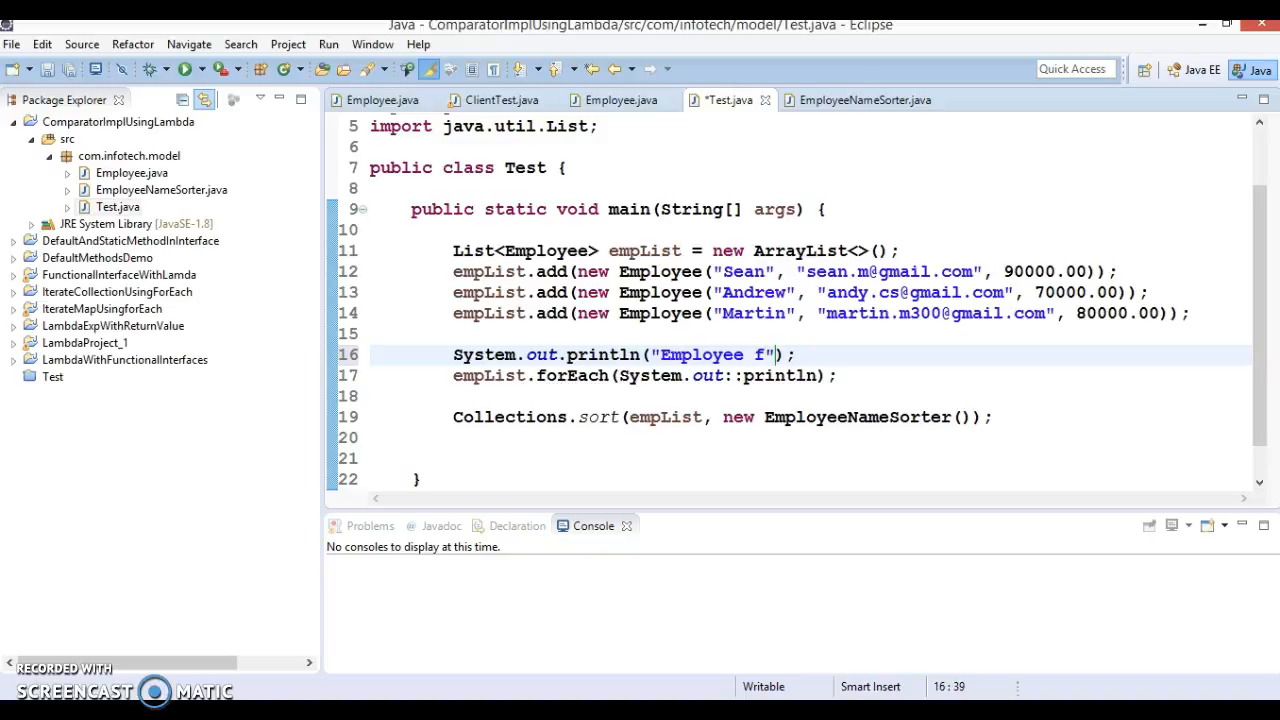
key("BackSpace")
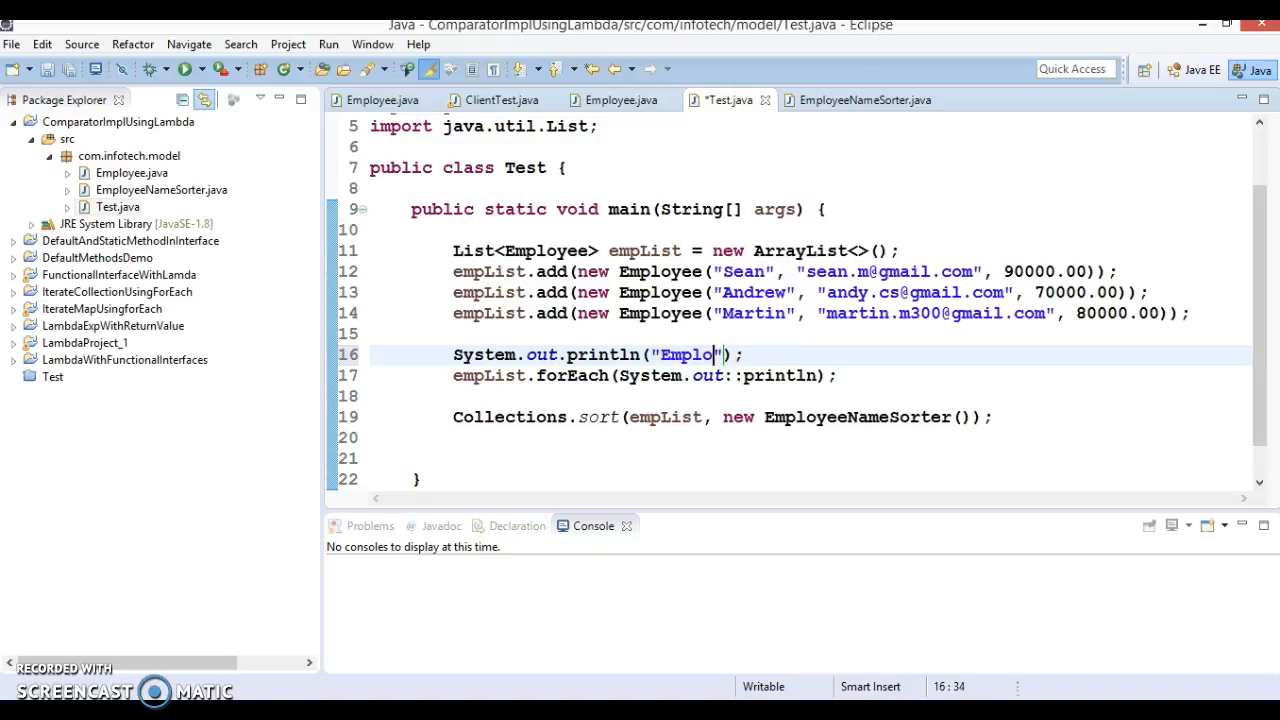
Finish the heading text, then copy both print lines to after the sort
type("List of e")
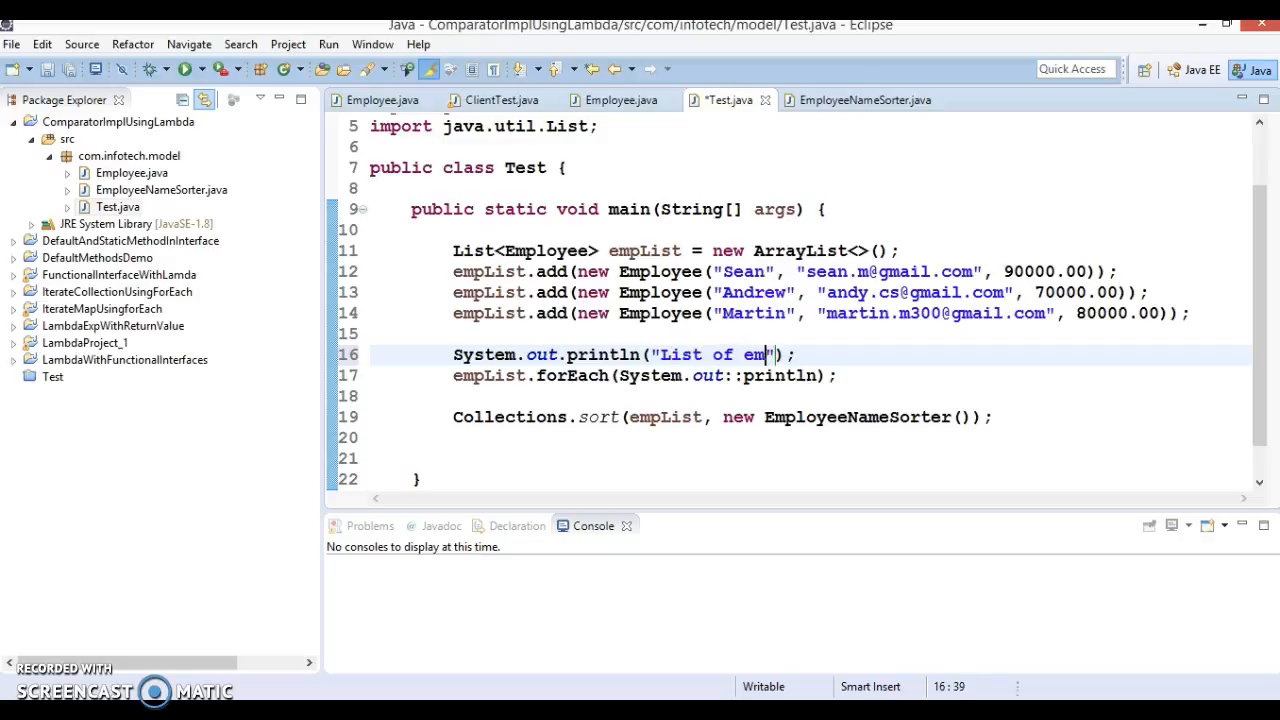
type("ployee before")
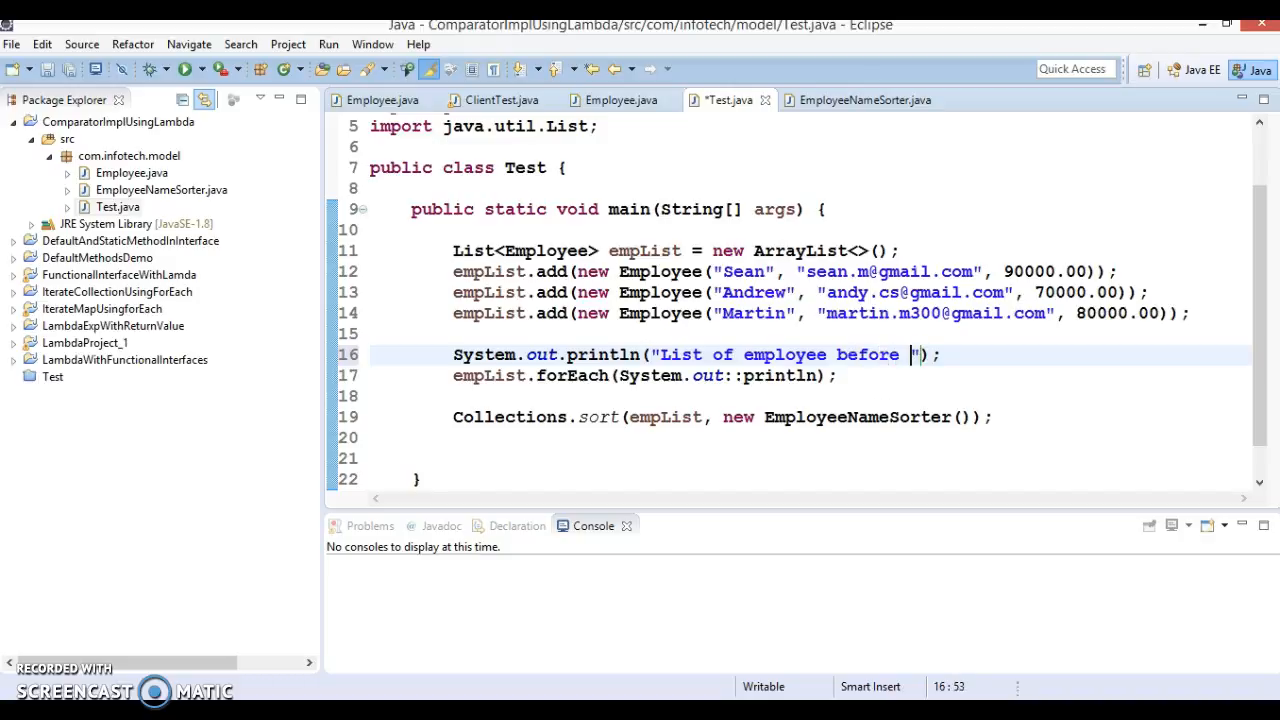
type("soring..")
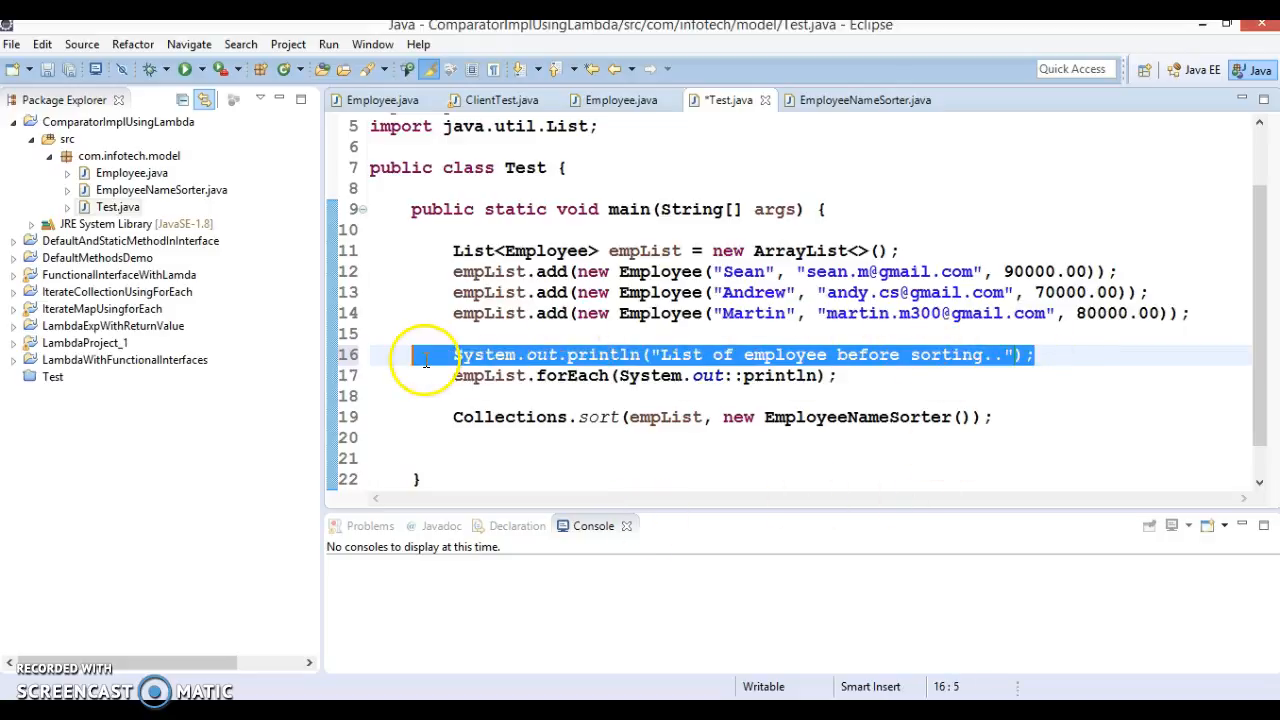
left_click_drag(453, 354, 836, 375)
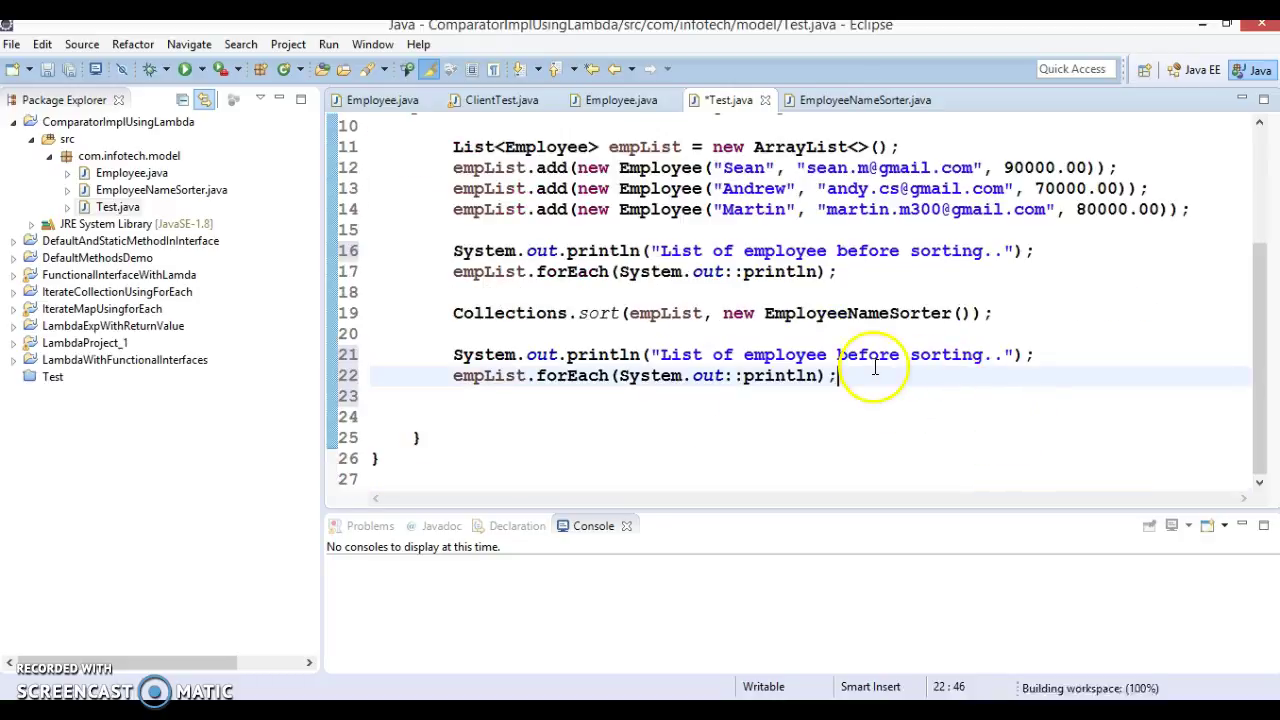
type("afte")
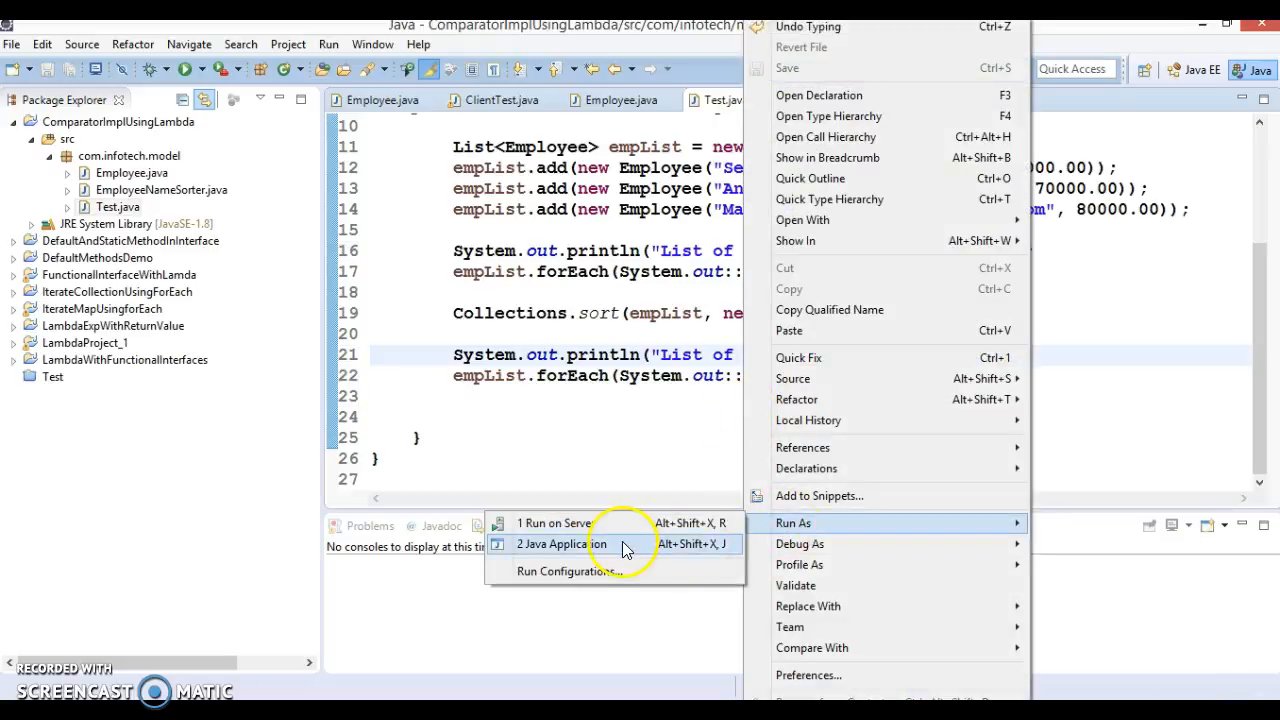
Run Test as a Java Application to show the sorted employee output
left_click(561, 544)
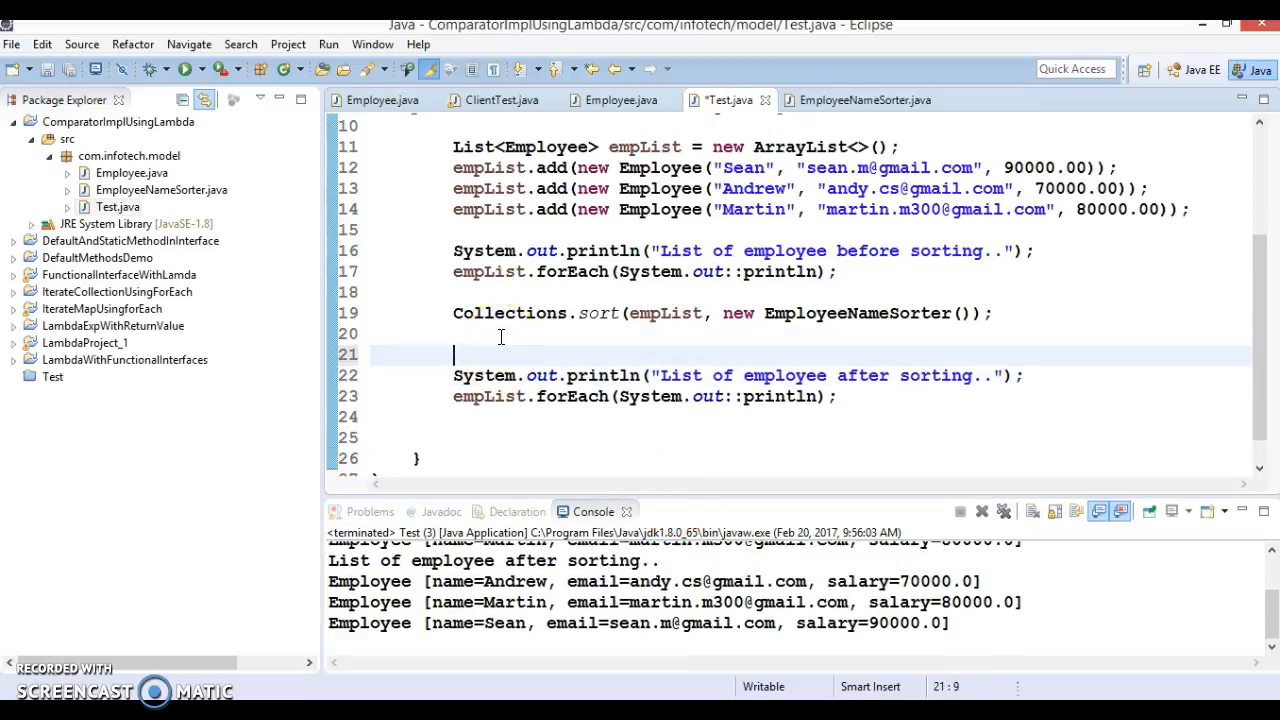
type("Syso")
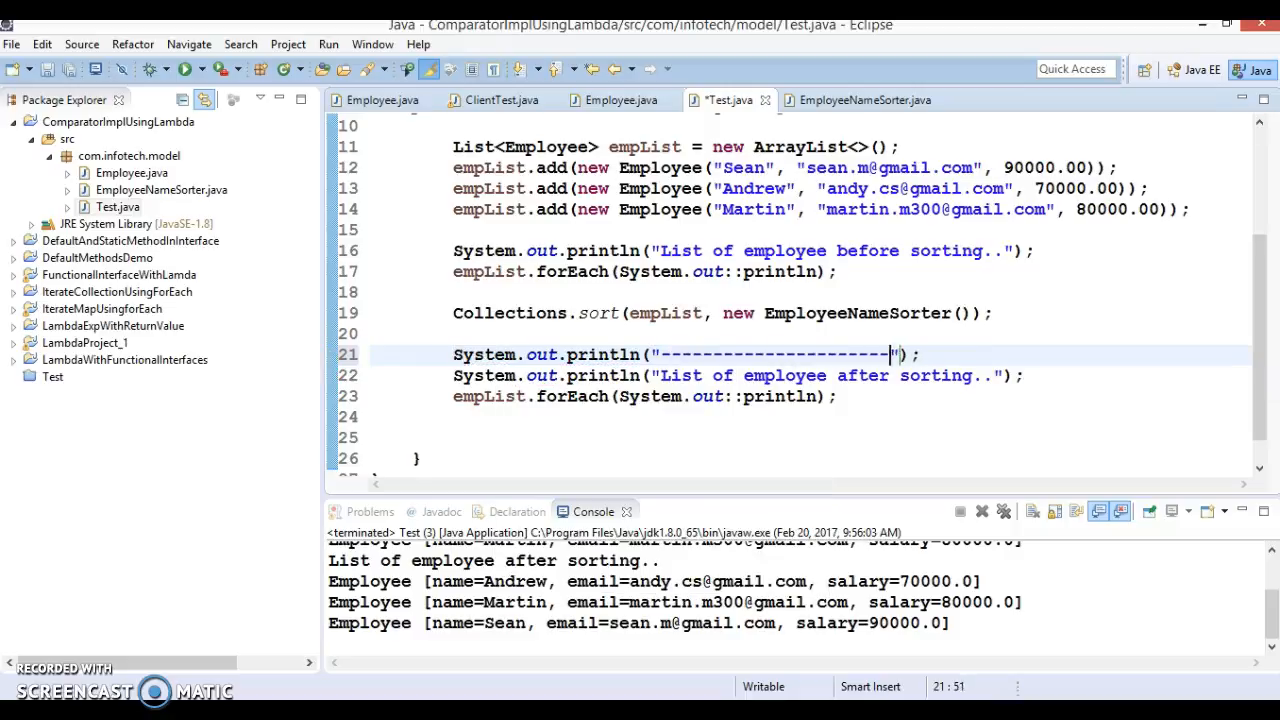
right_click(615, 315)
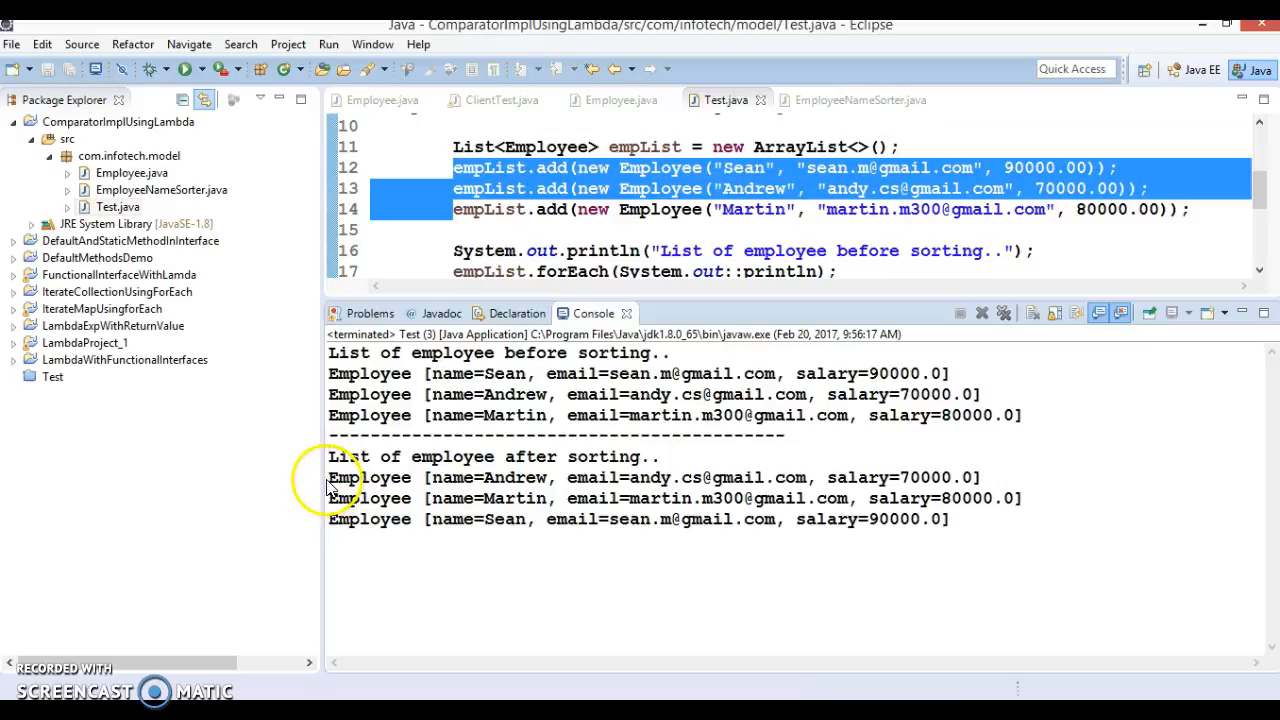
Restore the console, inspect EmployeeNameSorter, then view the Comparator interface source from Test.java
double_click(522, 477)
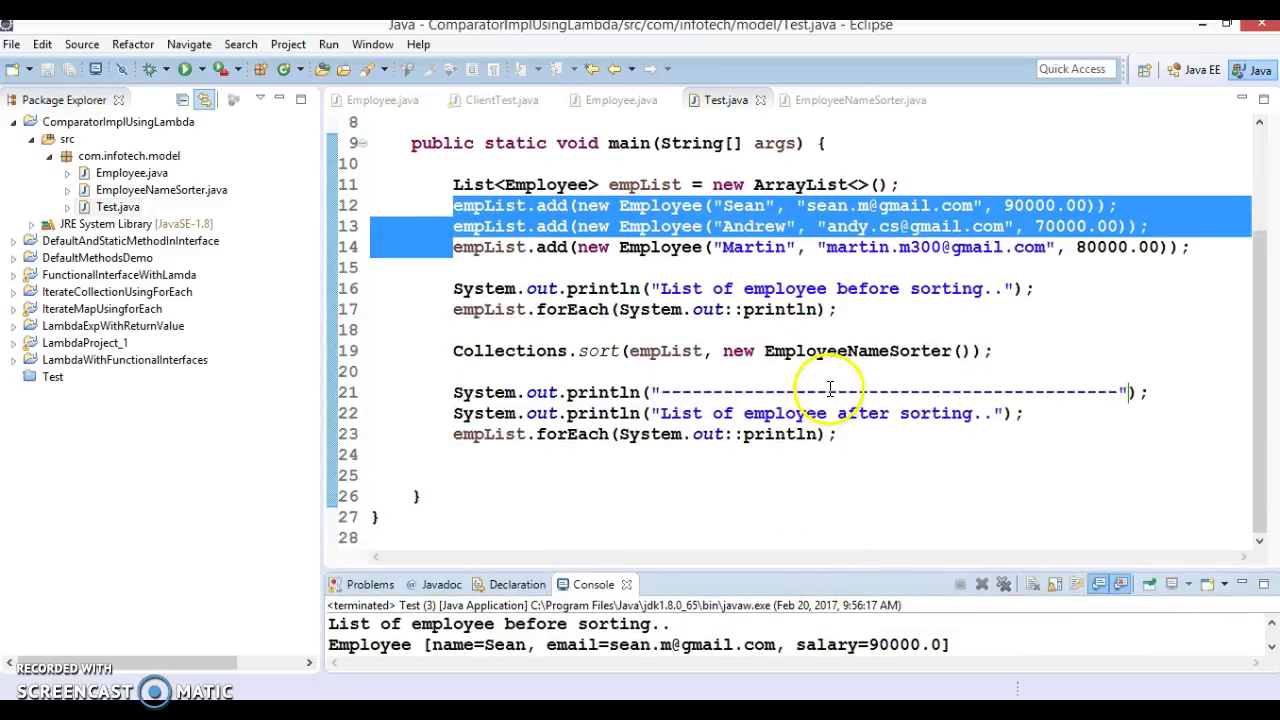
left_click(715, 351)
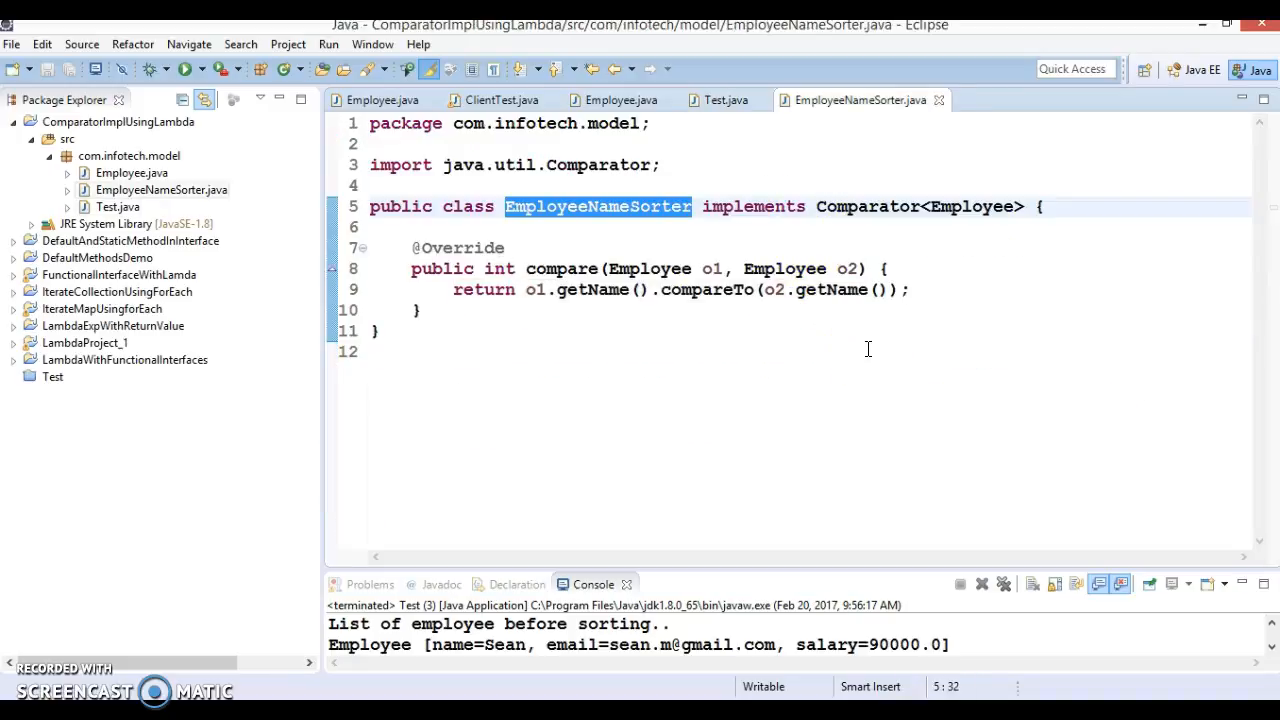
left_click(717, 100)
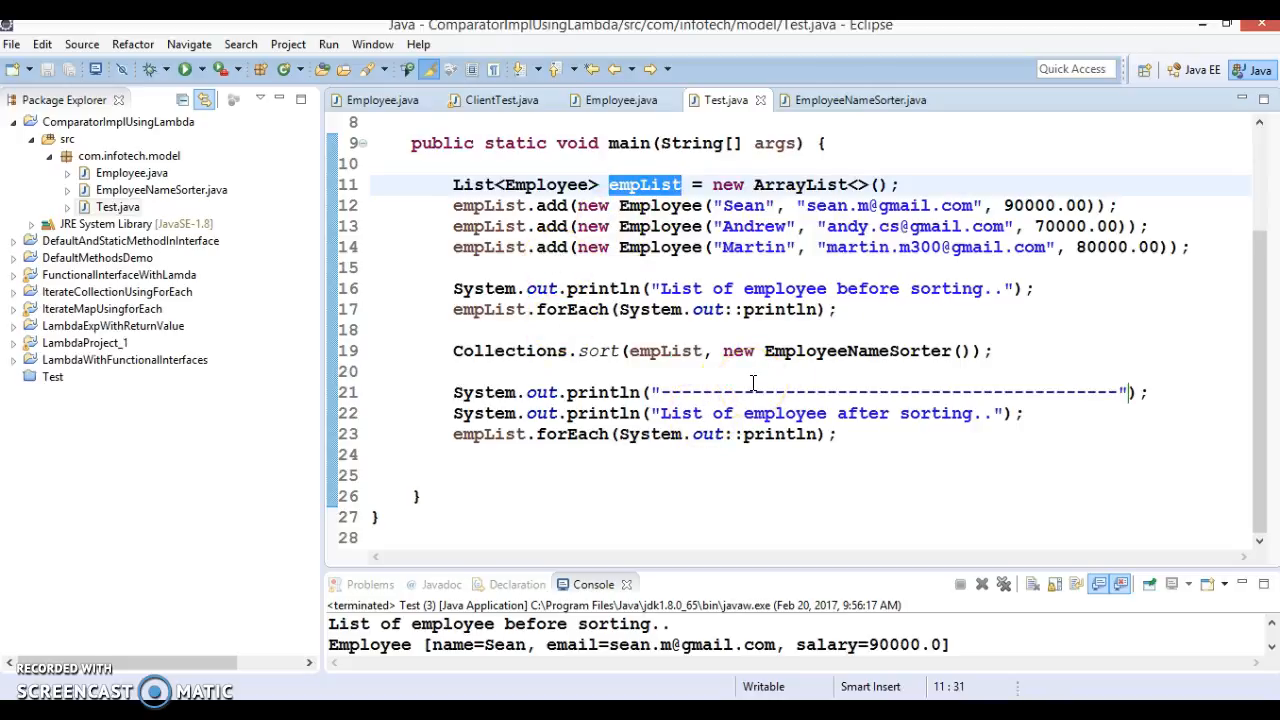
mouse_move(940, 226)
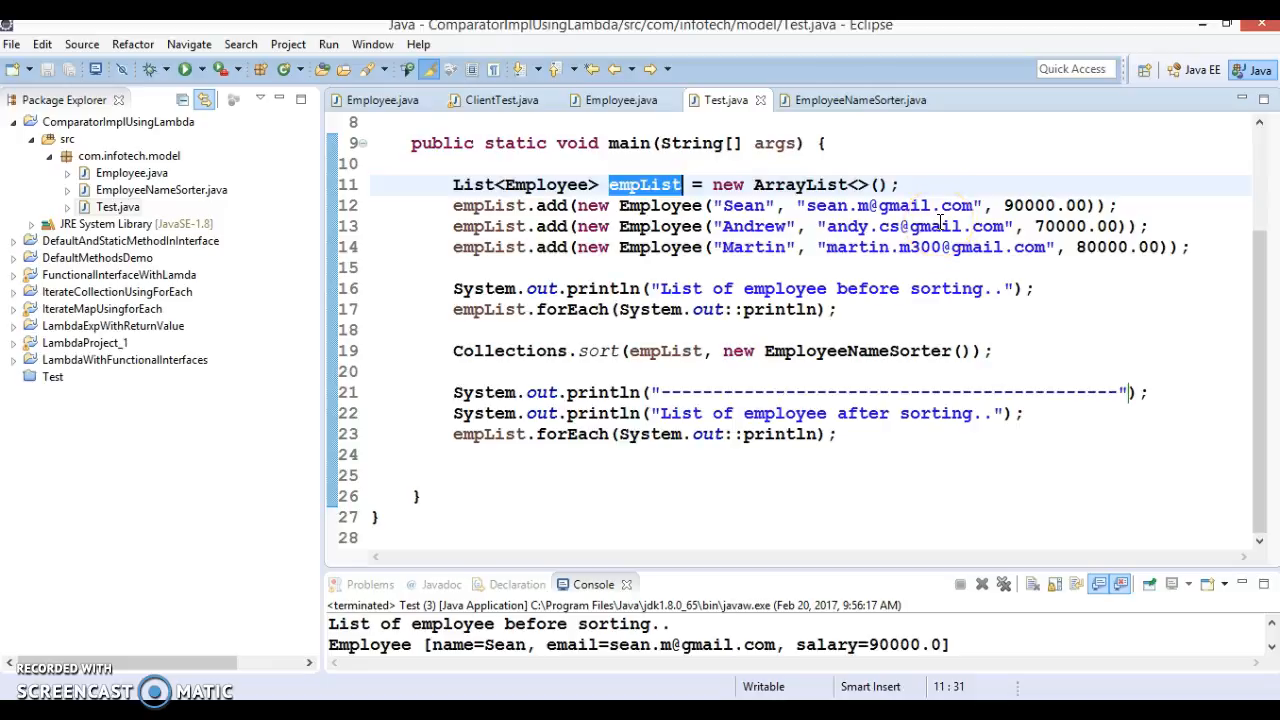
left_click(859, 100)
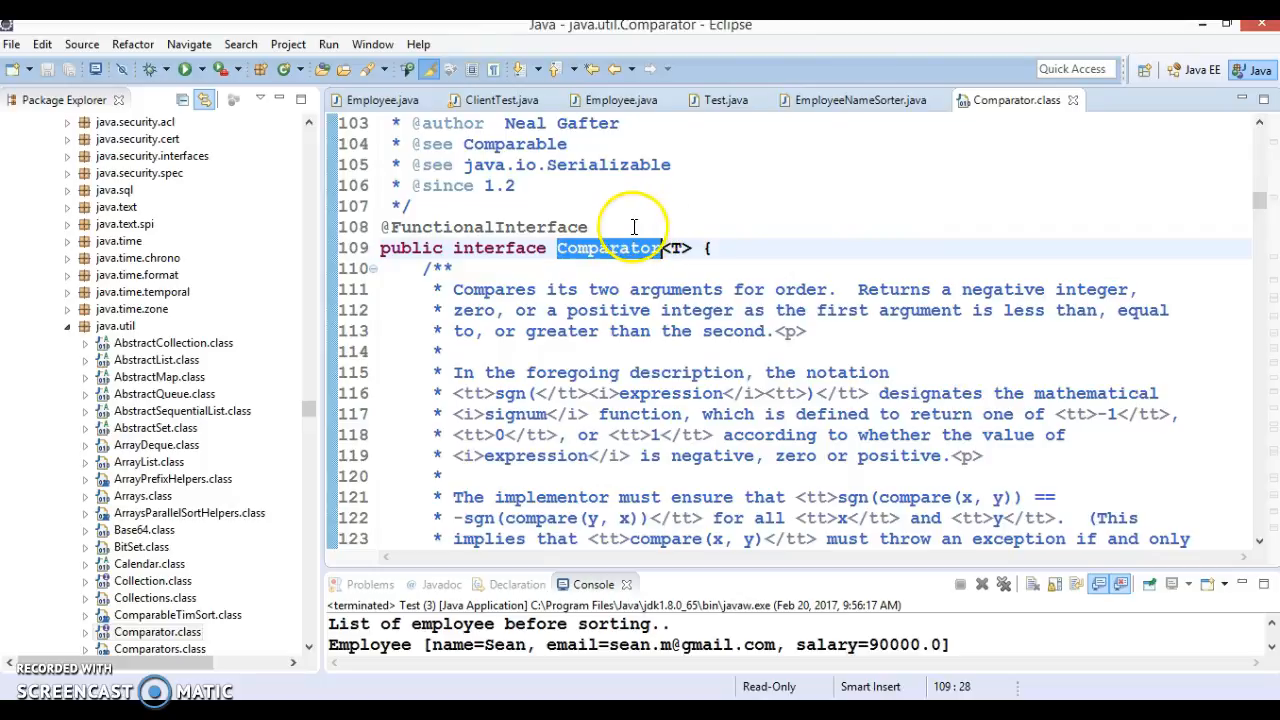
scroll("down", 3)
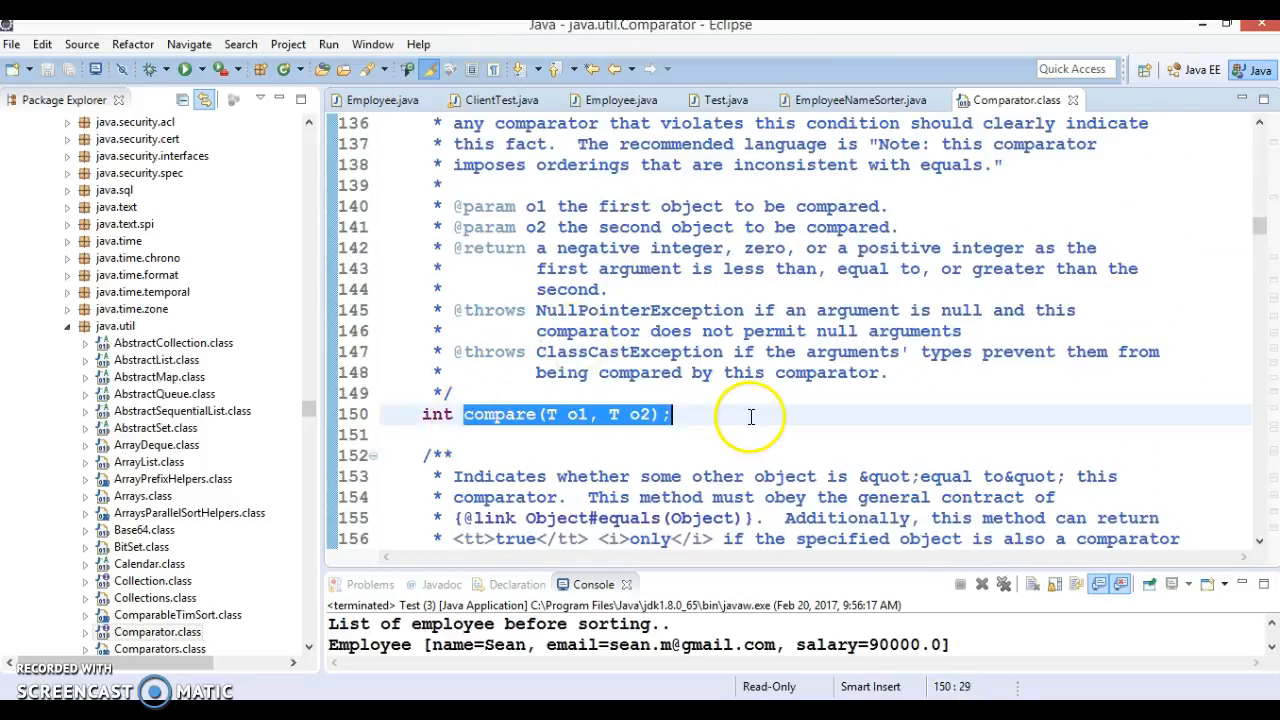
mouse_move(1075, 100)
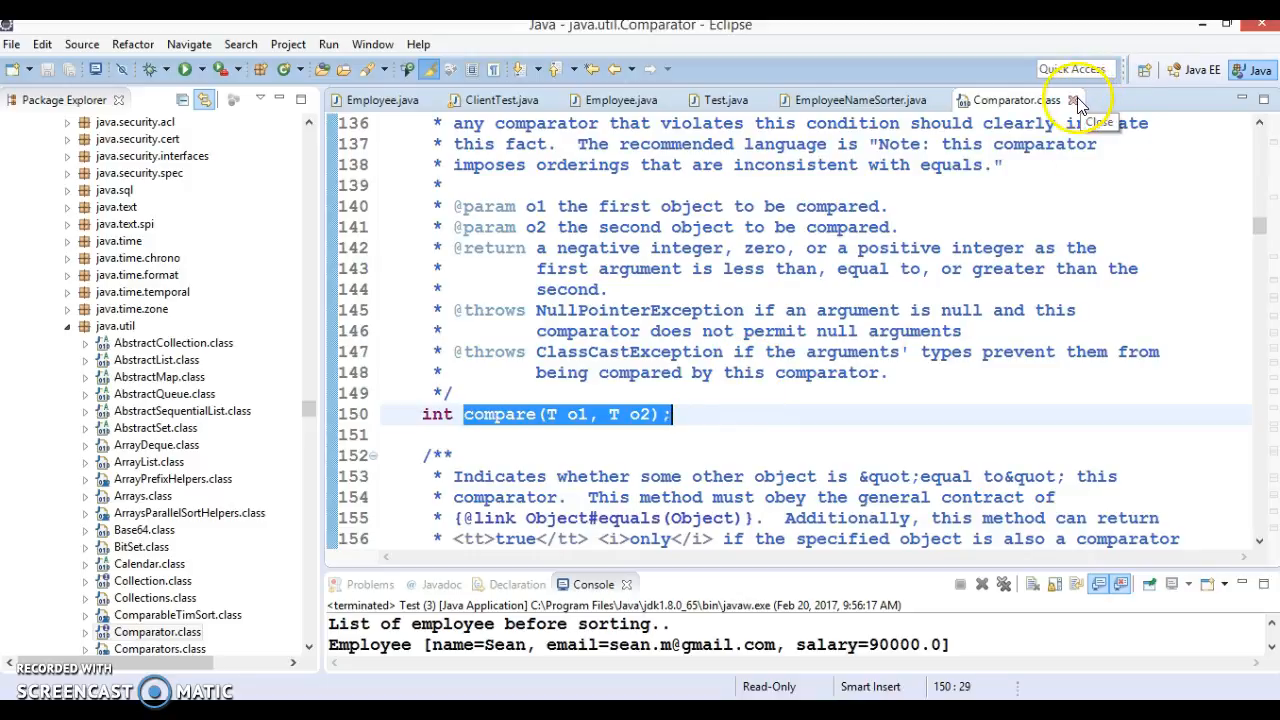
Close the Comparator.class source tab and return to Test.java
left_click(1074, 100)
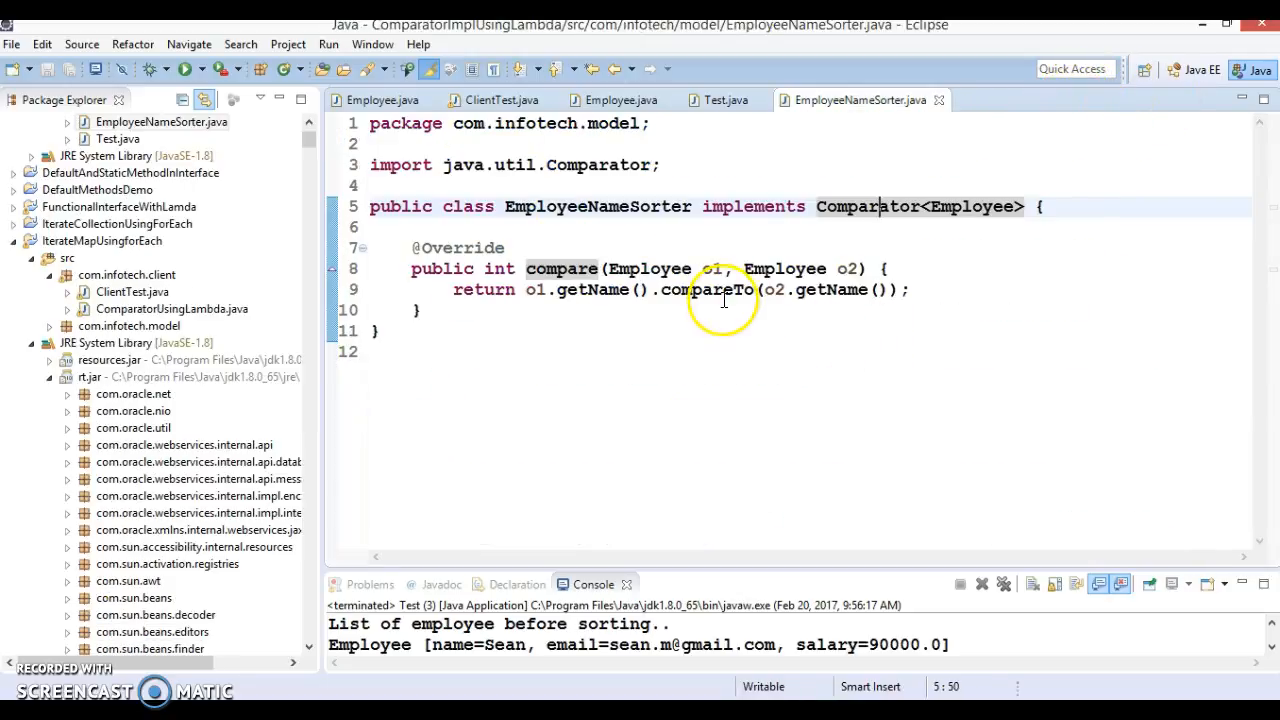
left_click(708, 100)
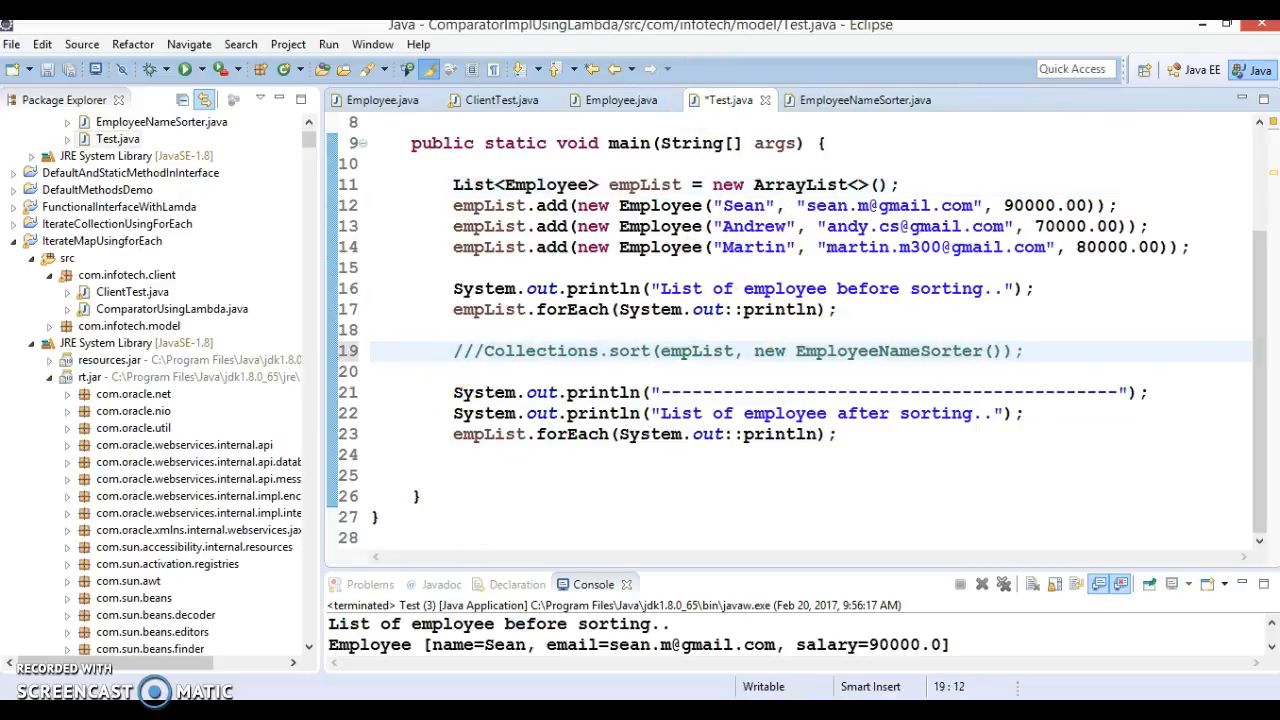
Below the commented sort line, type Collections.sort and insert sort(list, c) placeholders
double_click(885, 351)
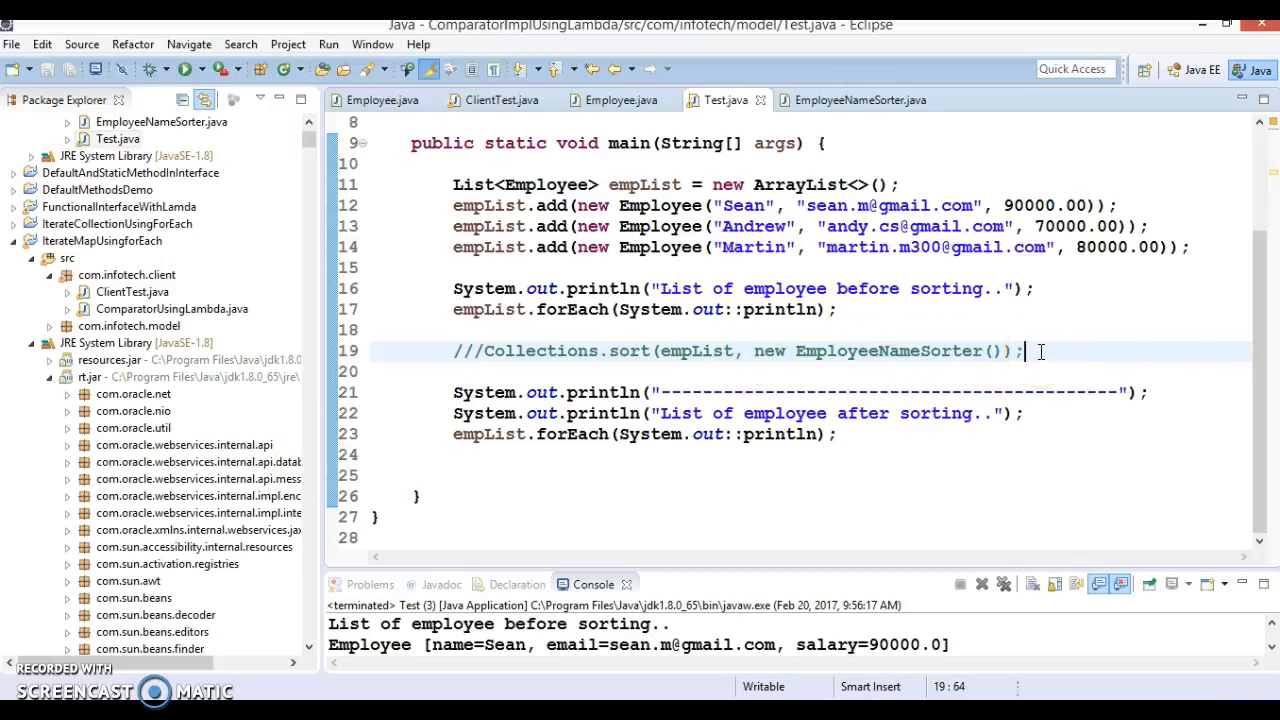
type("Col")
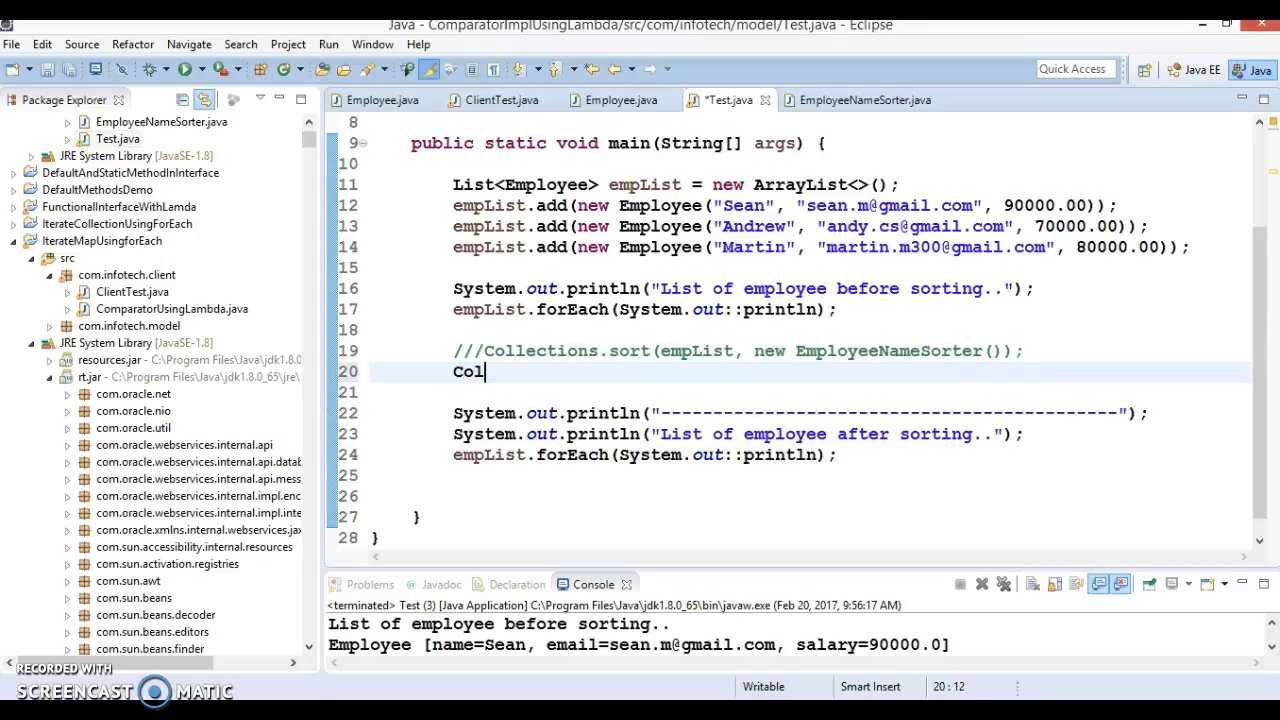
type("lec")
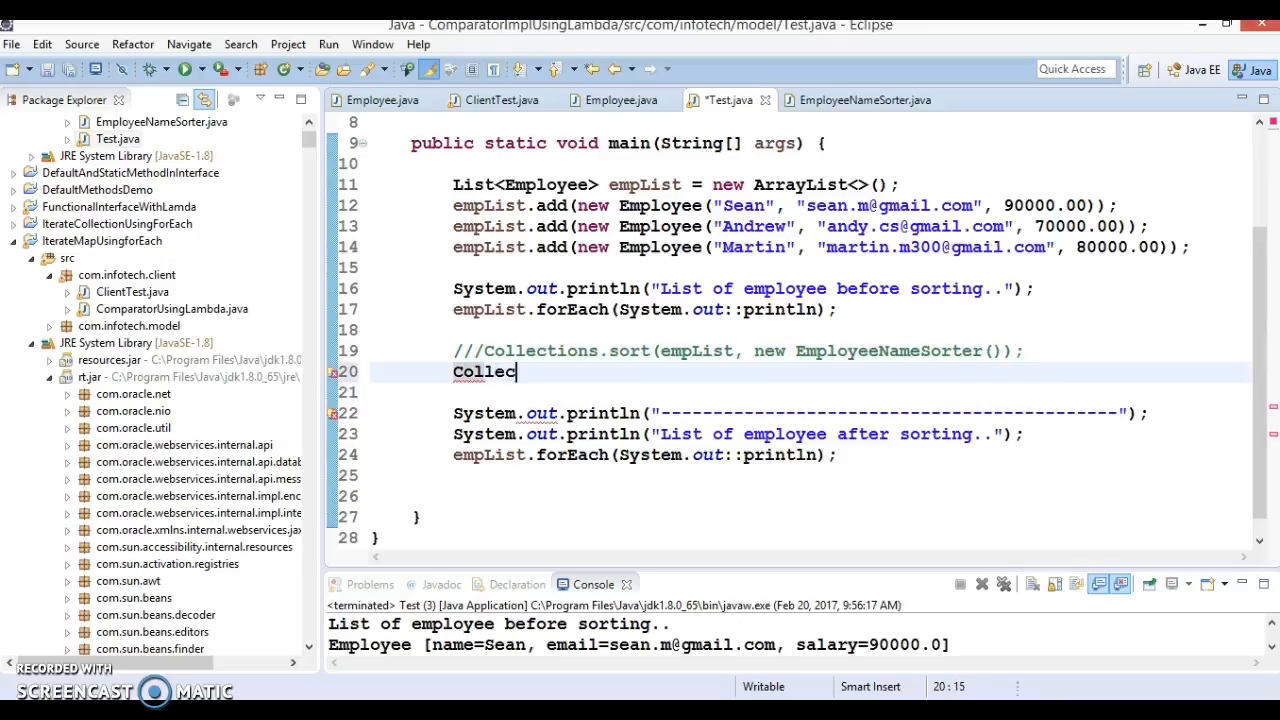
type("tion")
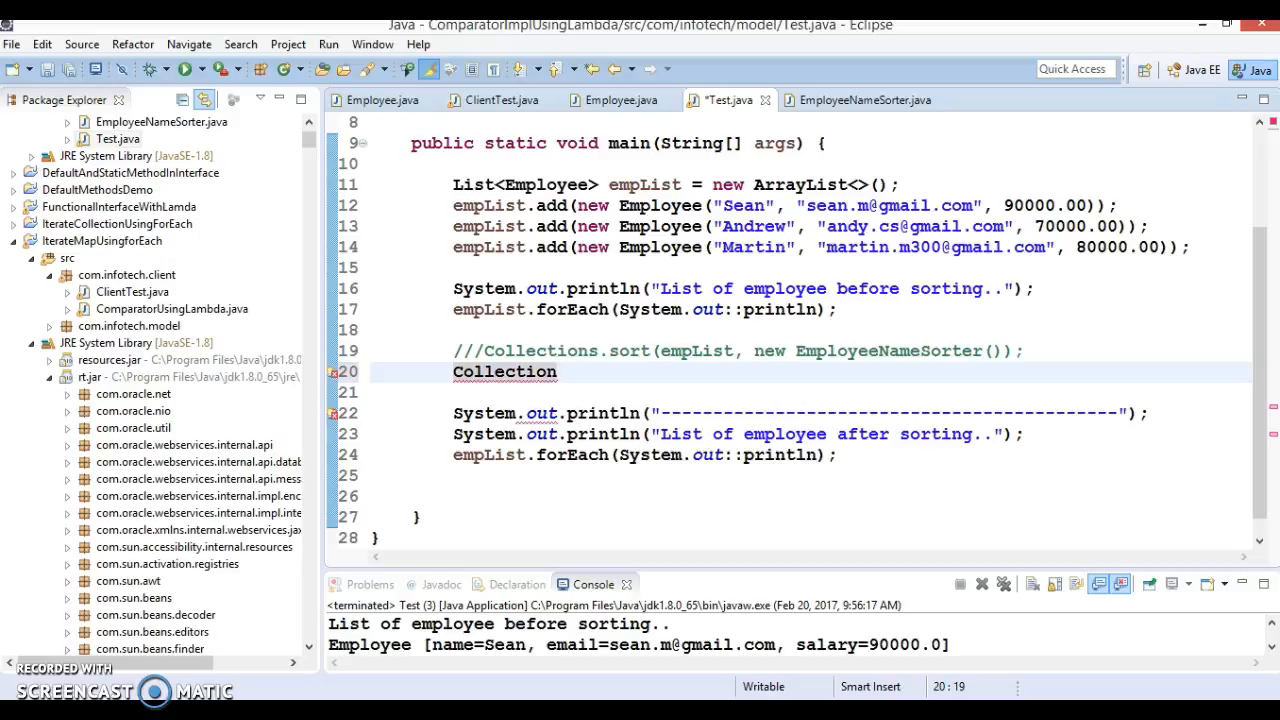
type("s.")
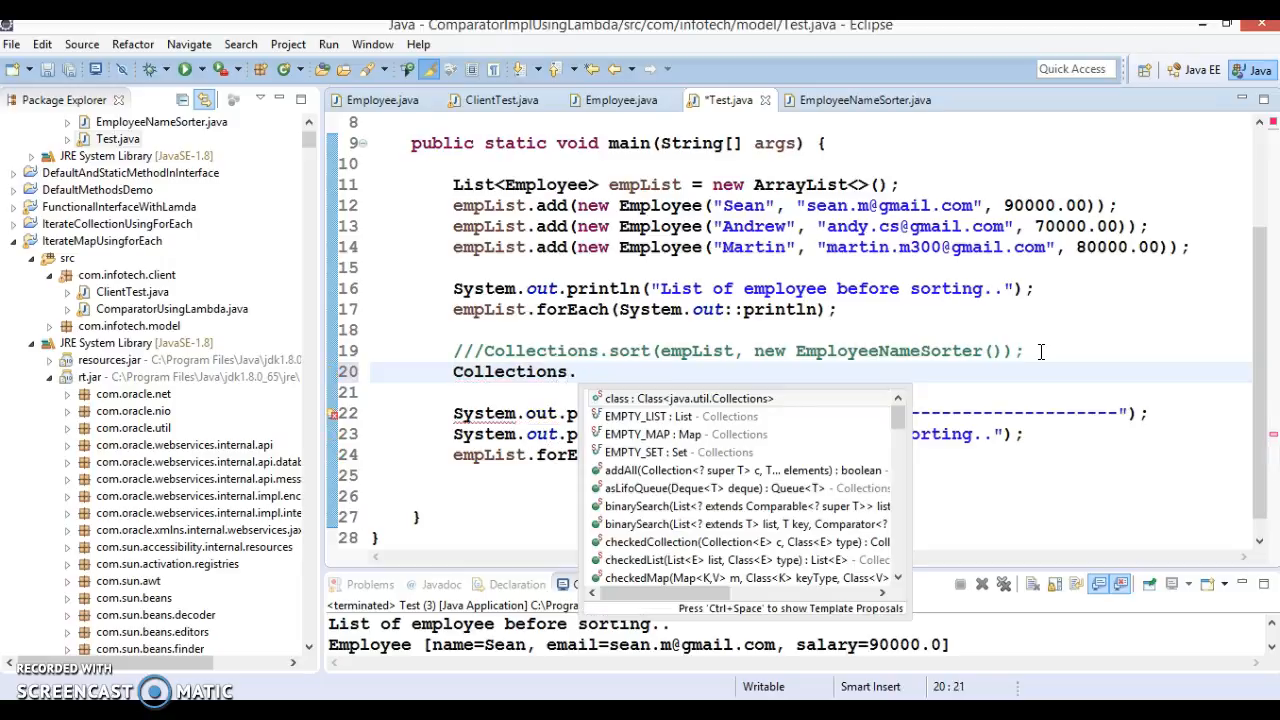
type("dort")
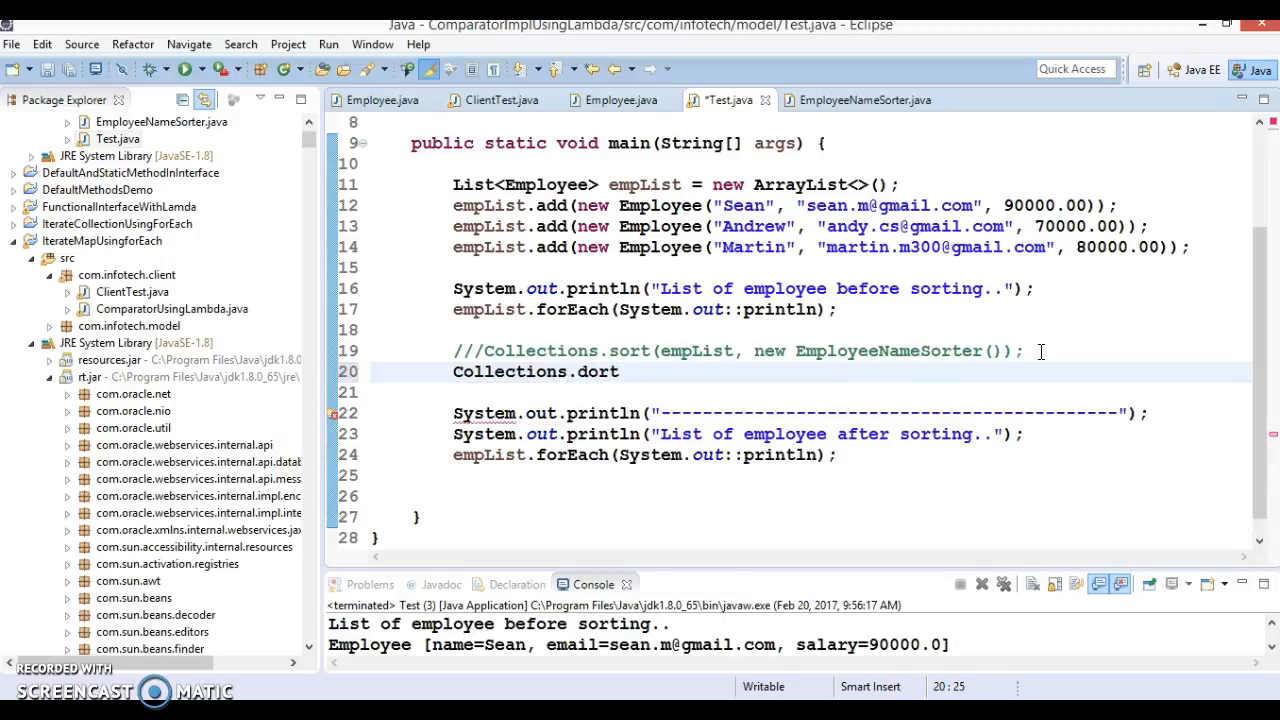
key("BackSpace")
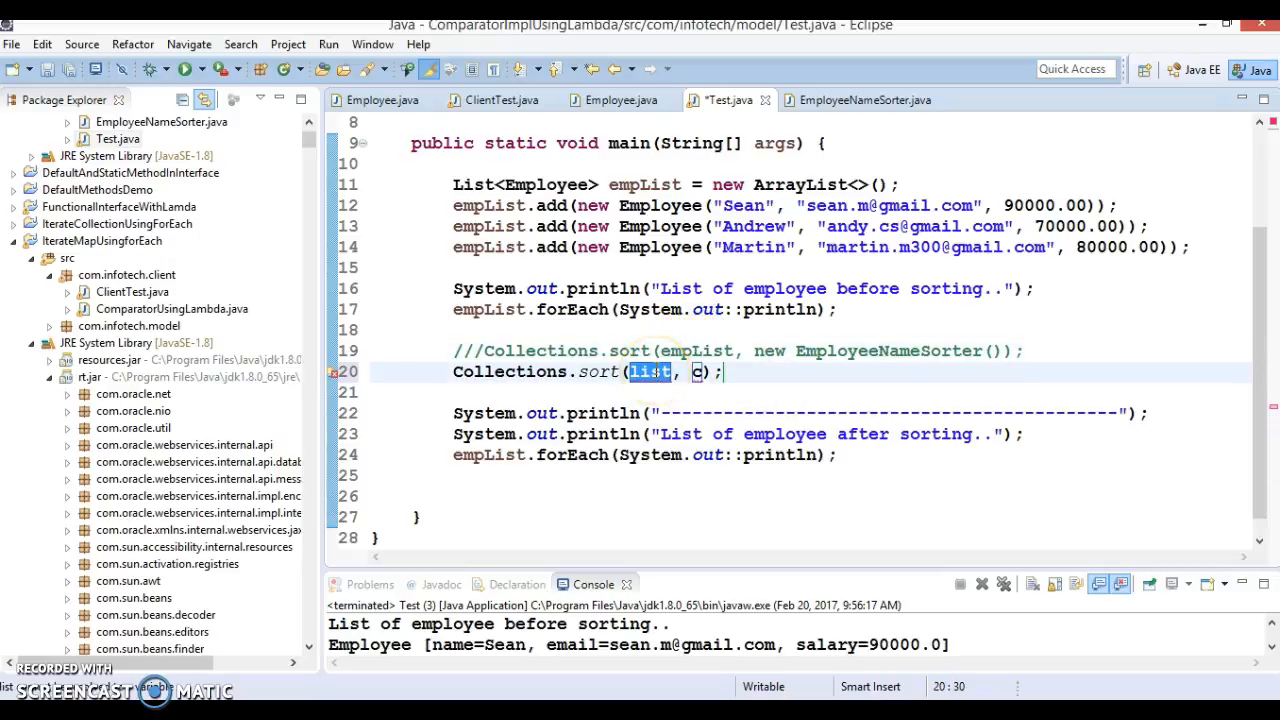
Pass empList and an anonymous Comparator<Employee> via Content Assist as the sort arguments
type("empList")
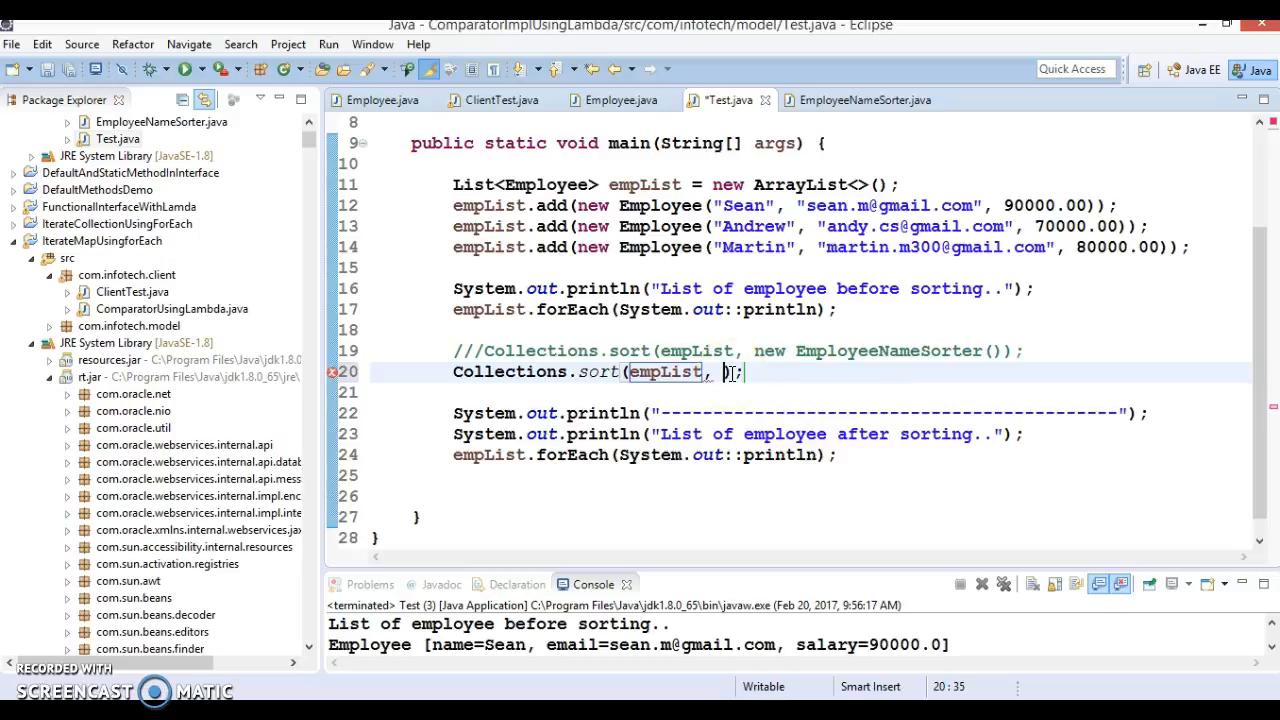
type("n")
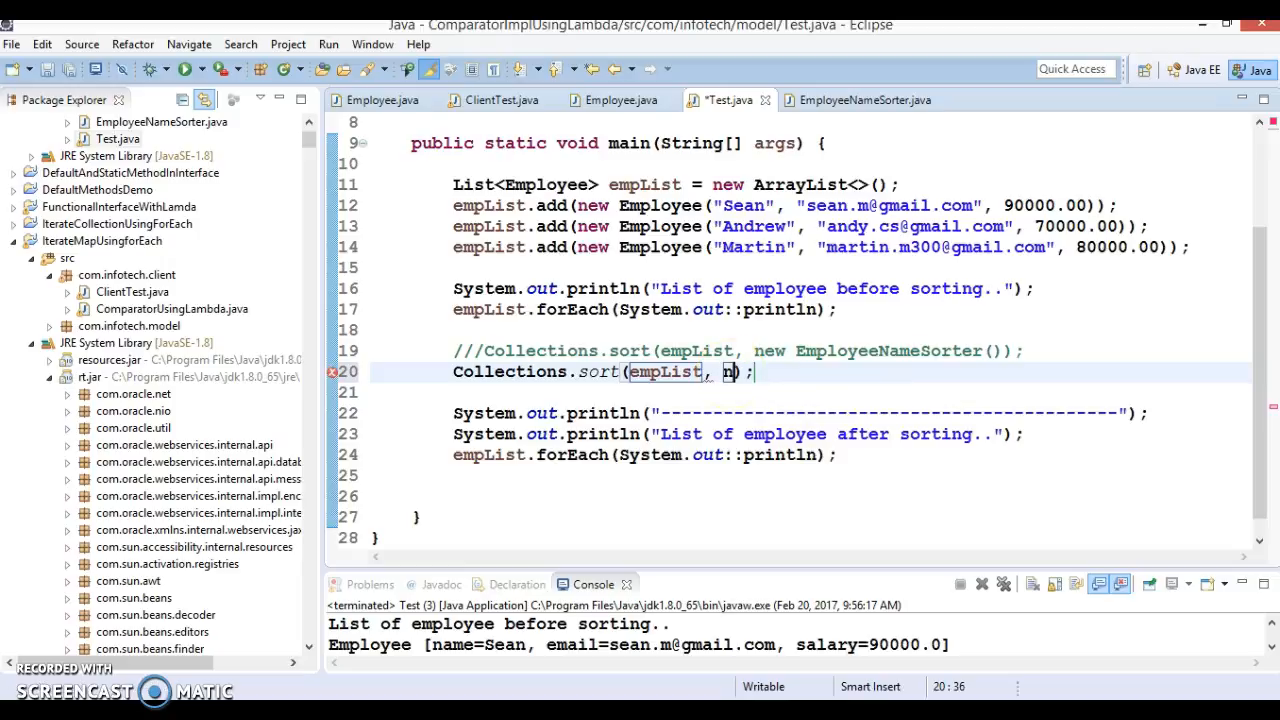
type("new E")
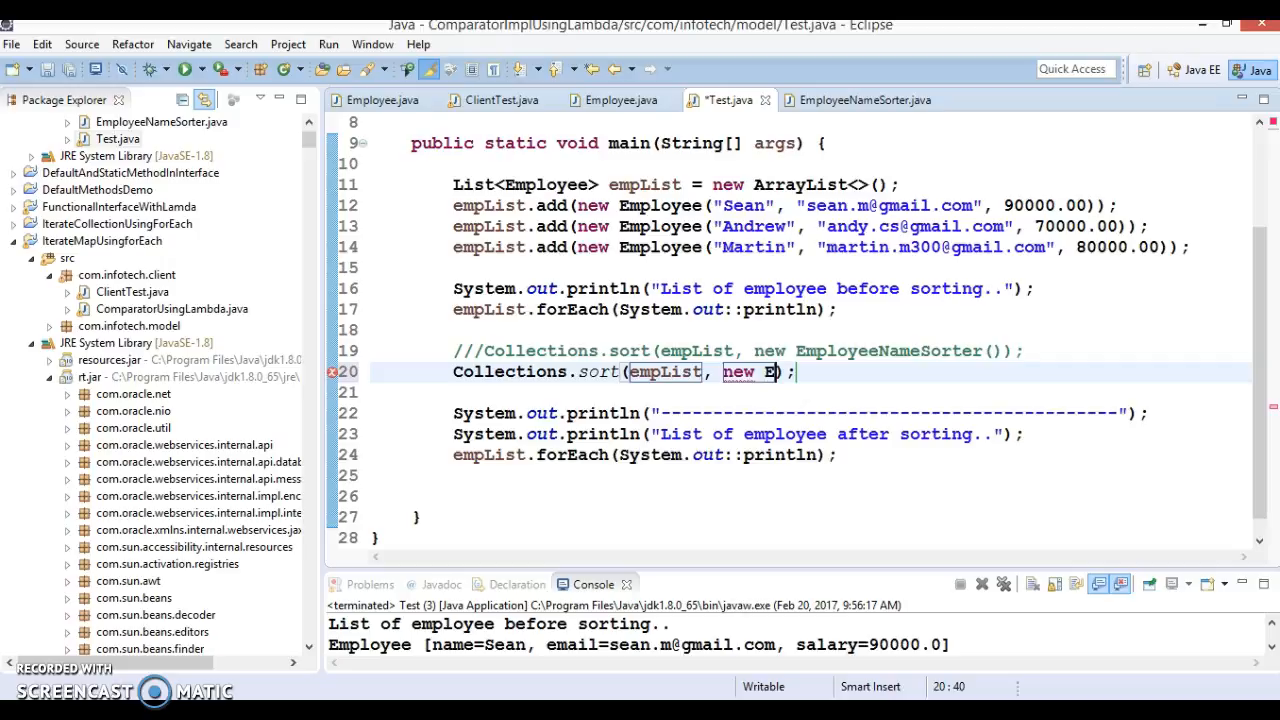
type("Com")
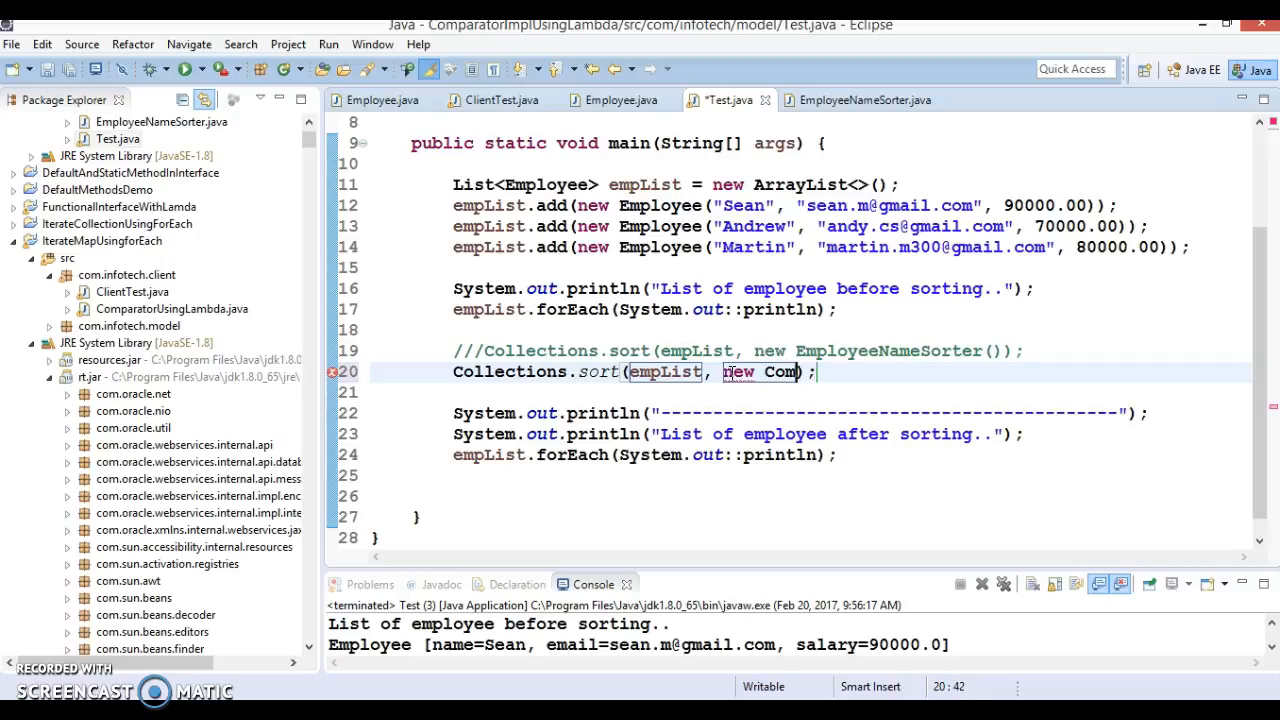
key("Ctrl+Space")
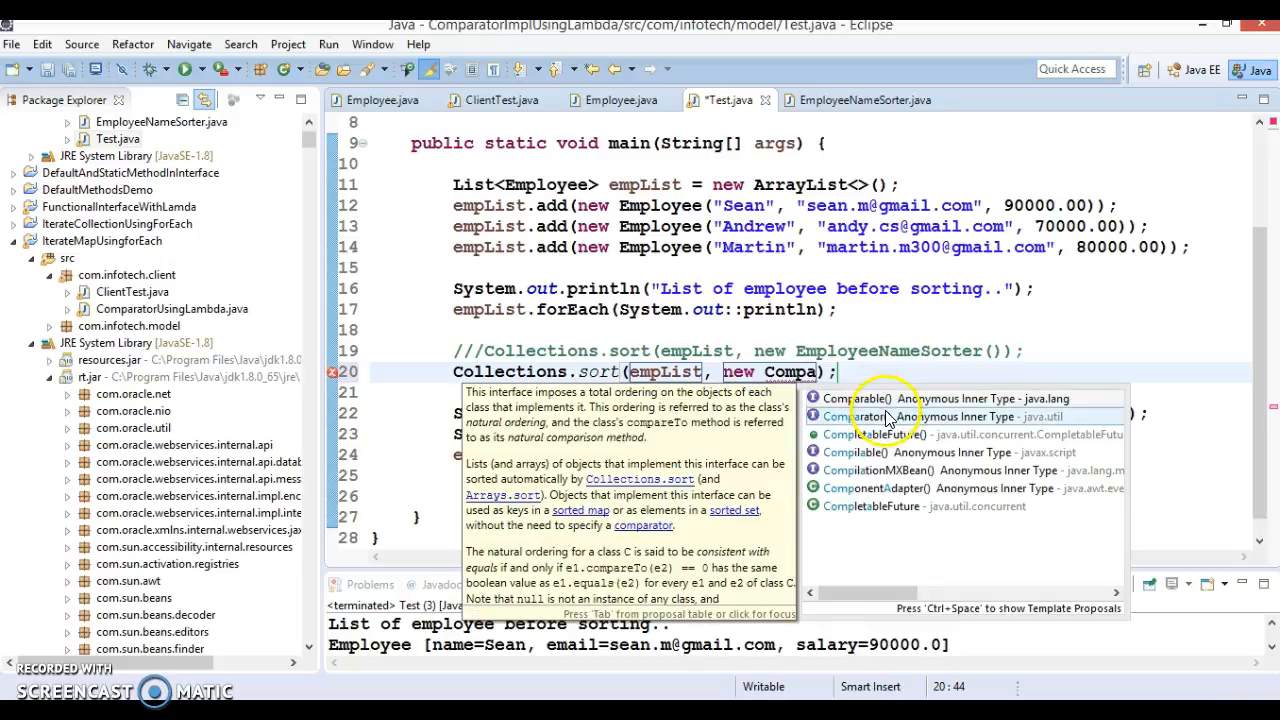
left_click(862, 416)
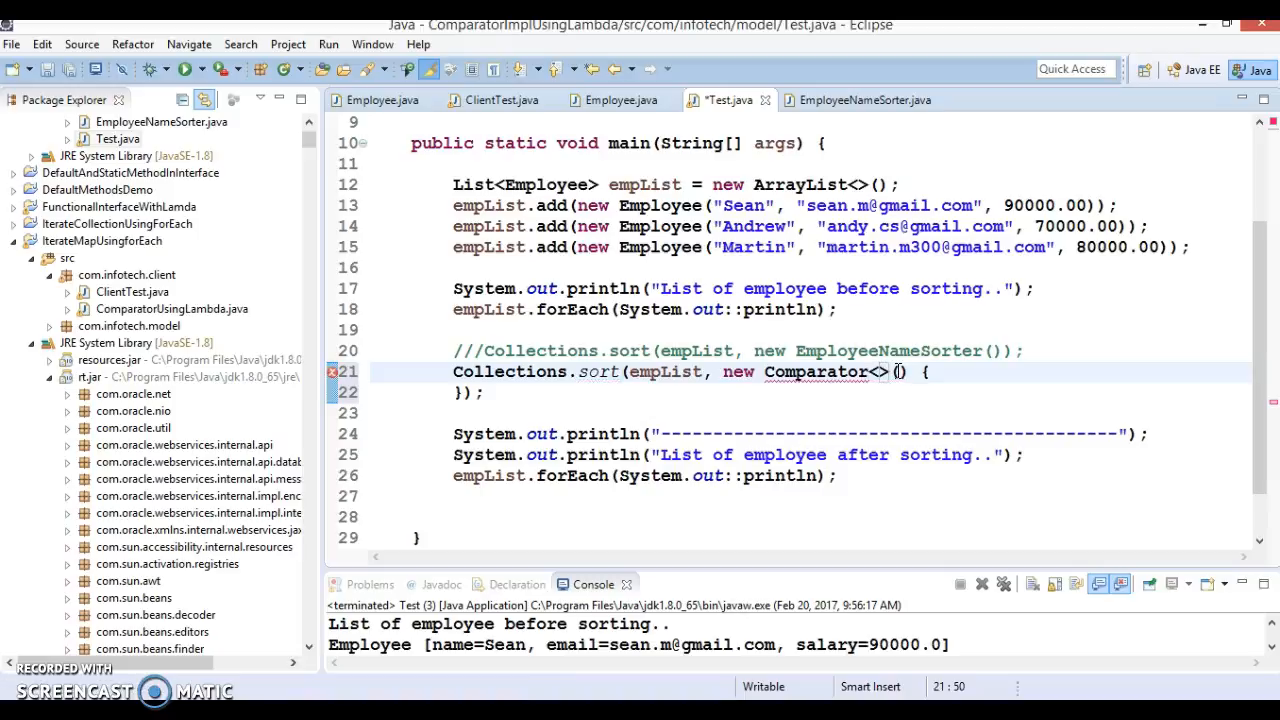
type("E")
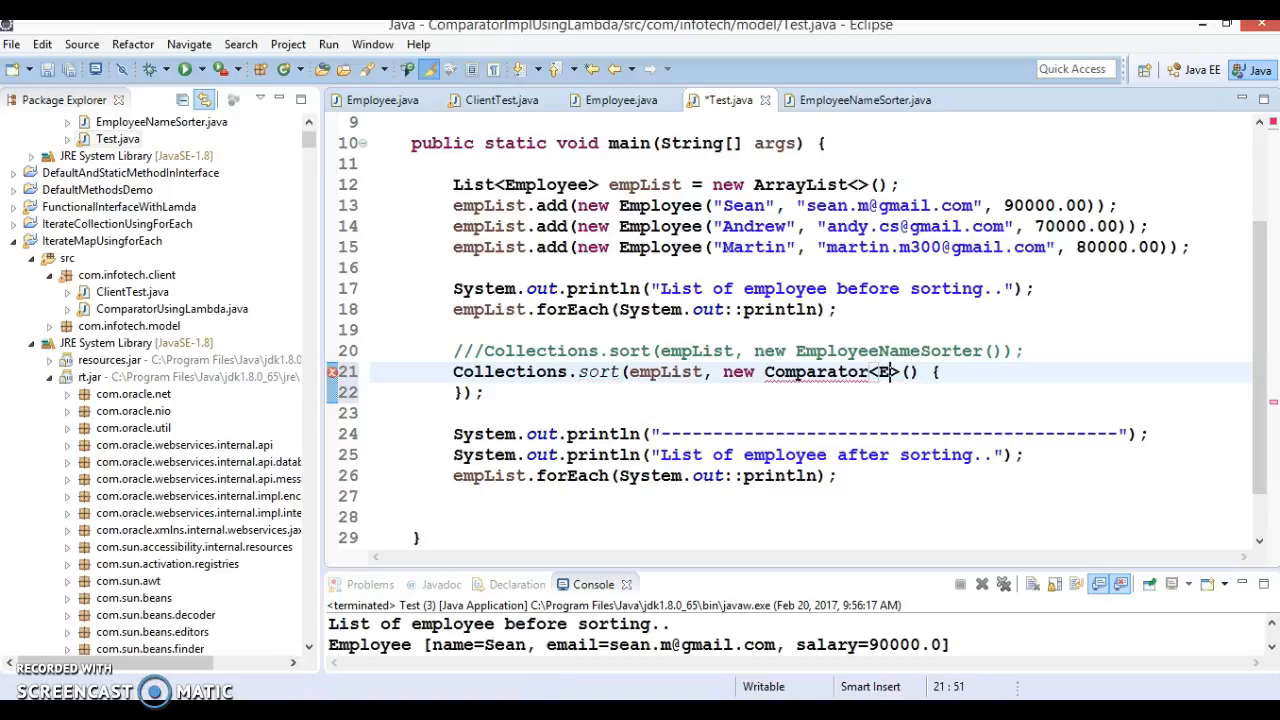
type("mployee")
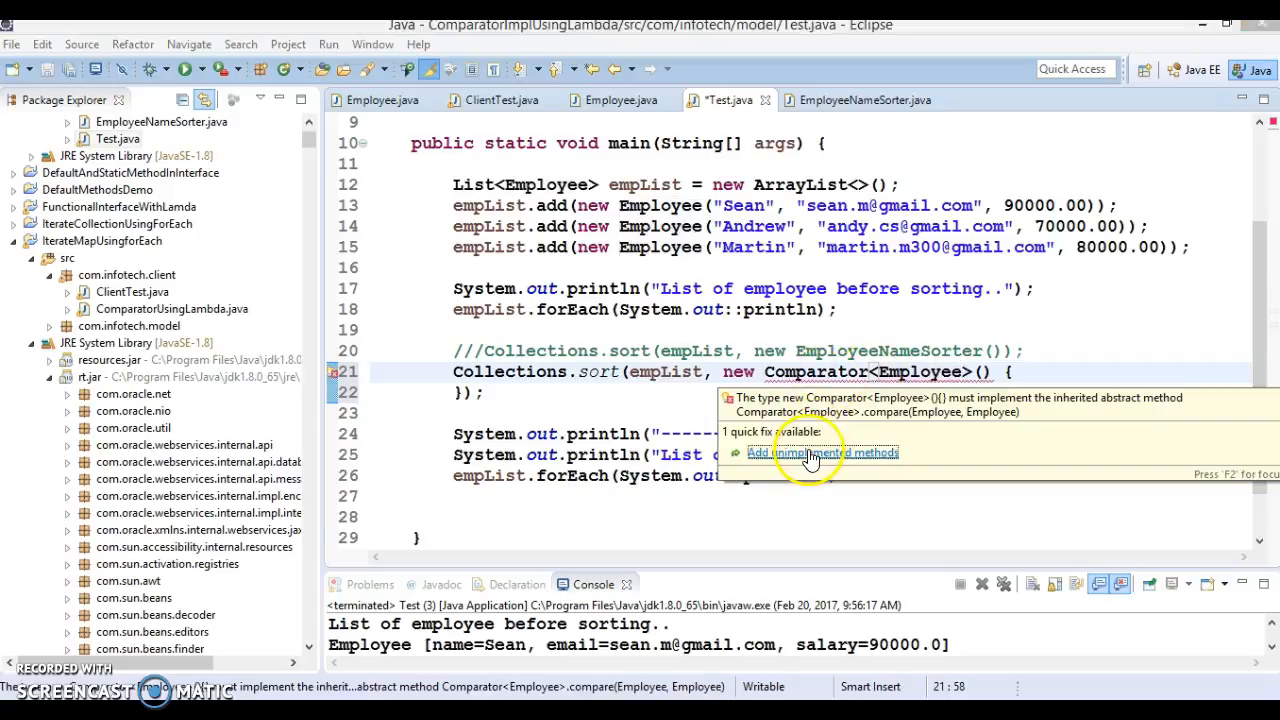
Add the compare stub returning o1.getName().compareTo(o2.getName()), referencing EmployeeNameSorter
left_click(806, 453)
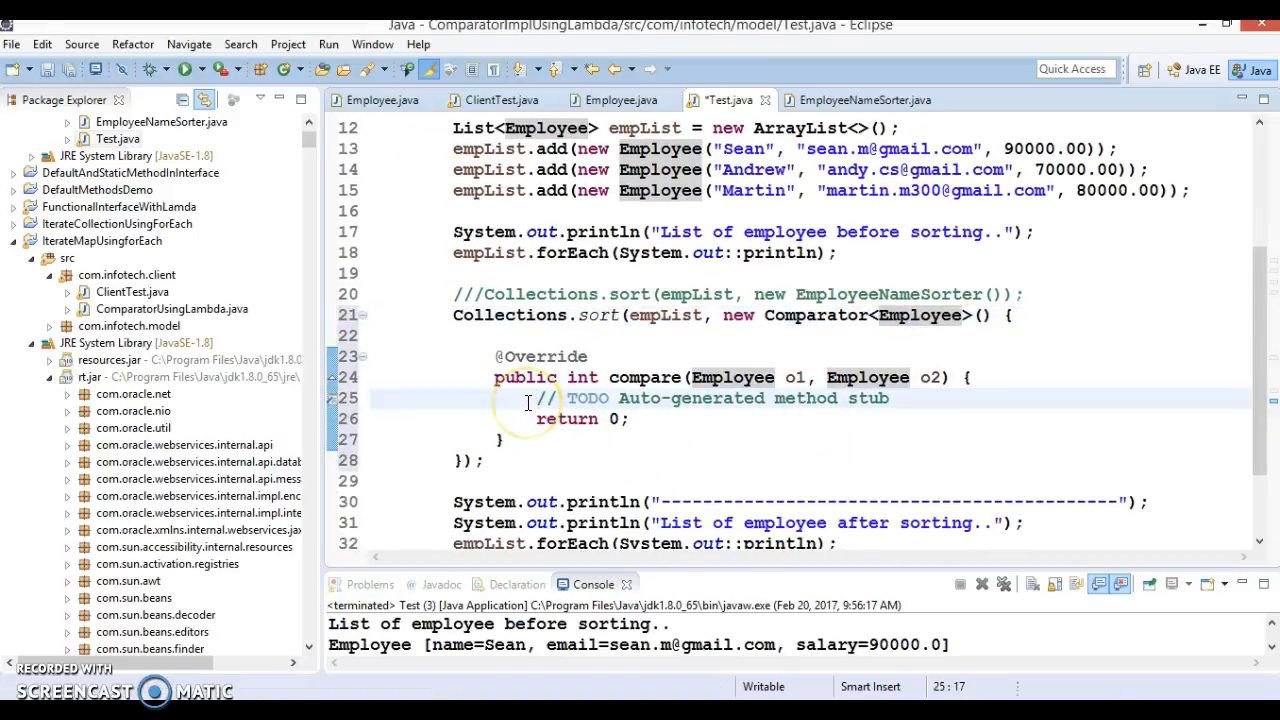
left_click(864, 100)
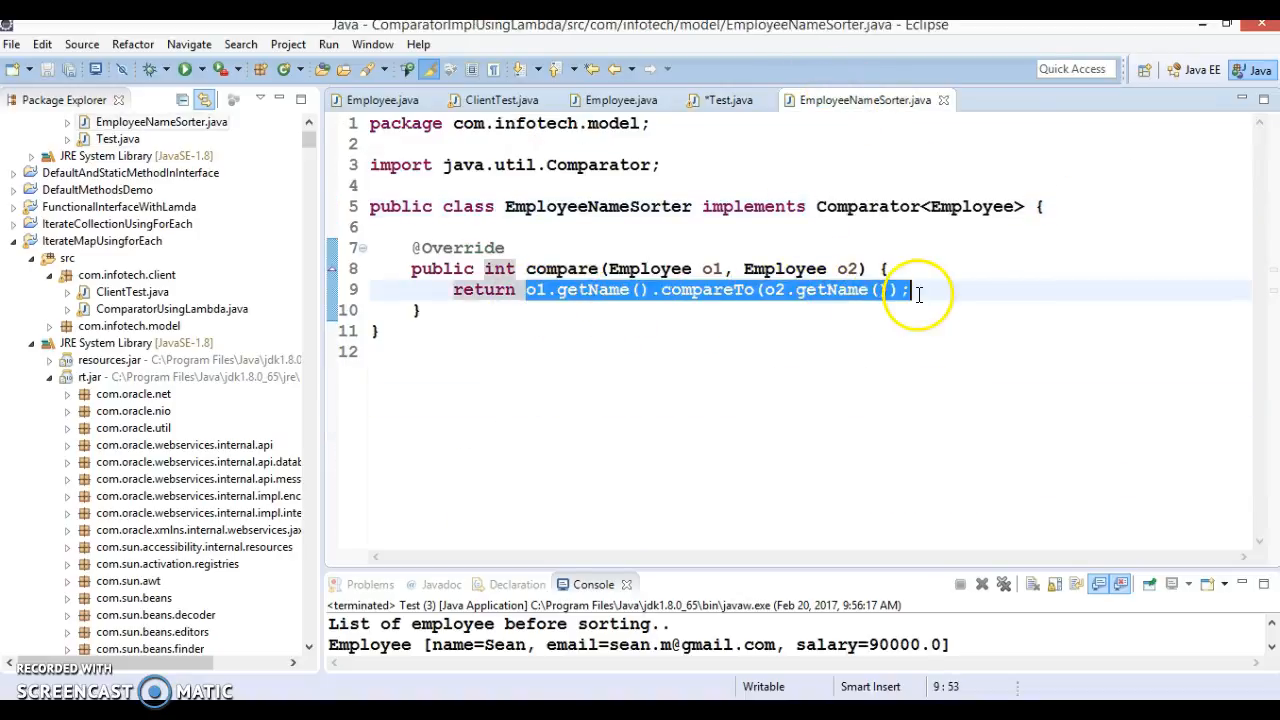
left_click(727, 100)
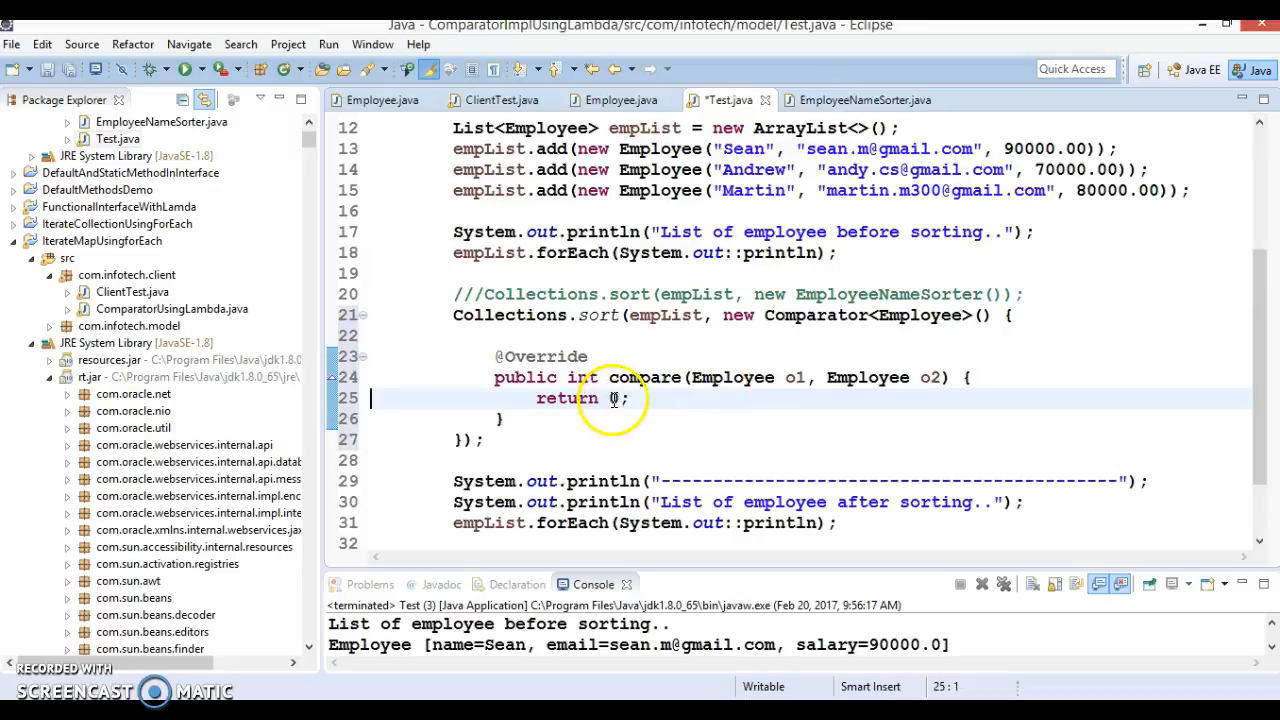
type("o1.getName().compareTo(o2.getName()")
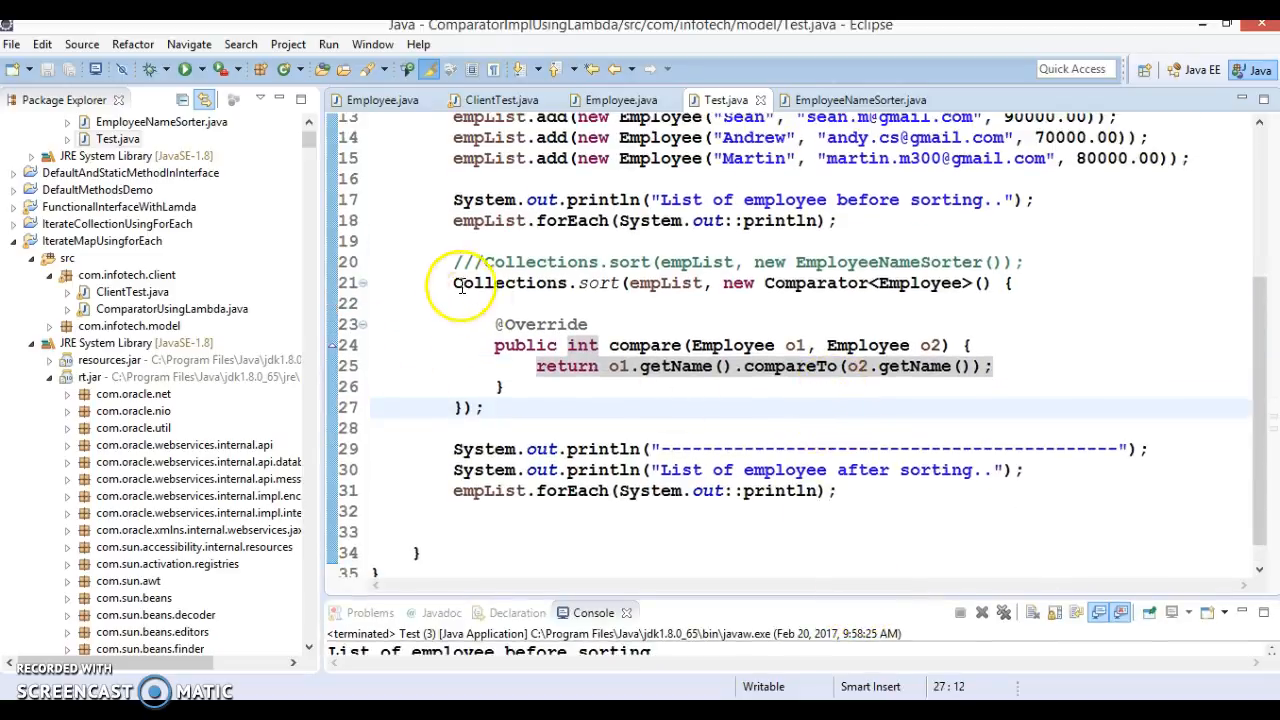
Block-comment the anonymous Comparator Collections.sort block with Ctrl+Shift+/
left_click_drag(453, 282, 485, 408)
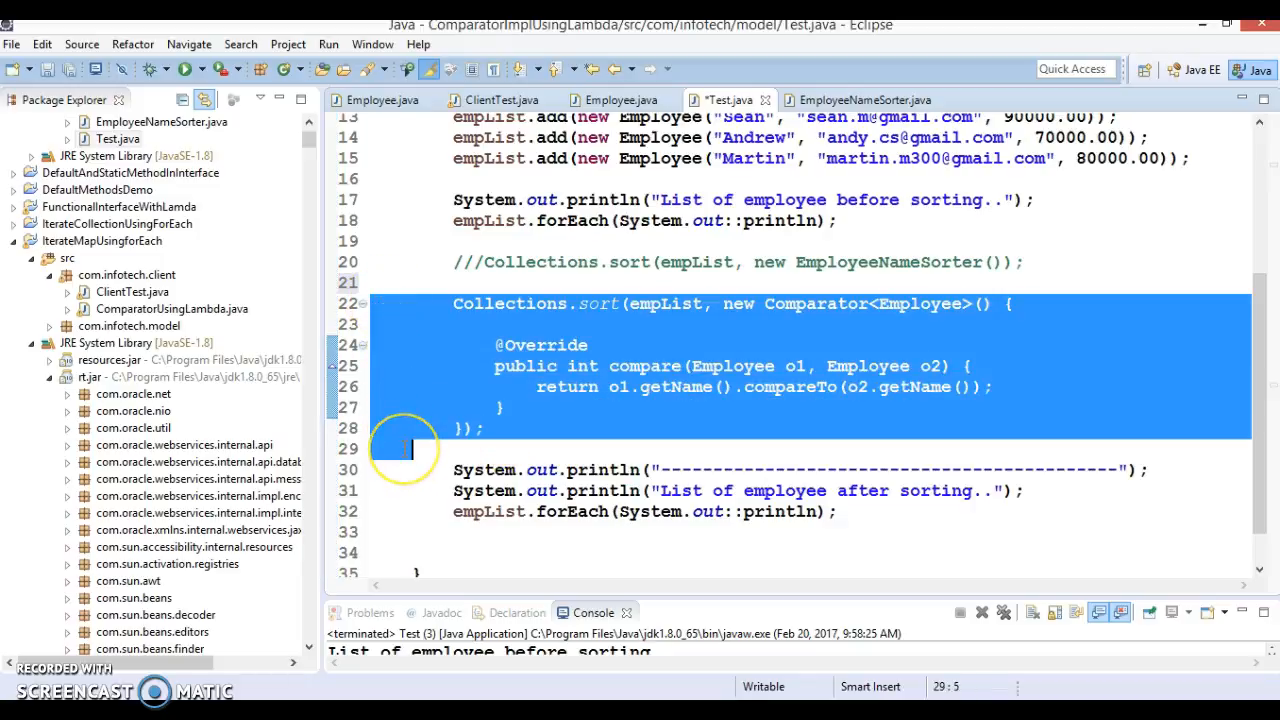
key("Ctrl+Shift+/")
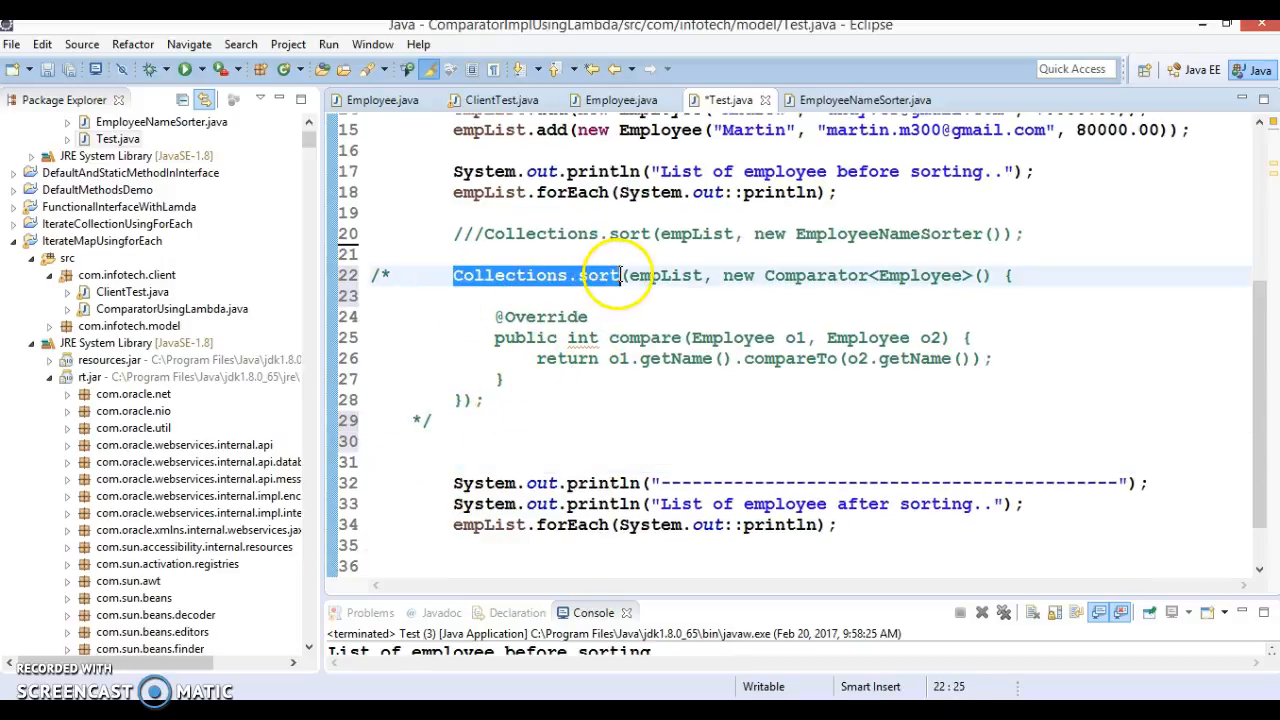
Start a new Collections.sort call passing empList as the list
type("Collections.sort")
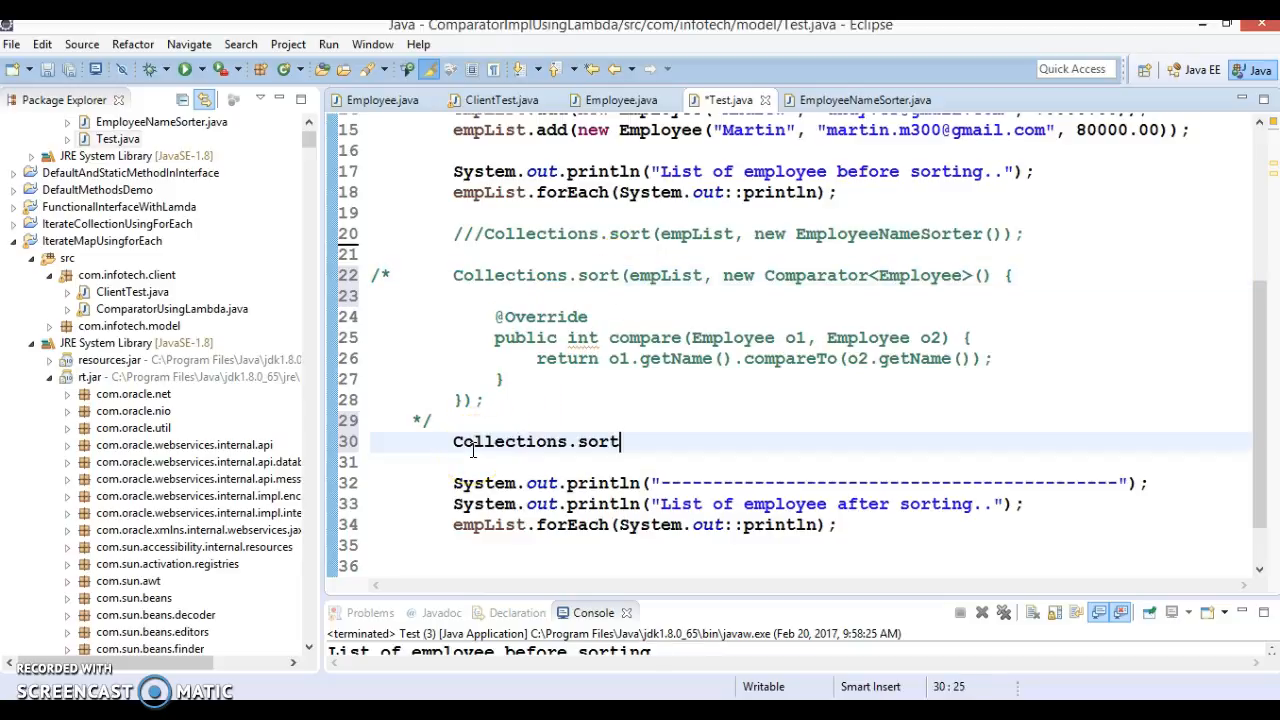
type("()")
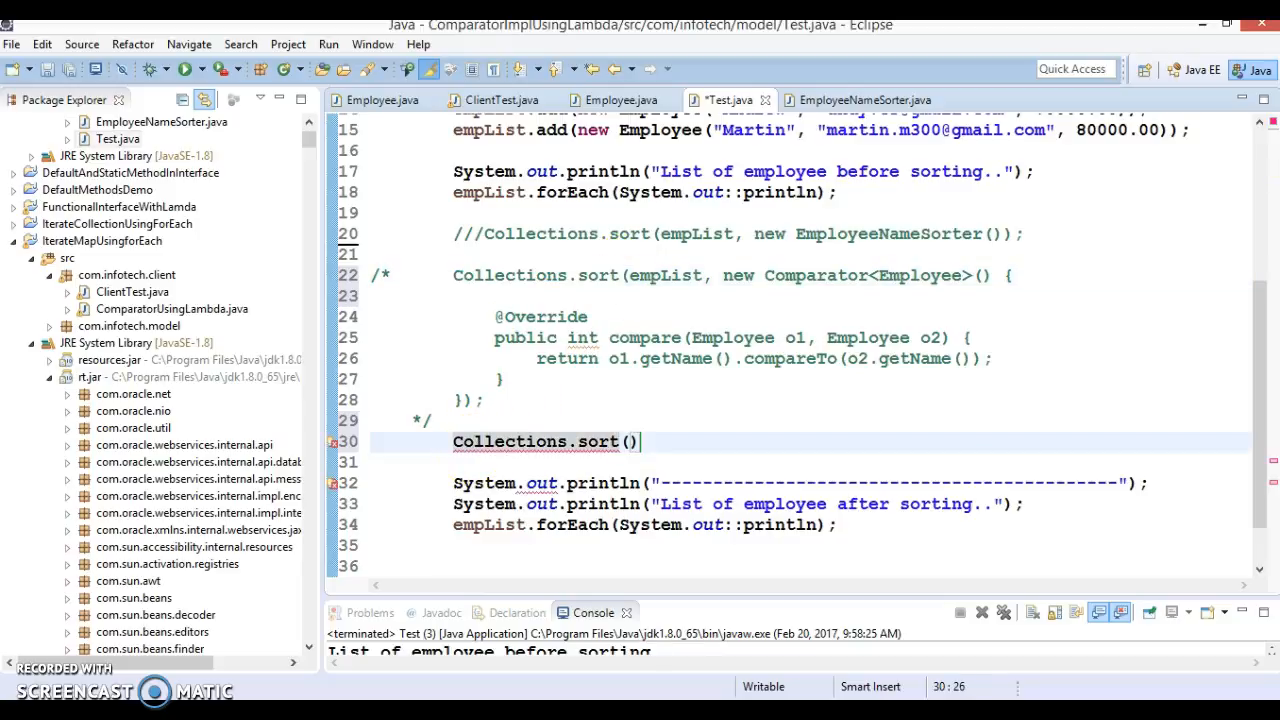
type("s")
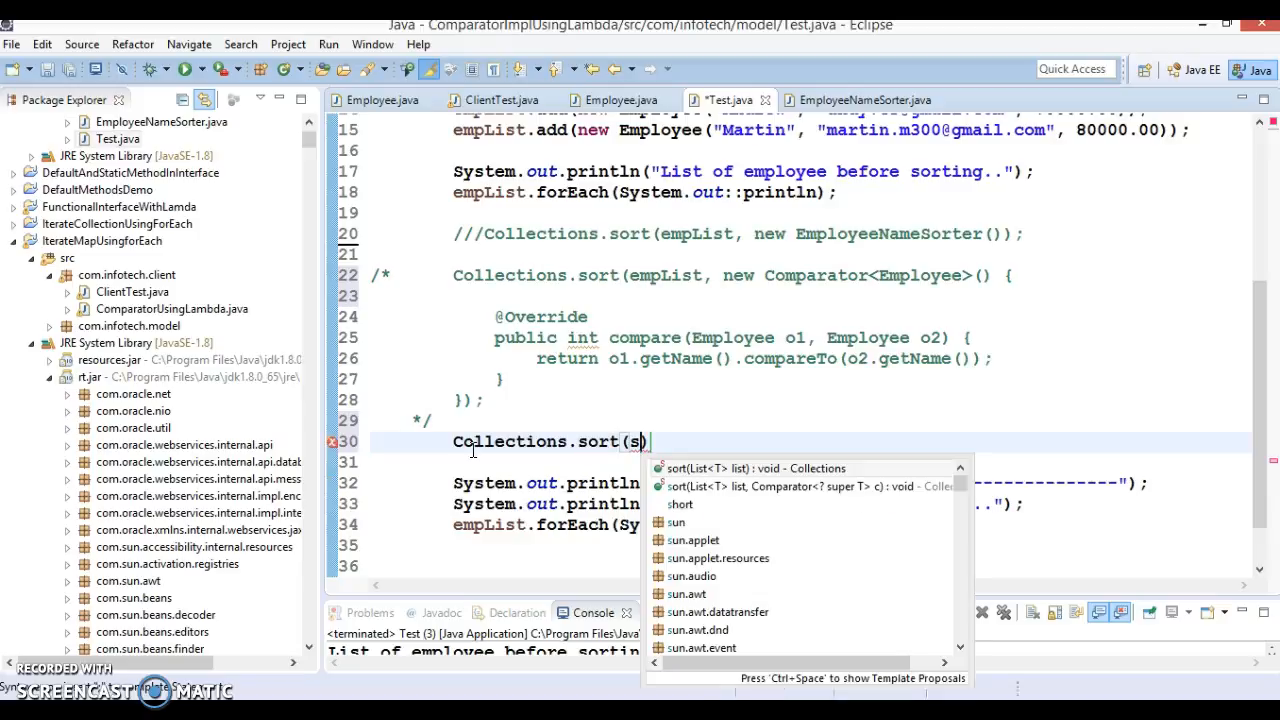
mouse_move(680, 359)
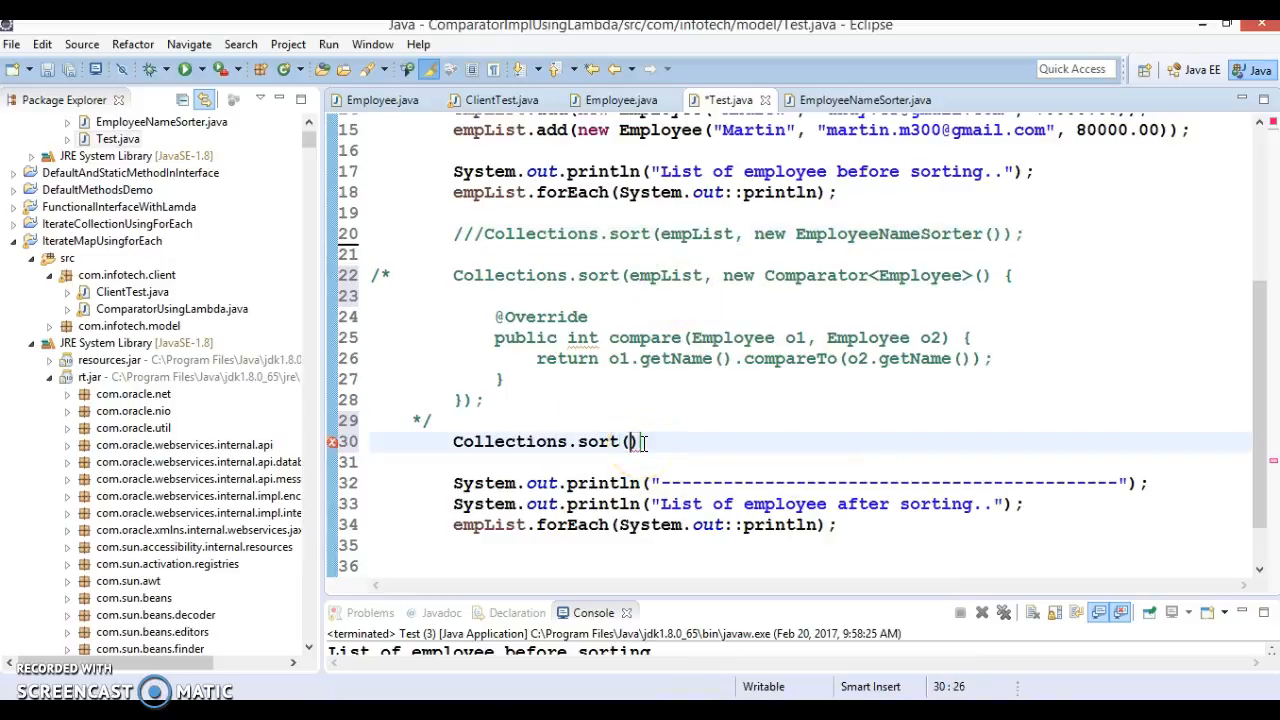
type("empList,")
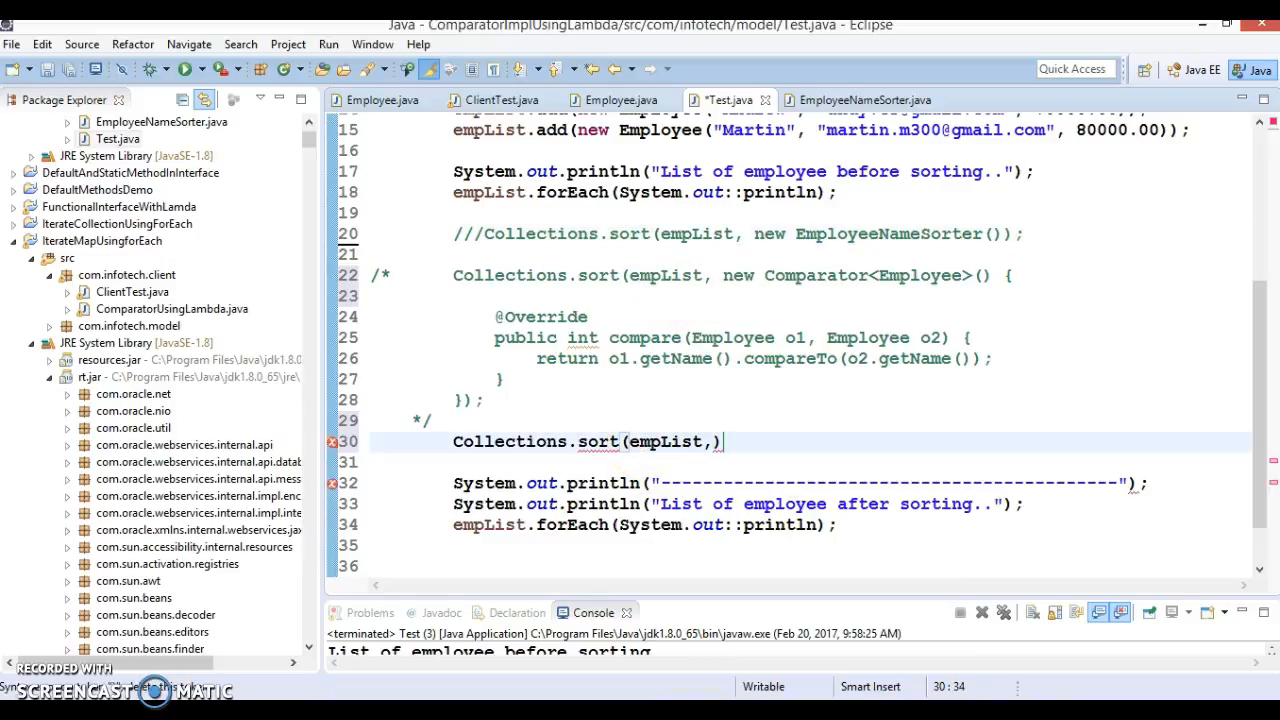
Write the comparator lambda (e1,e2)->e1.getName().compareTo(e2.getName())
type("(")
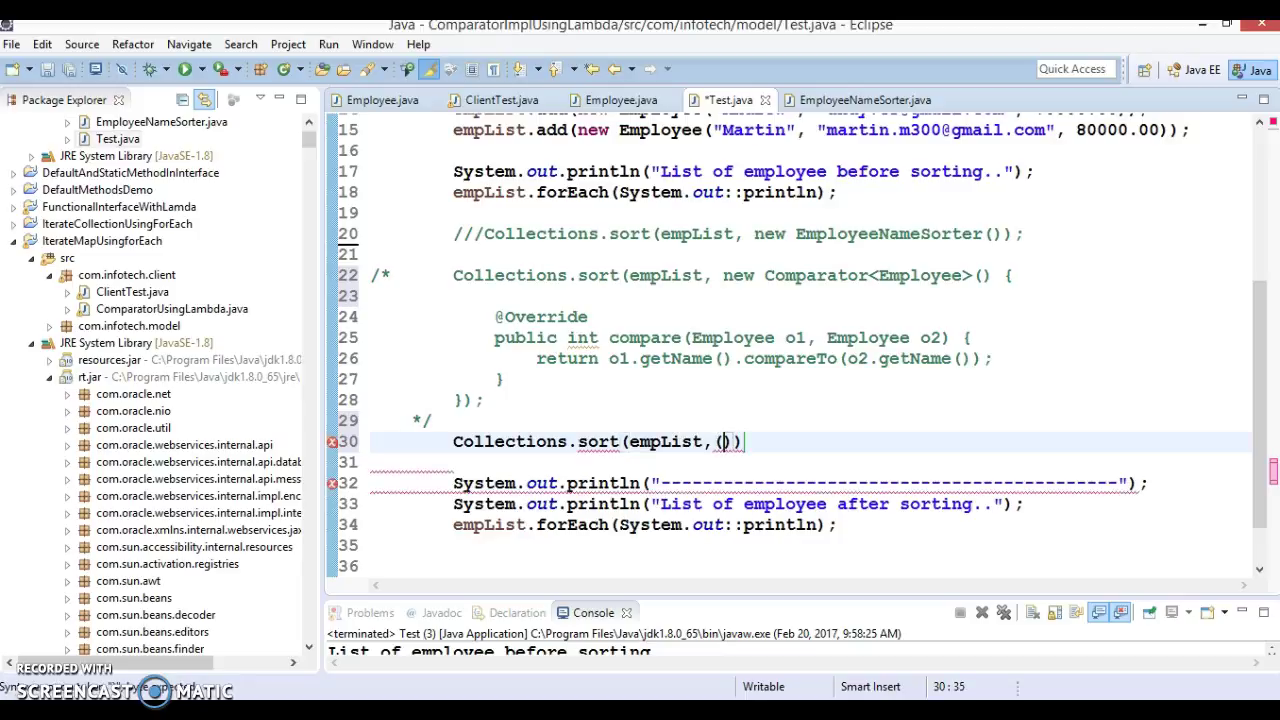
type("e1,")
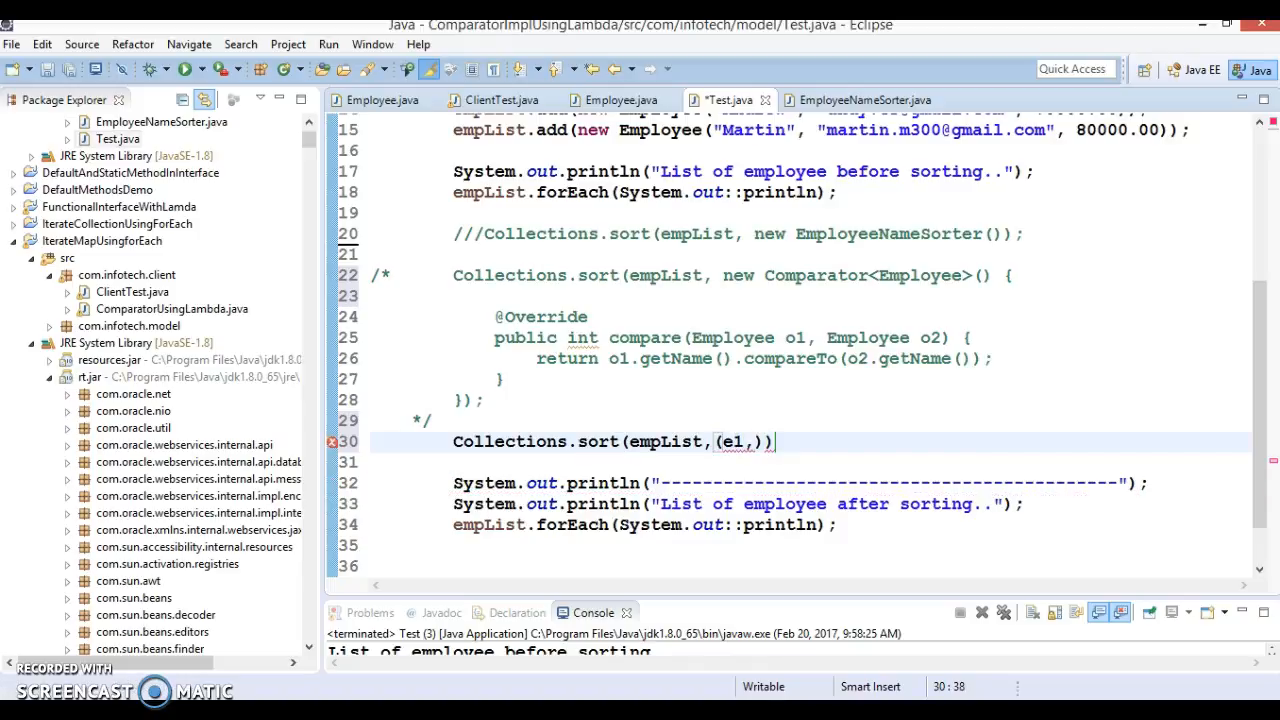
type("e2")
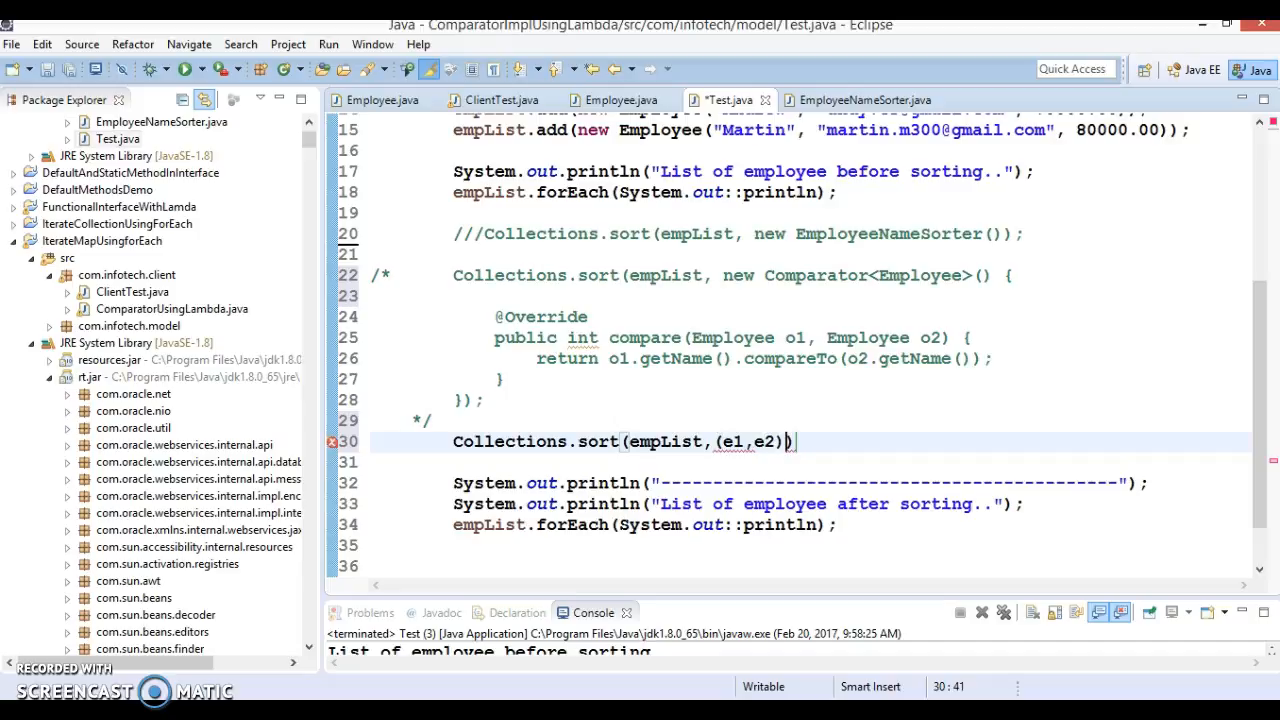
type("->")
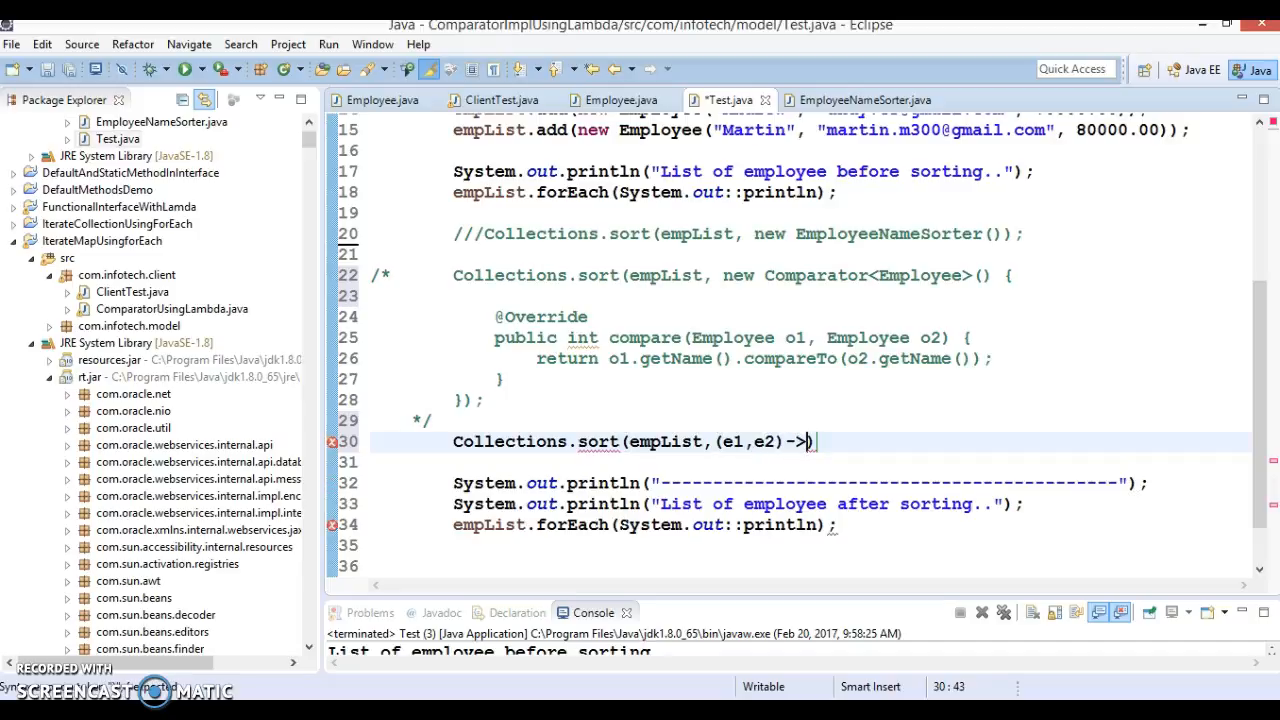
type("e.")
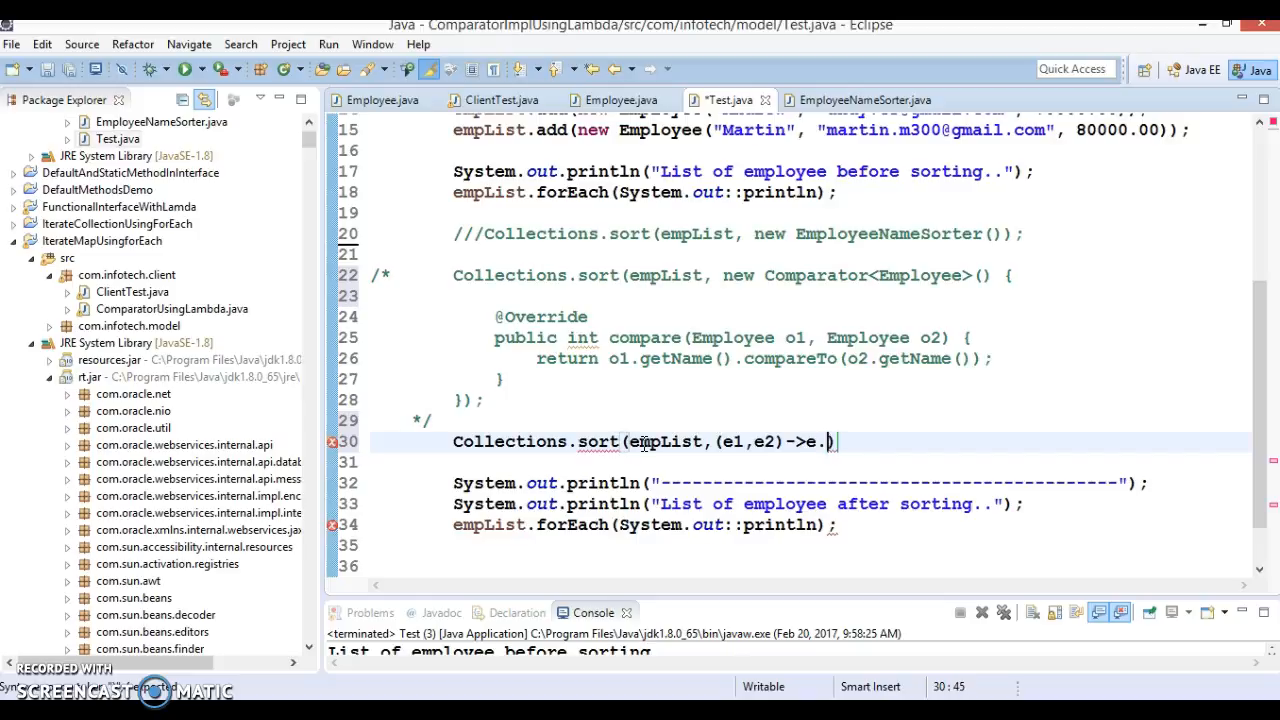
type("compa")
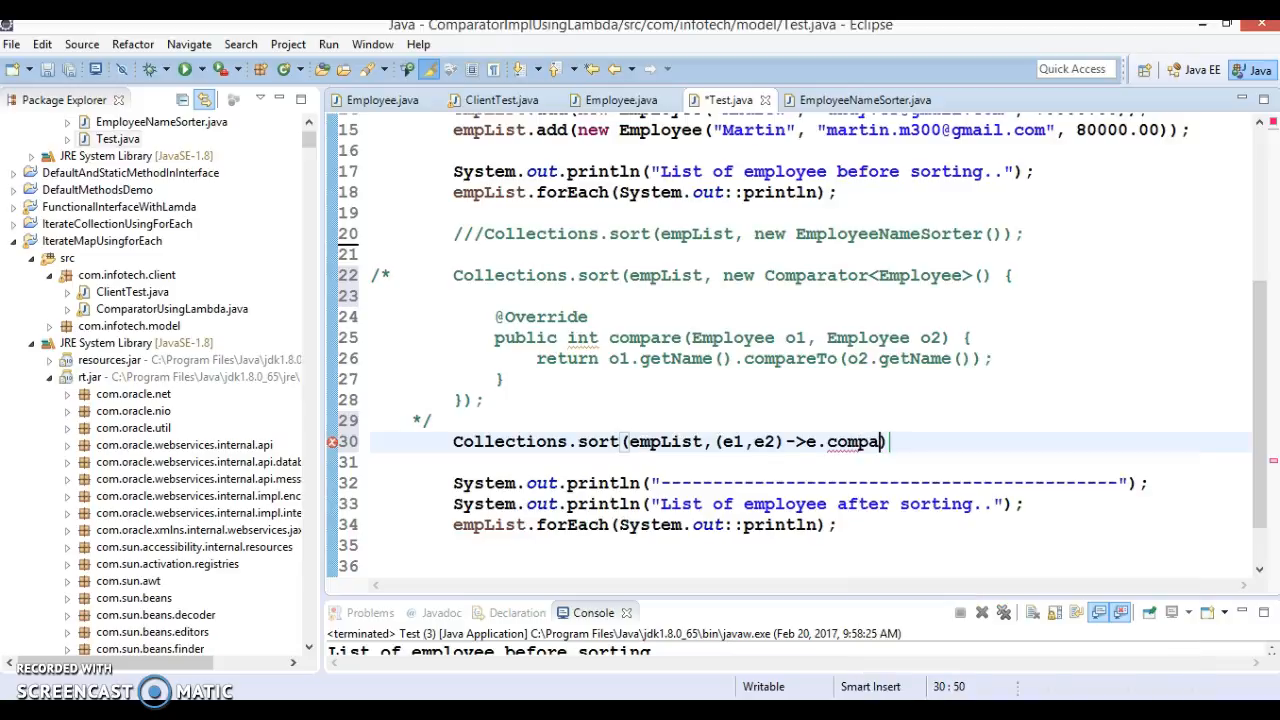
type("re")
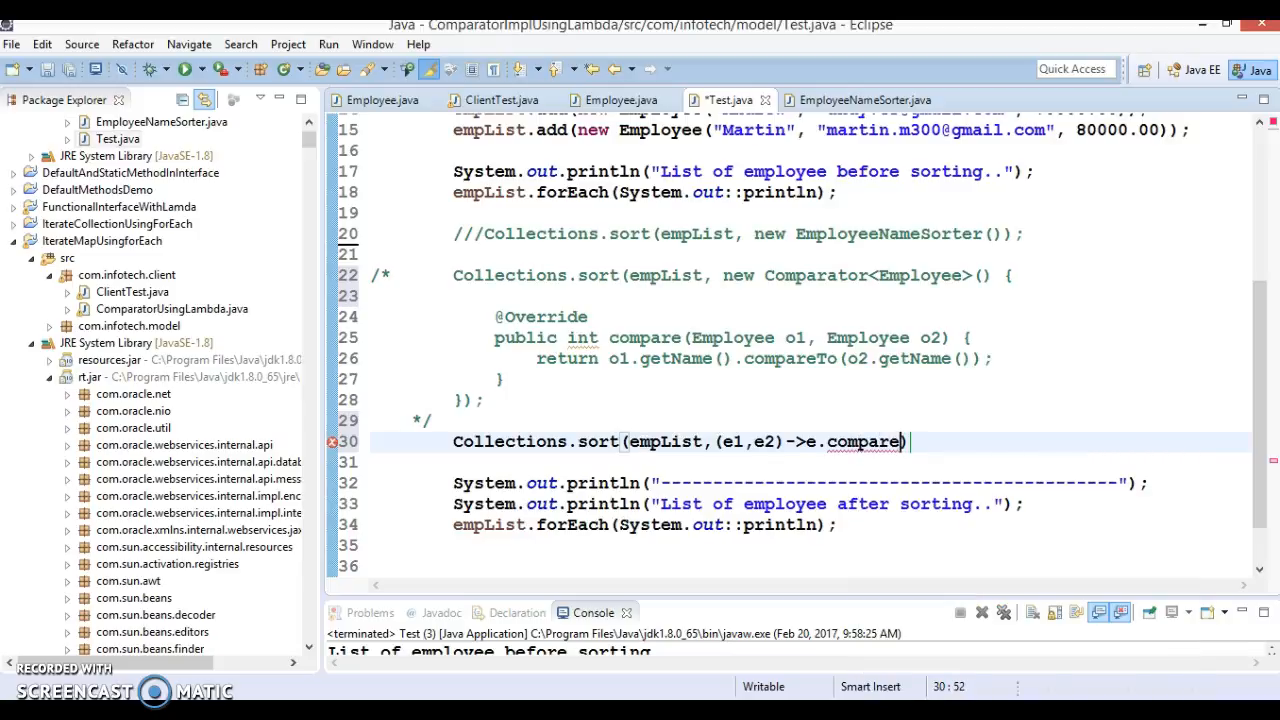
type("To")
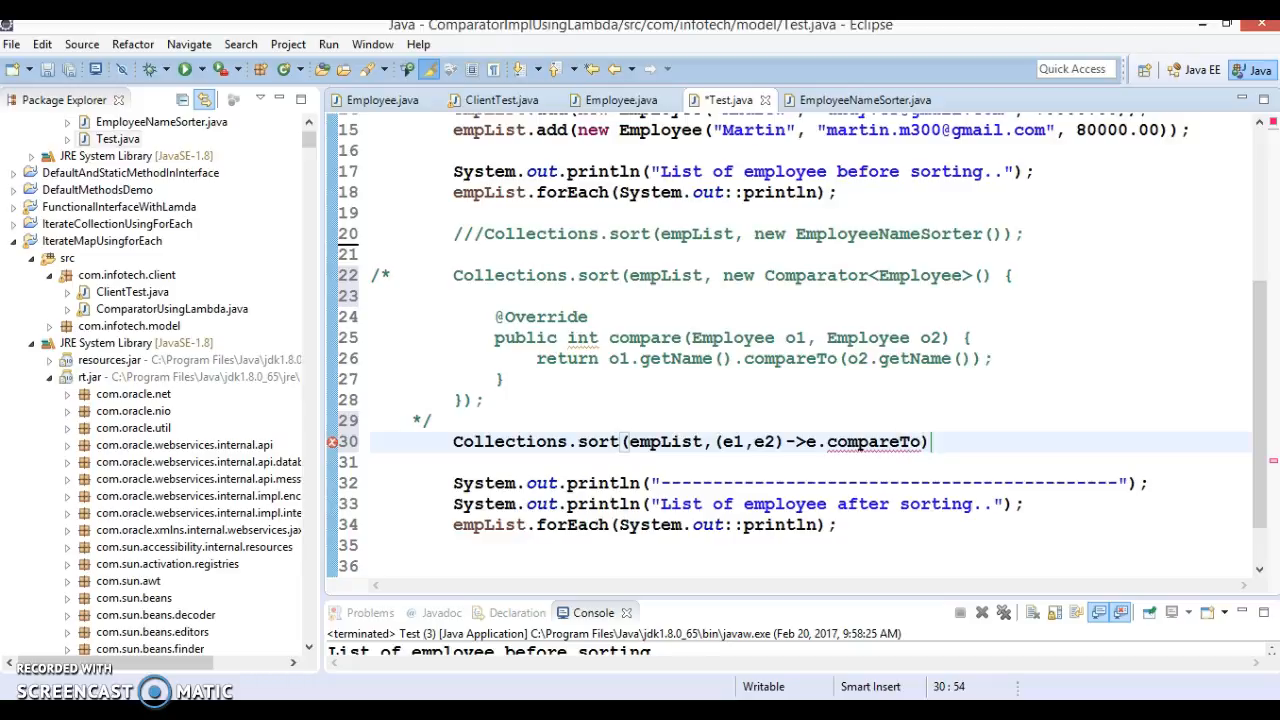
type("(e")
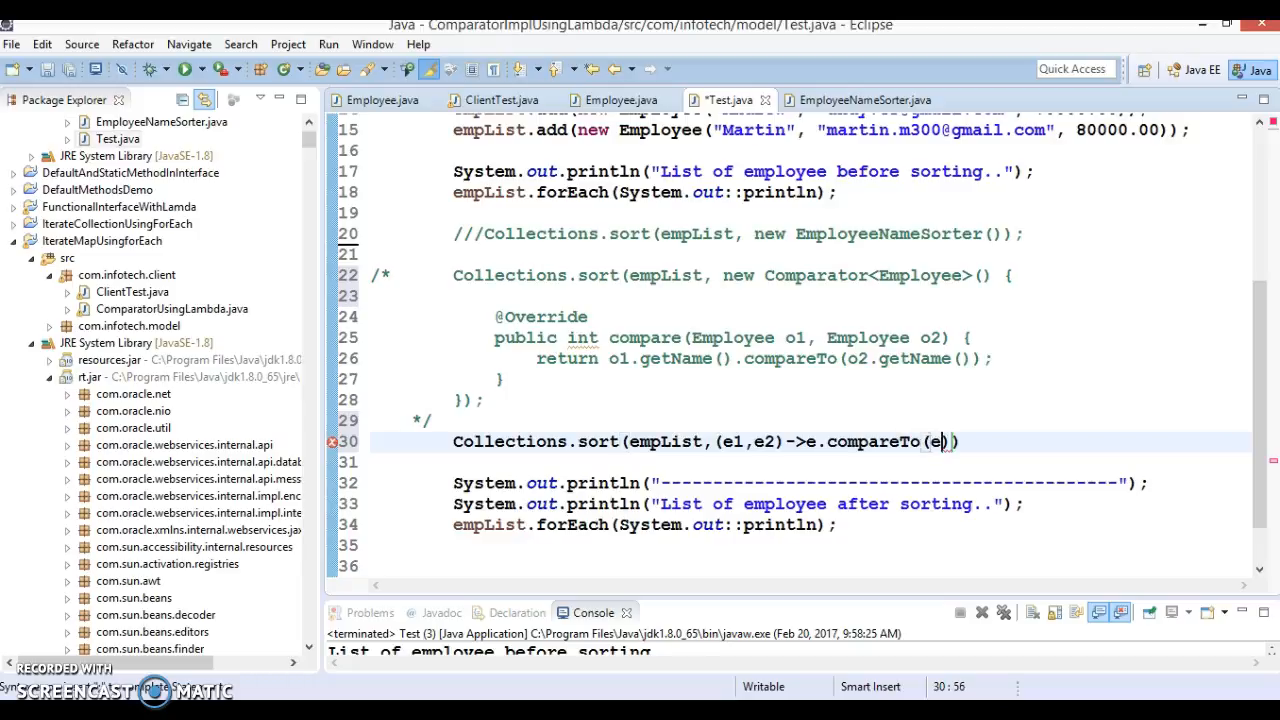
type("2")
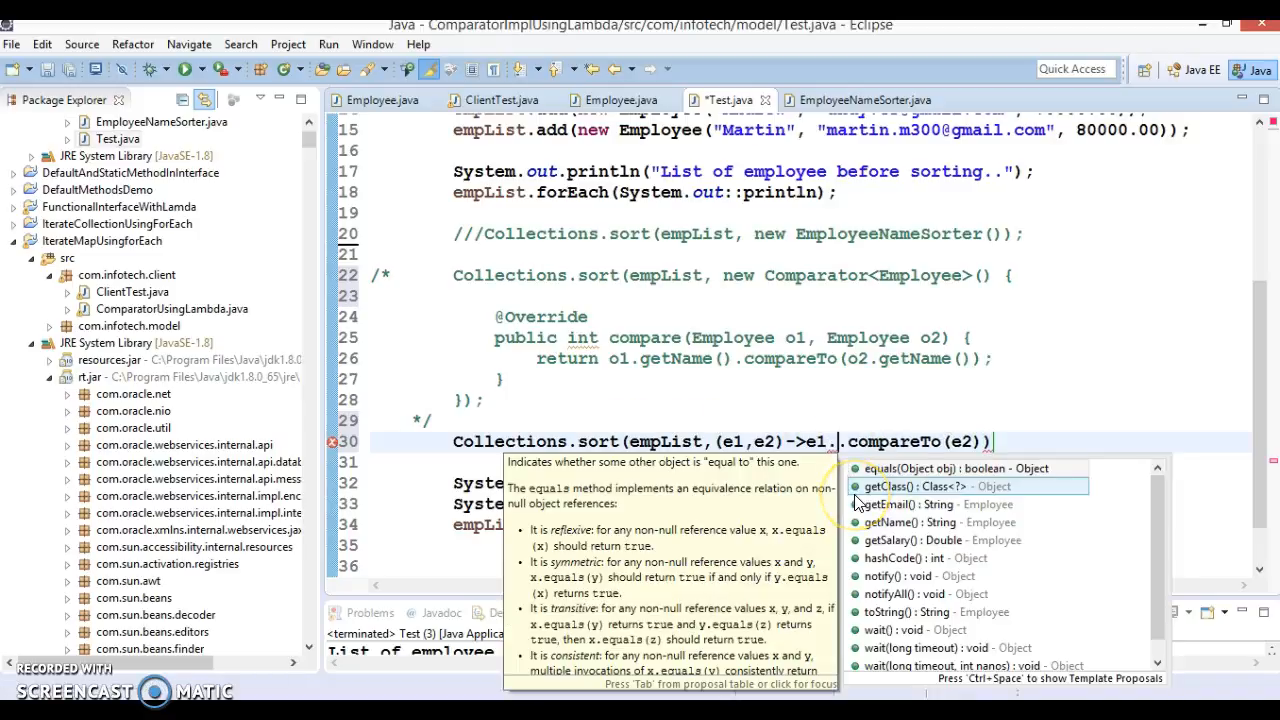
type("getName(")
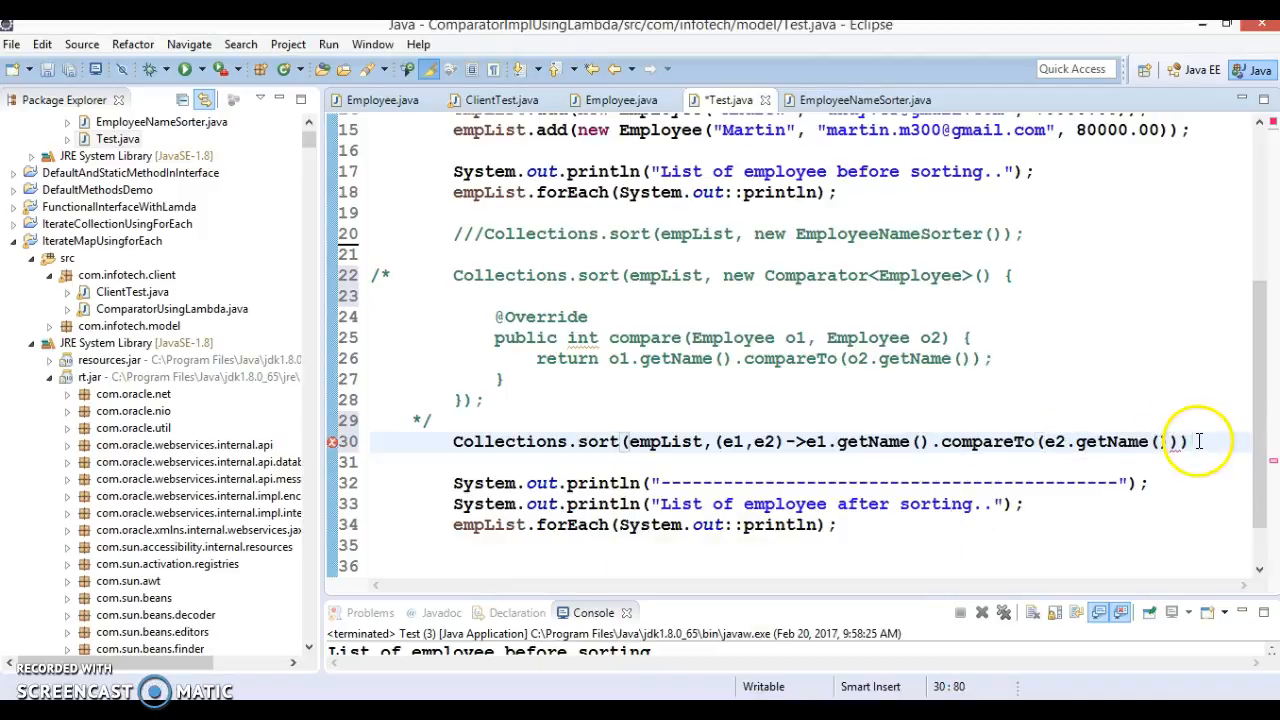
End the sort line with a semicolon, run Test as a Java Application, enlarge the console
type(";")
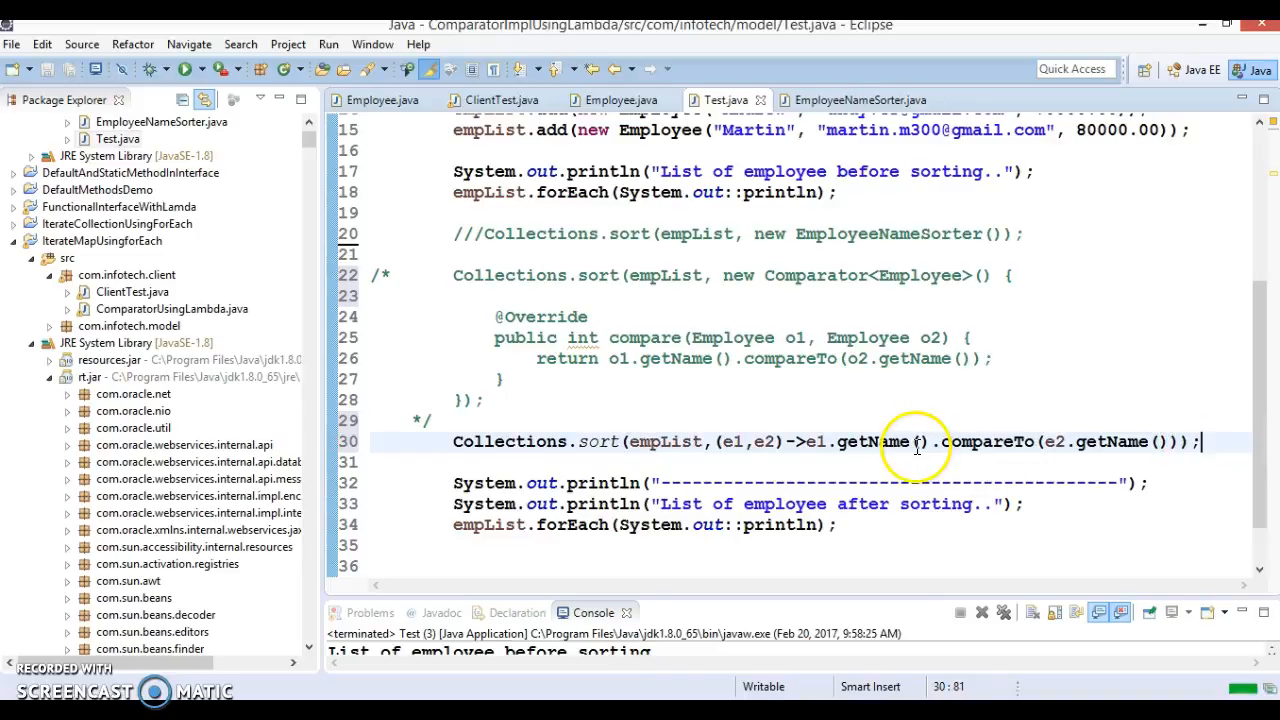
right_click(880, 441)
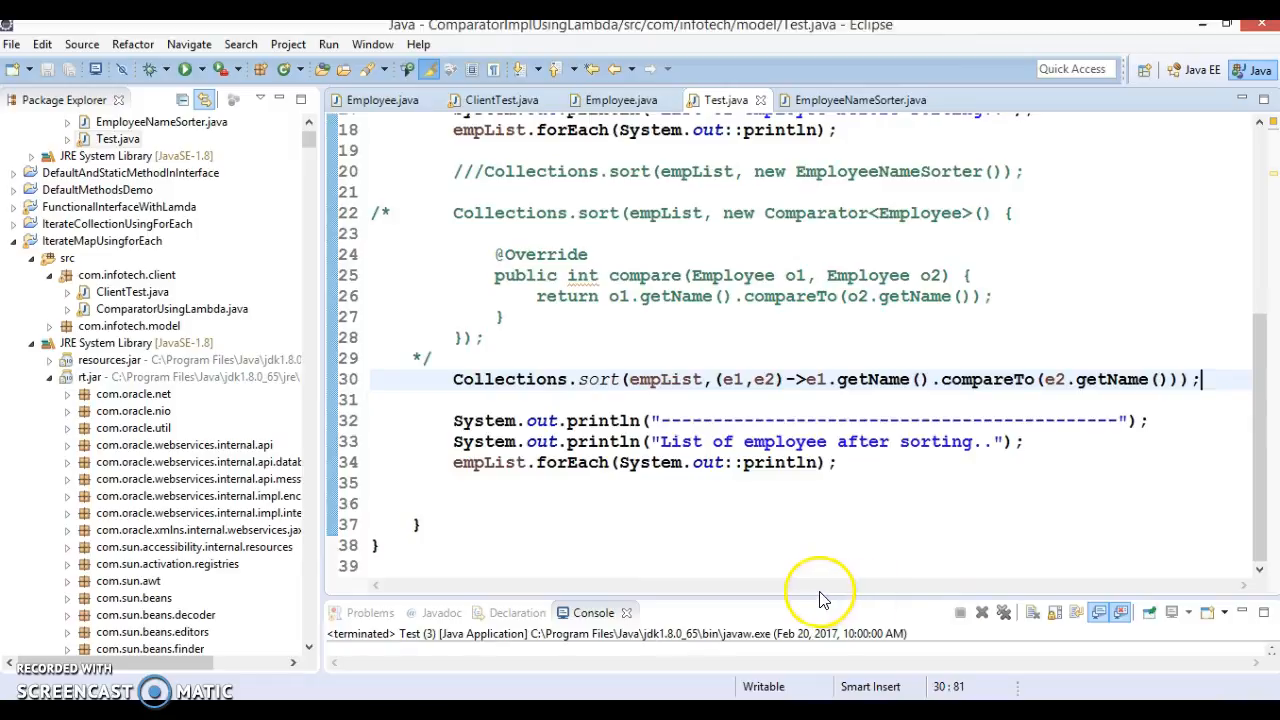
left_click(186, 67)
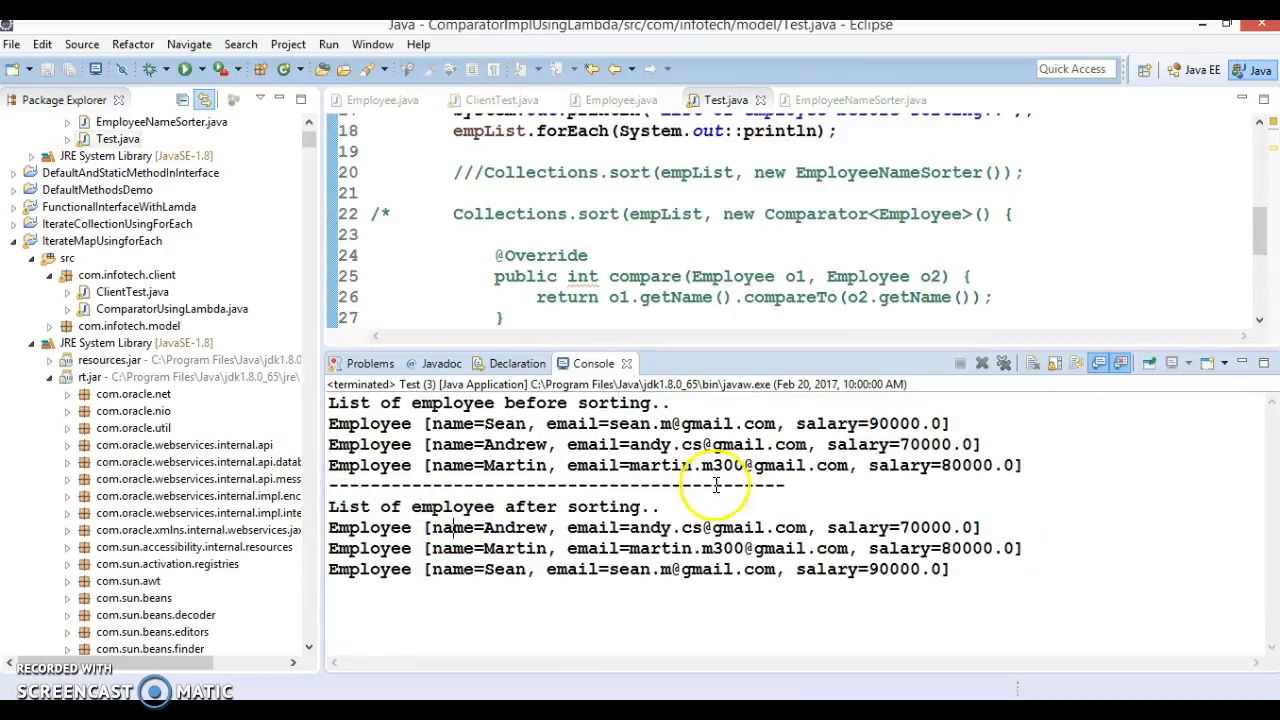
left_click_drag(330, 423, 1020, 465)
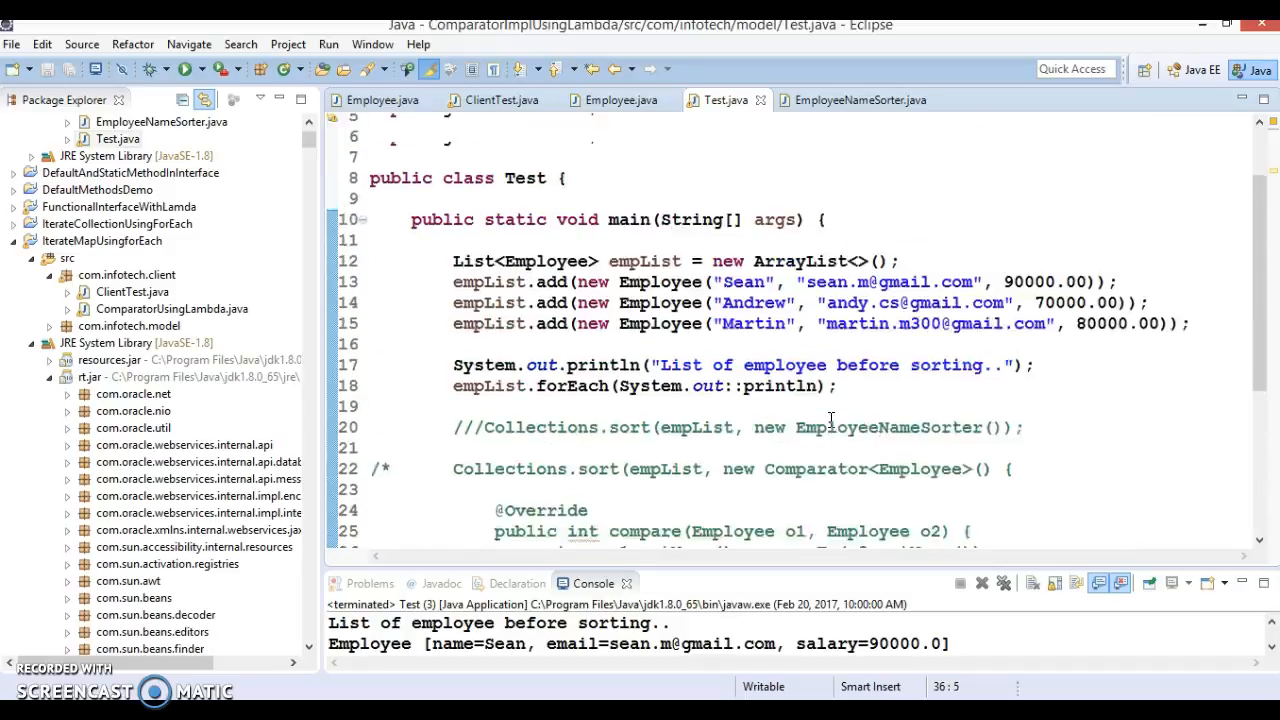
scroll("down", 3)
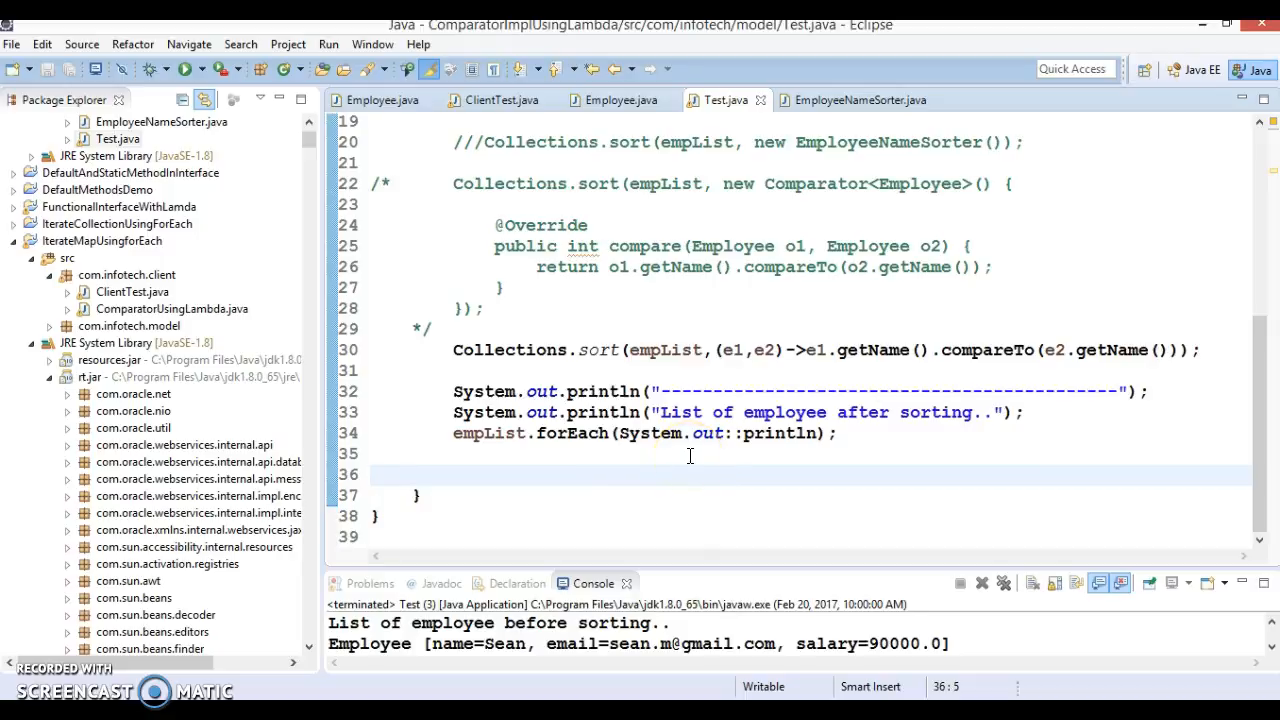
left_click(200, 547)
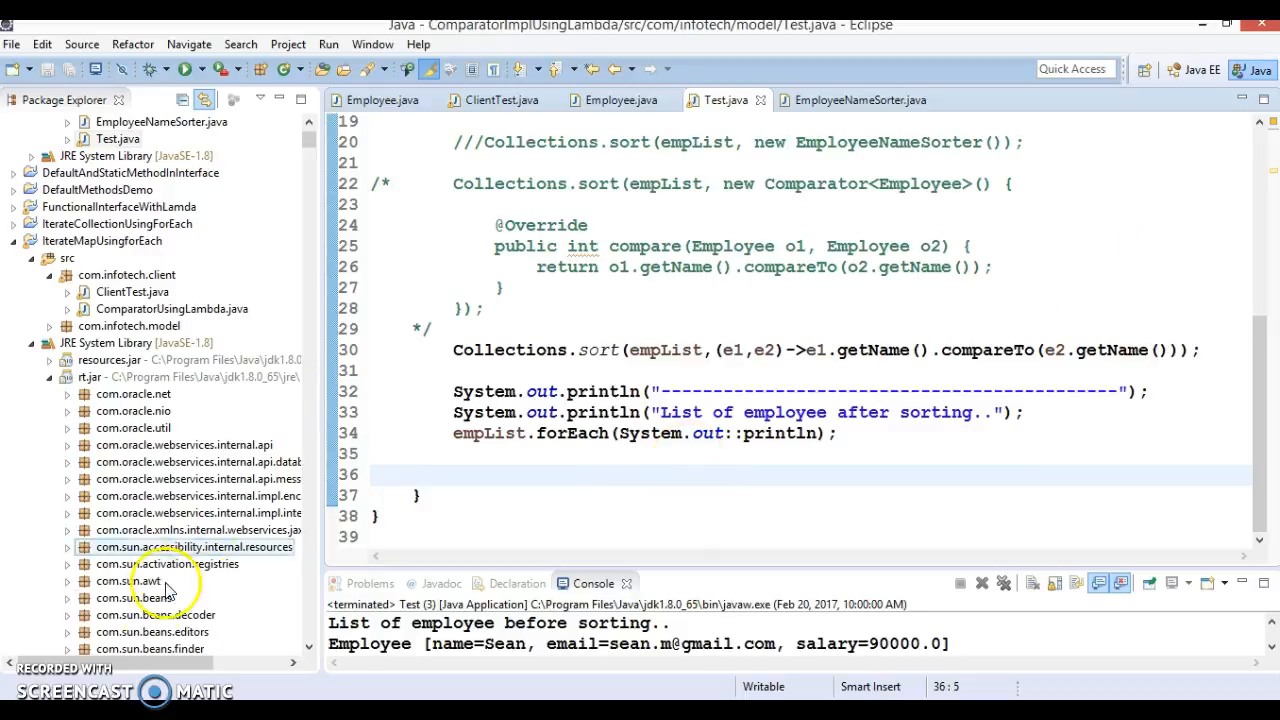